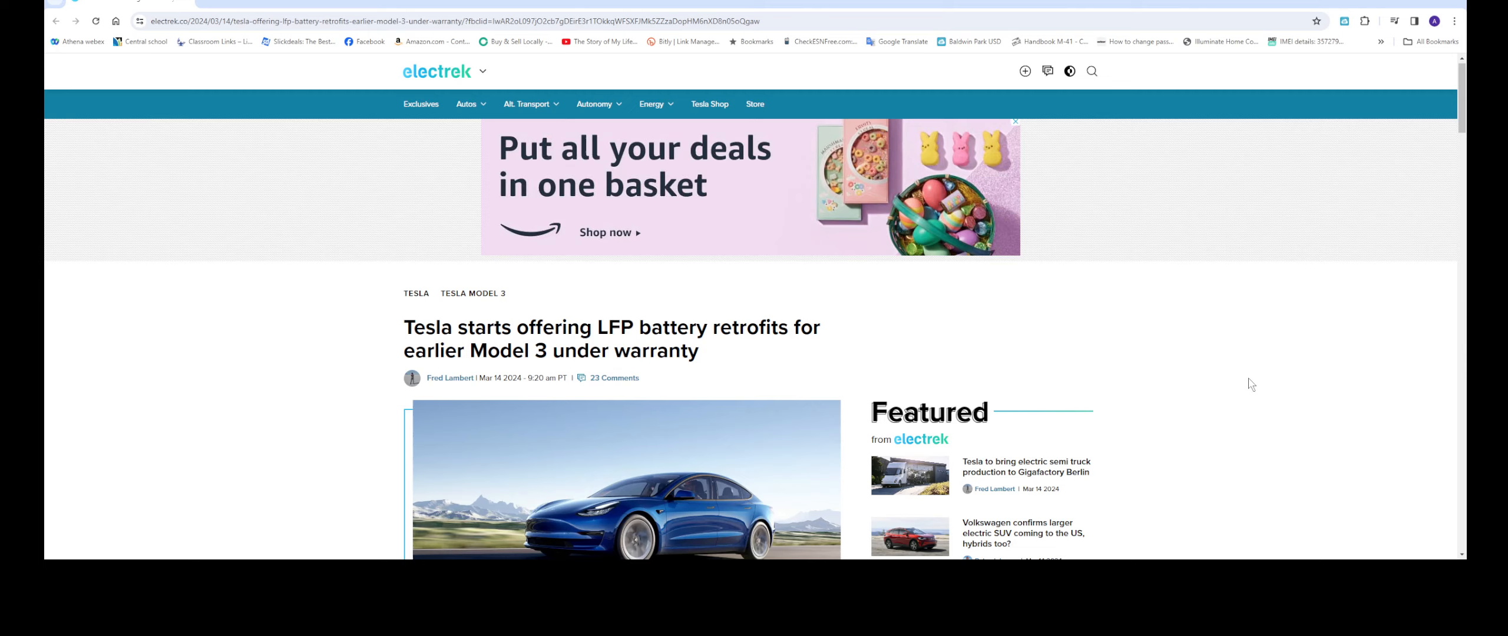
Scroll past the banner ad, headline and Model 3 photo to the opening paragraphs on LFP retrofits.
{"action": "scroll", "scroll_direction": "down", "scroll_amount": 3}
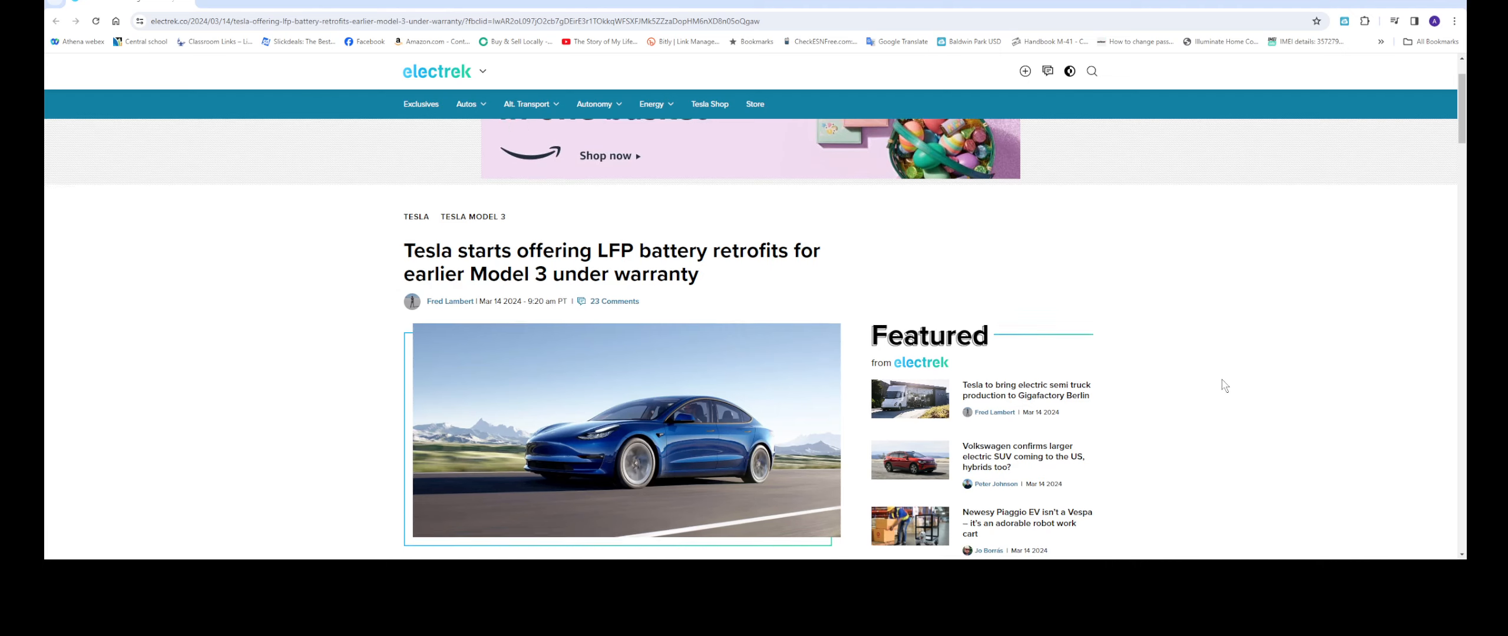
{"action": "scroll", "scroll_direction": "down", "scroll_amount": 3}
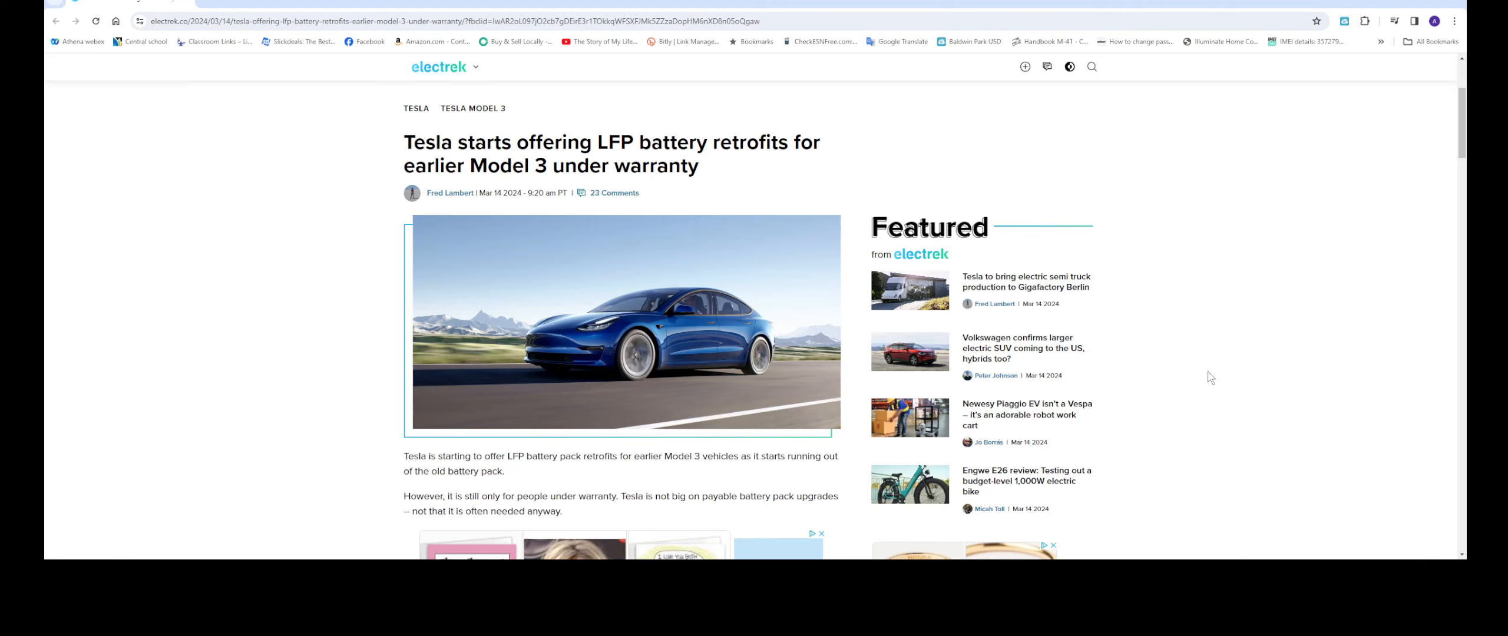
{"action": "mouse_move", "coordinate": [1025, 282]}
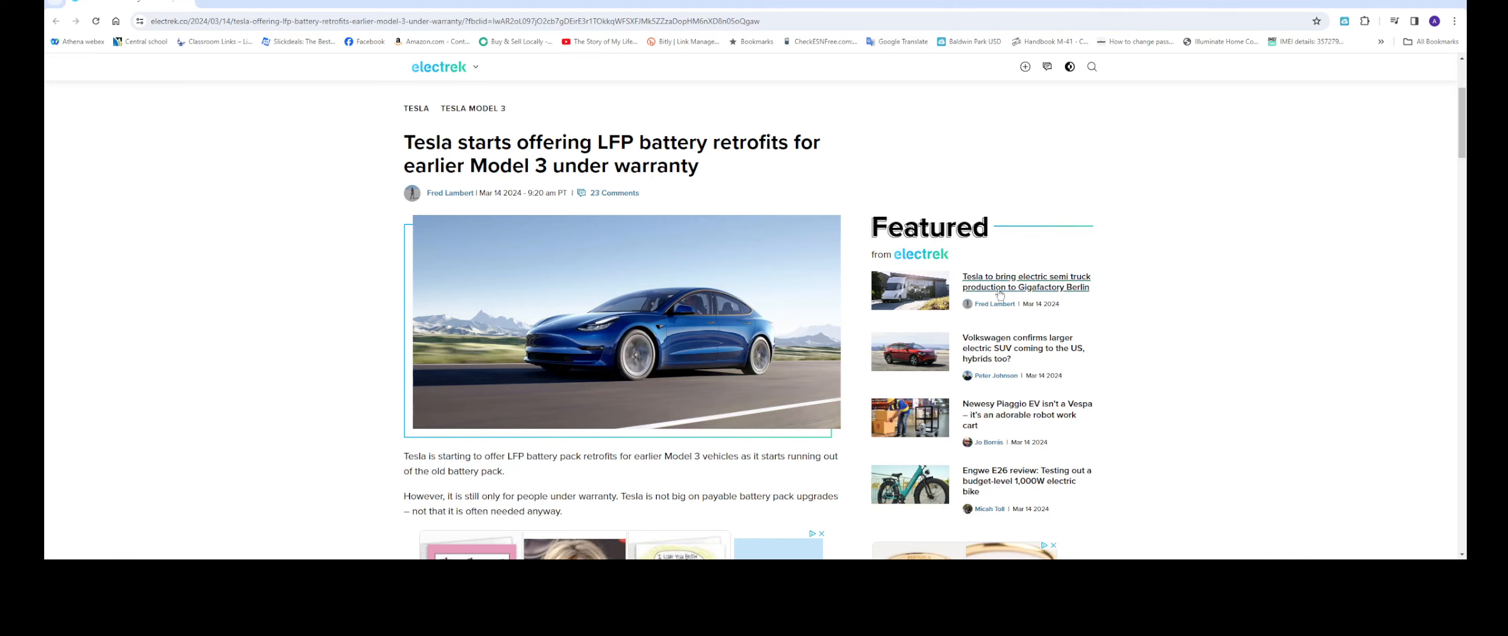
{"action": "scroll", "scroll_direction": "down", "scroll_amount": 3}
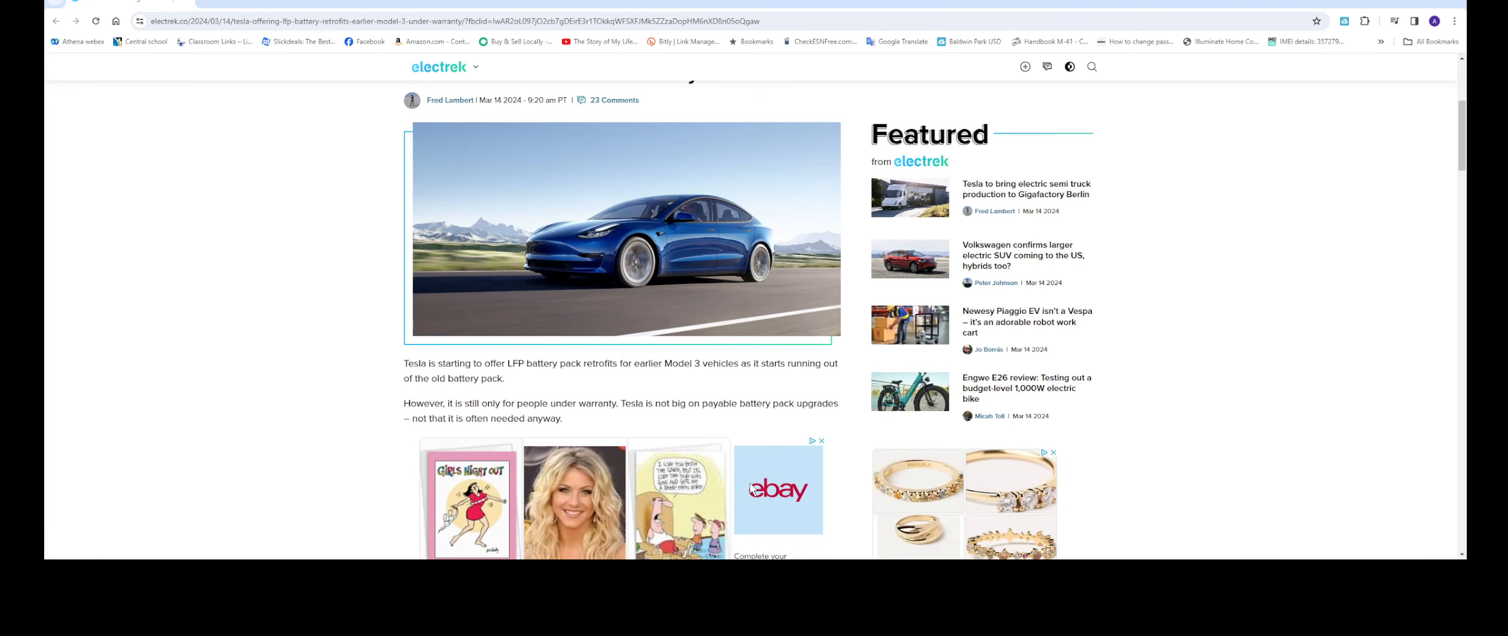
{"action": "mouse_move", "coordinate": [675, 452]}
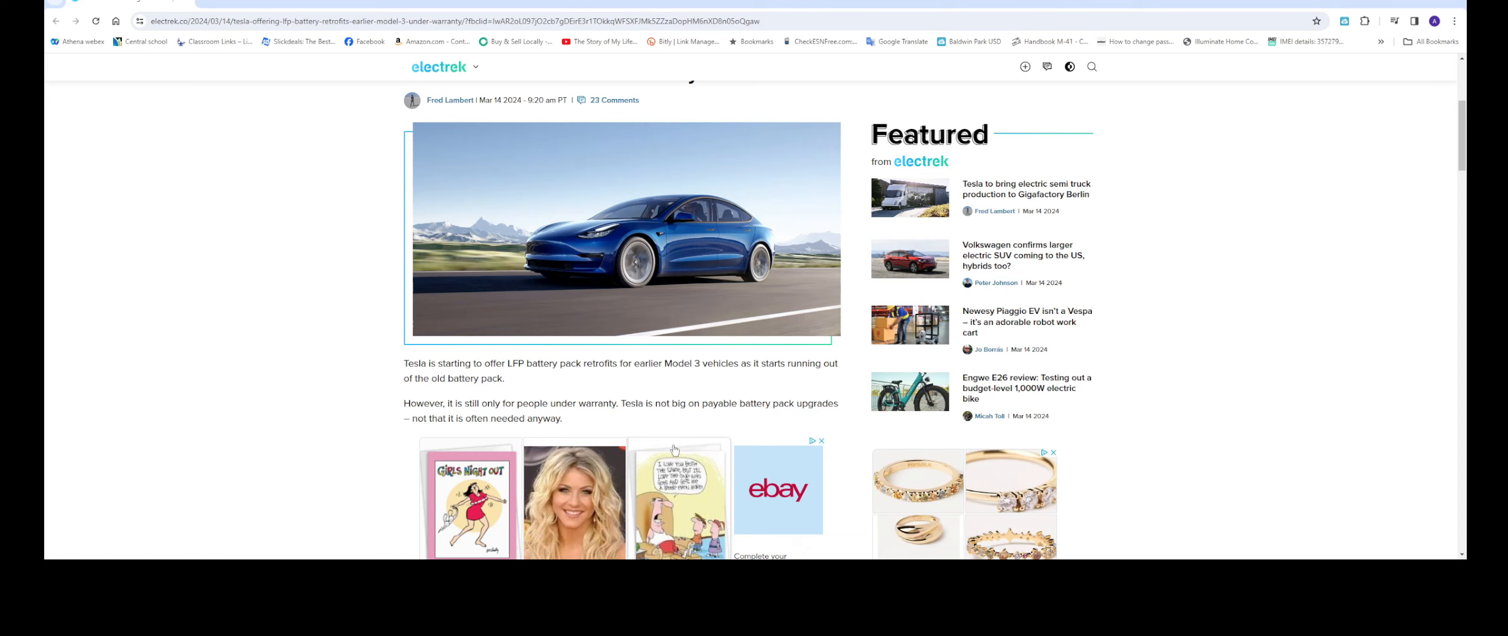
Scroll through the LFP chemistry and owner battery-replacement paragraphs to the embedded suspension-upgrade tweet.
{"action": "scroll", "scroll_direction": "down", "scroll_amount": 3}
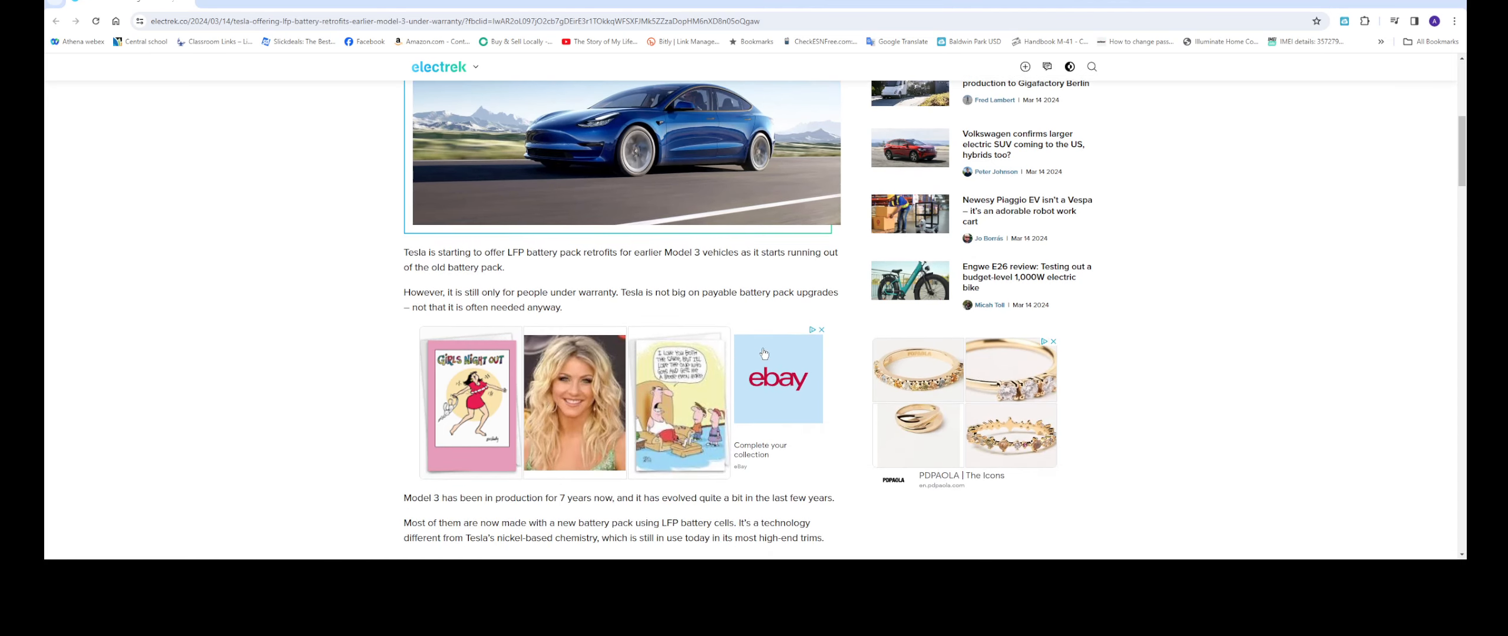
{"action": "scroll", "scroll_direction": "down", "scroll_amount": 3}
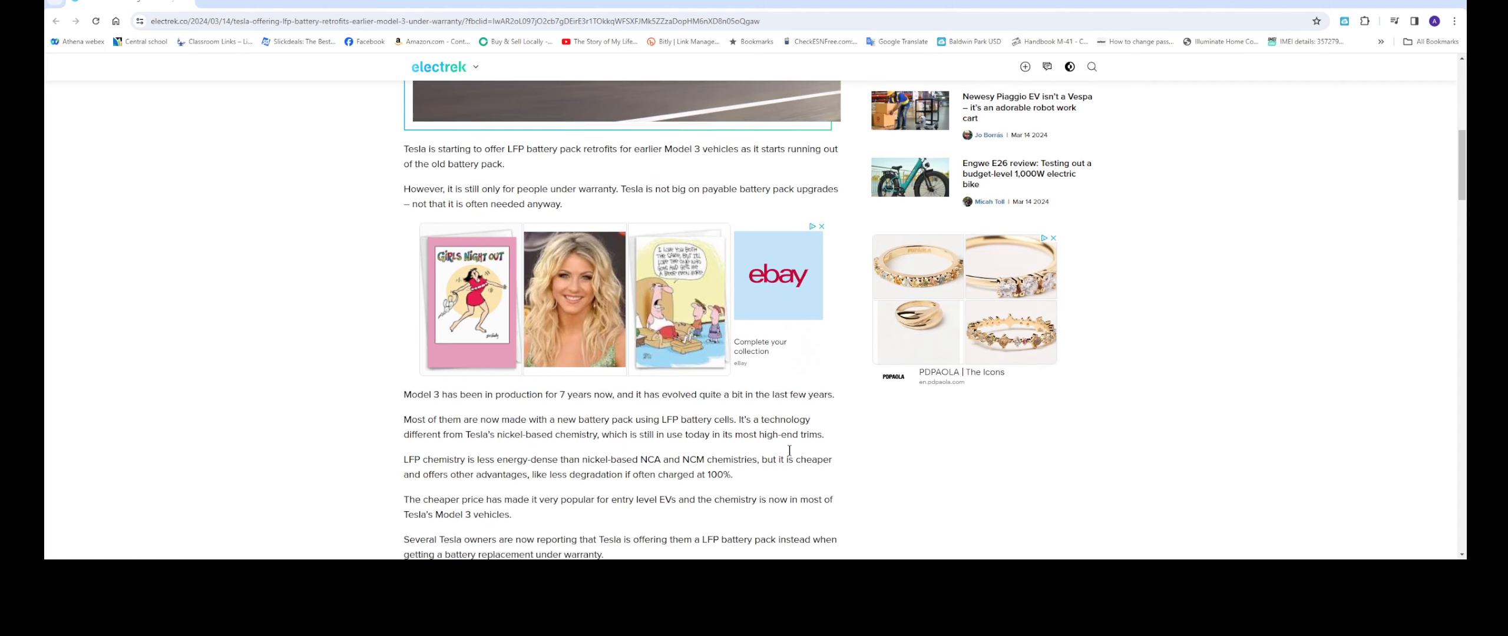
{"action": "scroll", "scroll_direction": "down", "scroll_amount": 3}
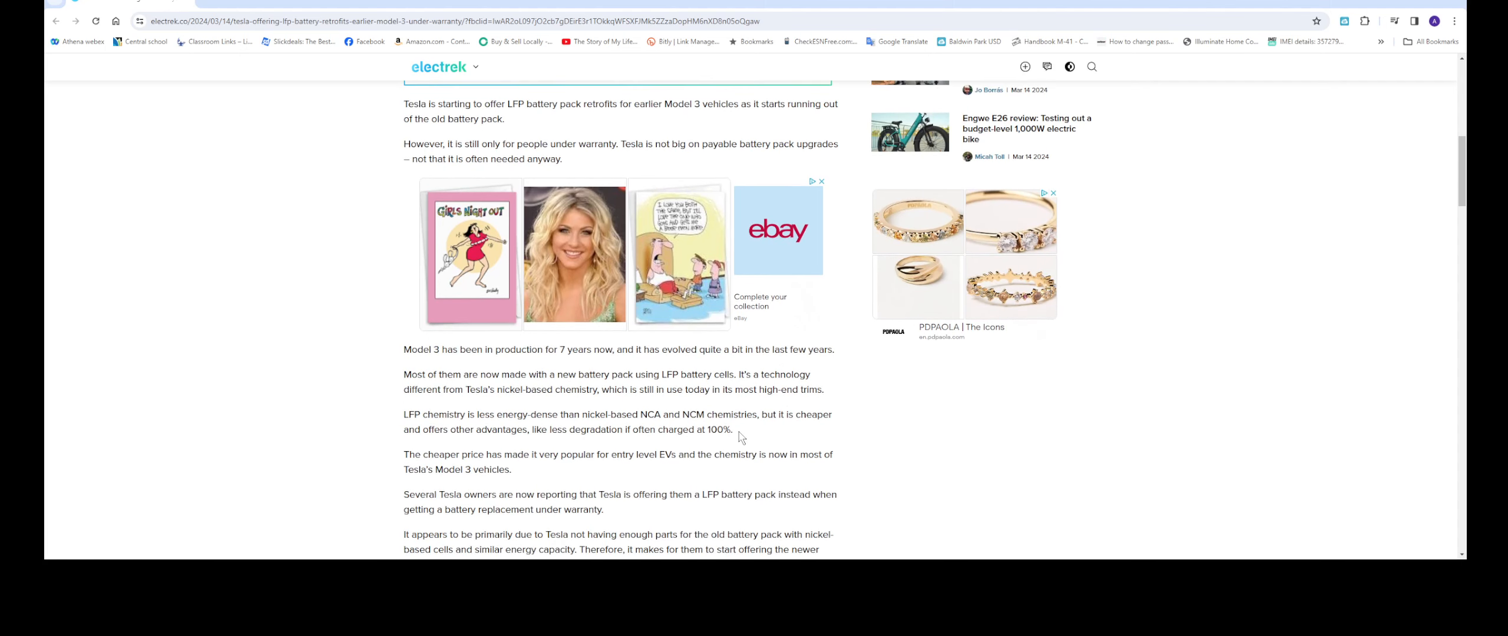
{"action": "mouse_move", "coordinate": [481, 372]}
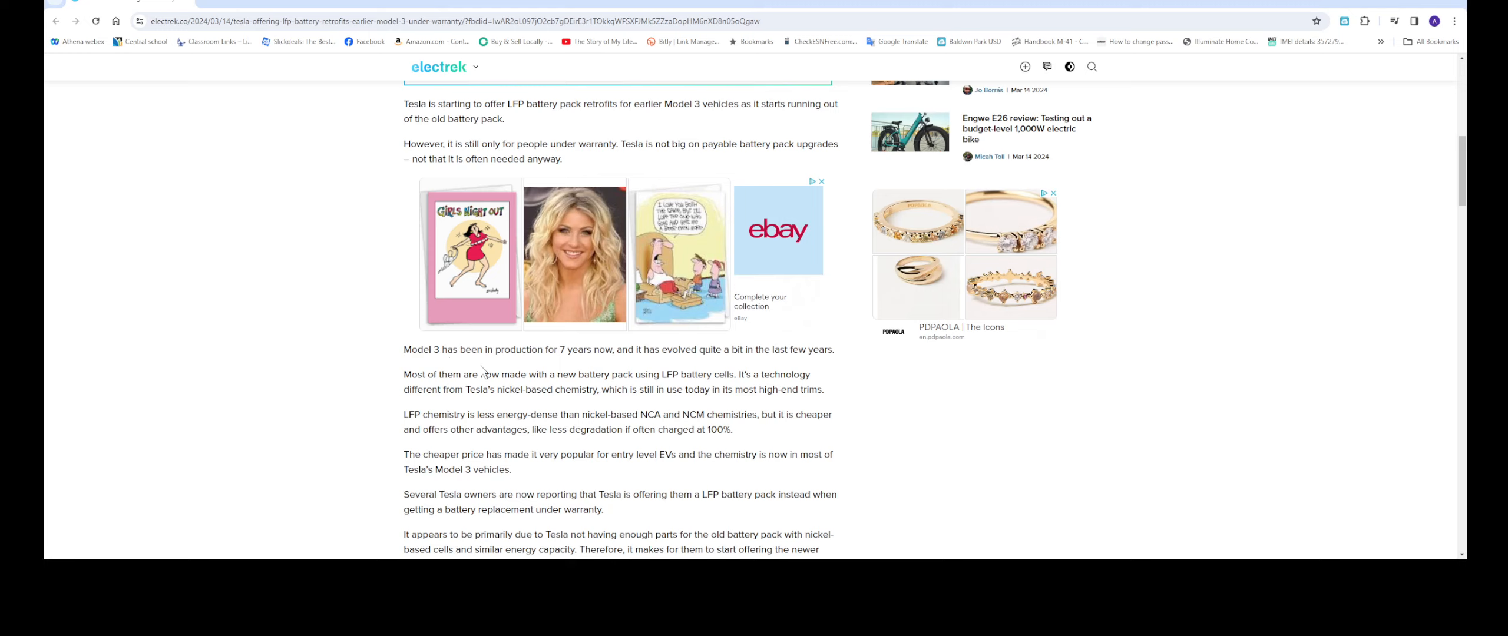
{"action": "mouse_move", "coordinate": [530, 372]}
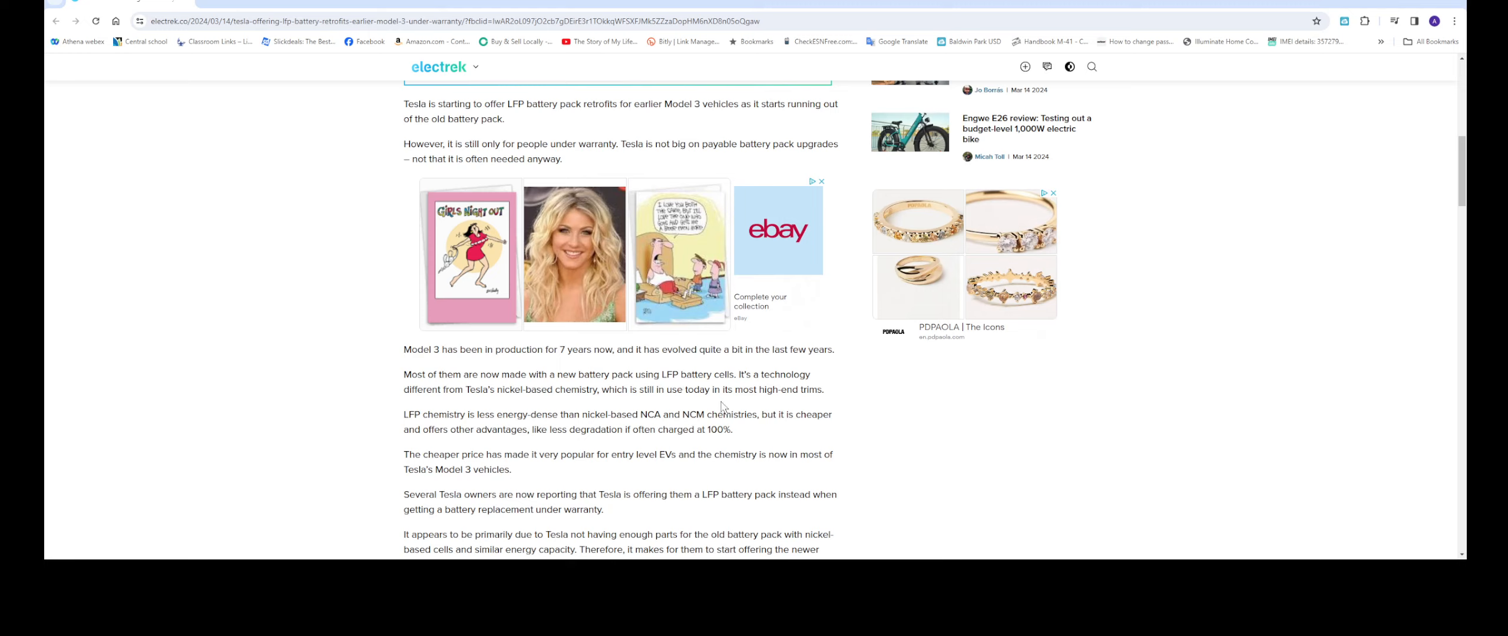
{"action": "mouse_move", "coordinate": [951, 479]}
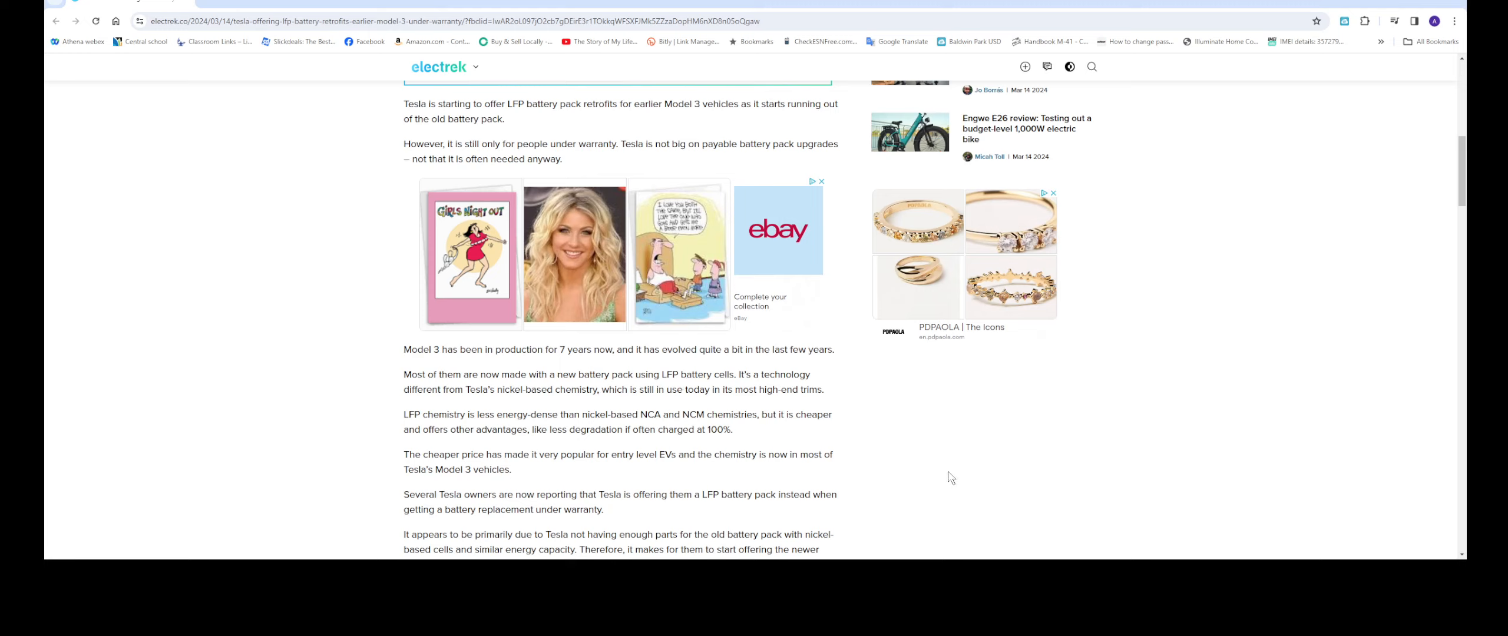
{"action": "mouse_move", "coordinate": [601, 404]}
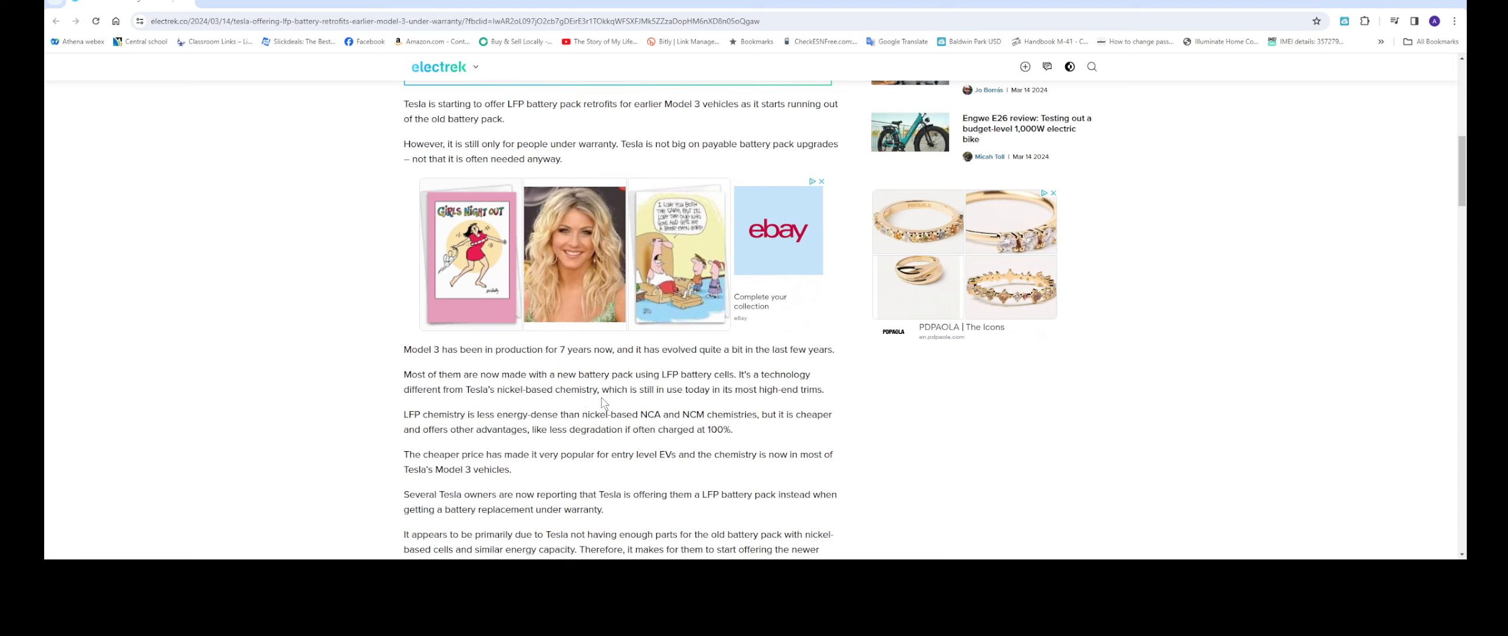
{"action": "mouse_move", "coordinate": [746, 388]}
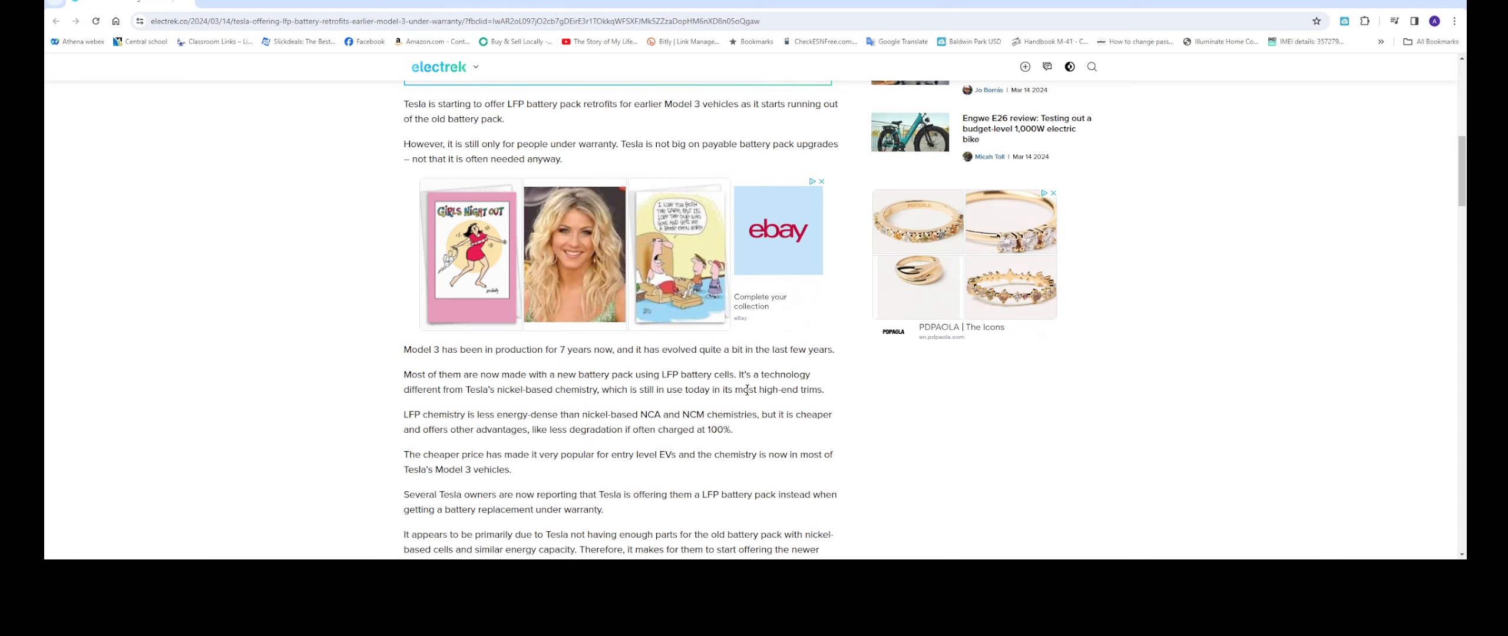
{"action": "mouse_move", "coordinate": [551, 406]}
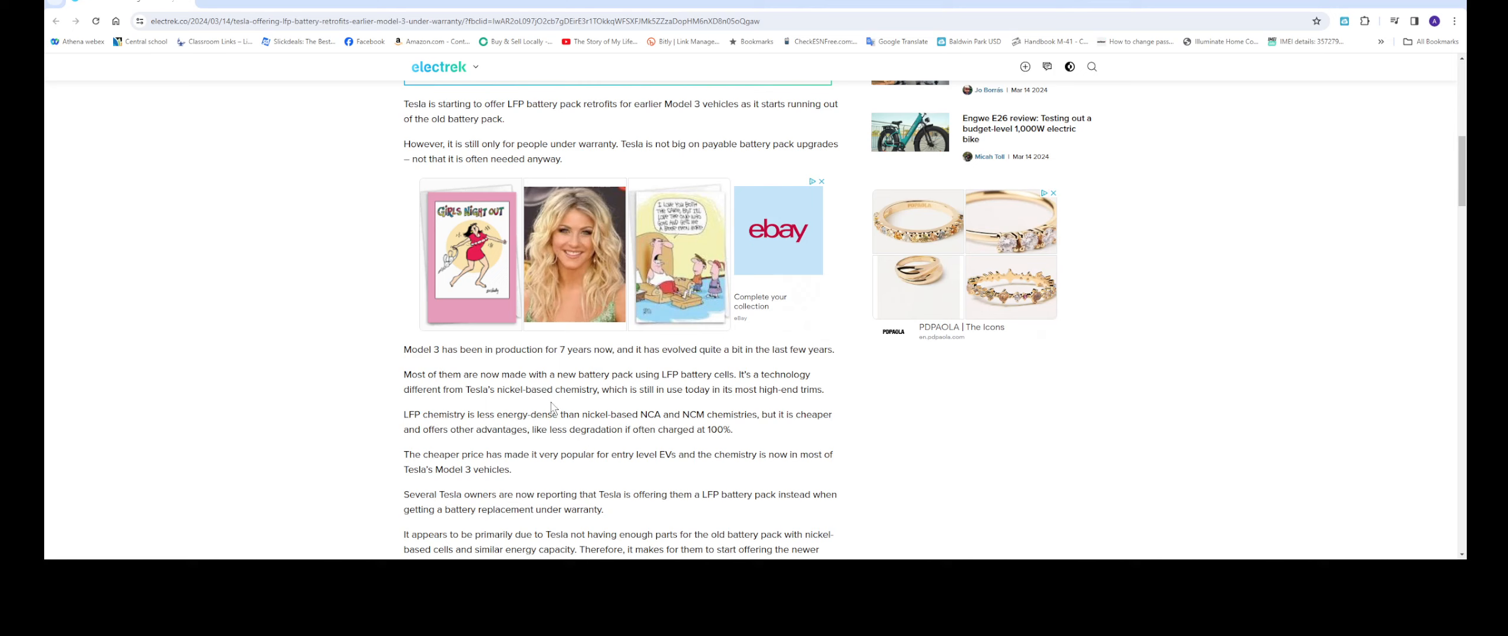
{"action": "scroll", "scroll_direction": "down", "scroll_amount": 3}
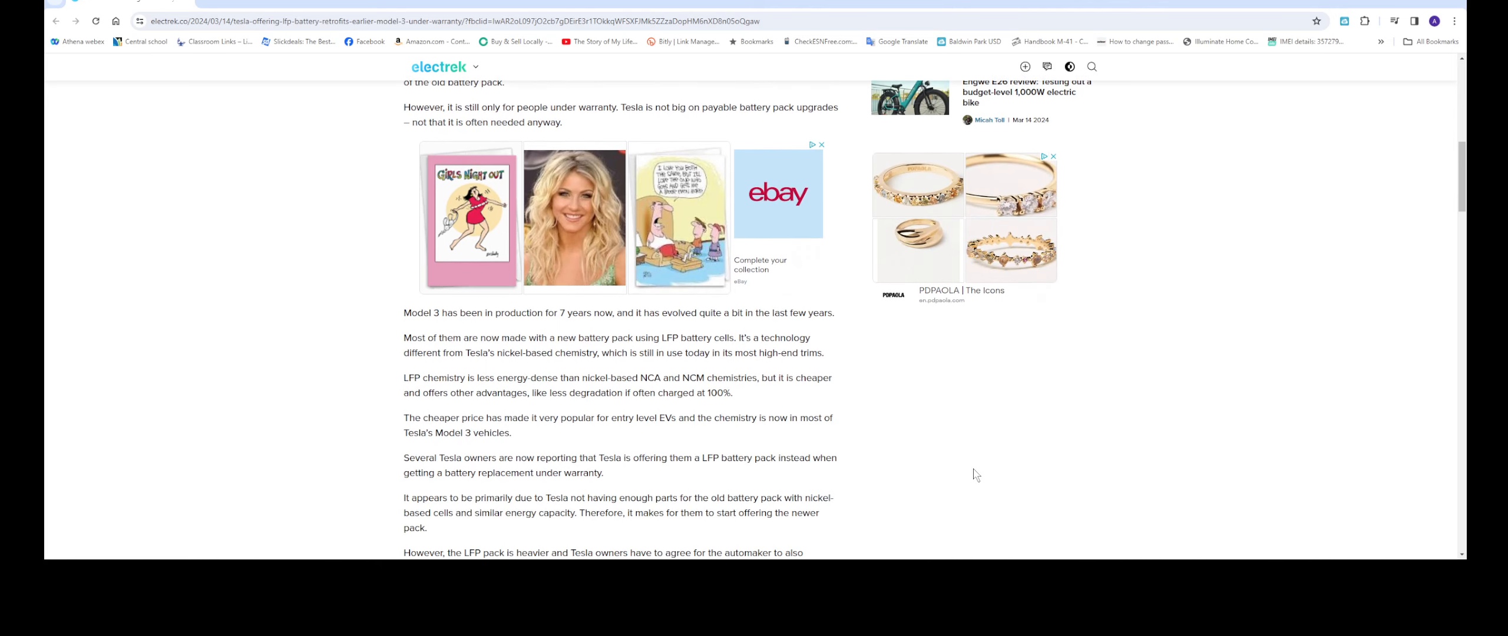
{"action": "mouse_move", "coordinate": [587, 390]}
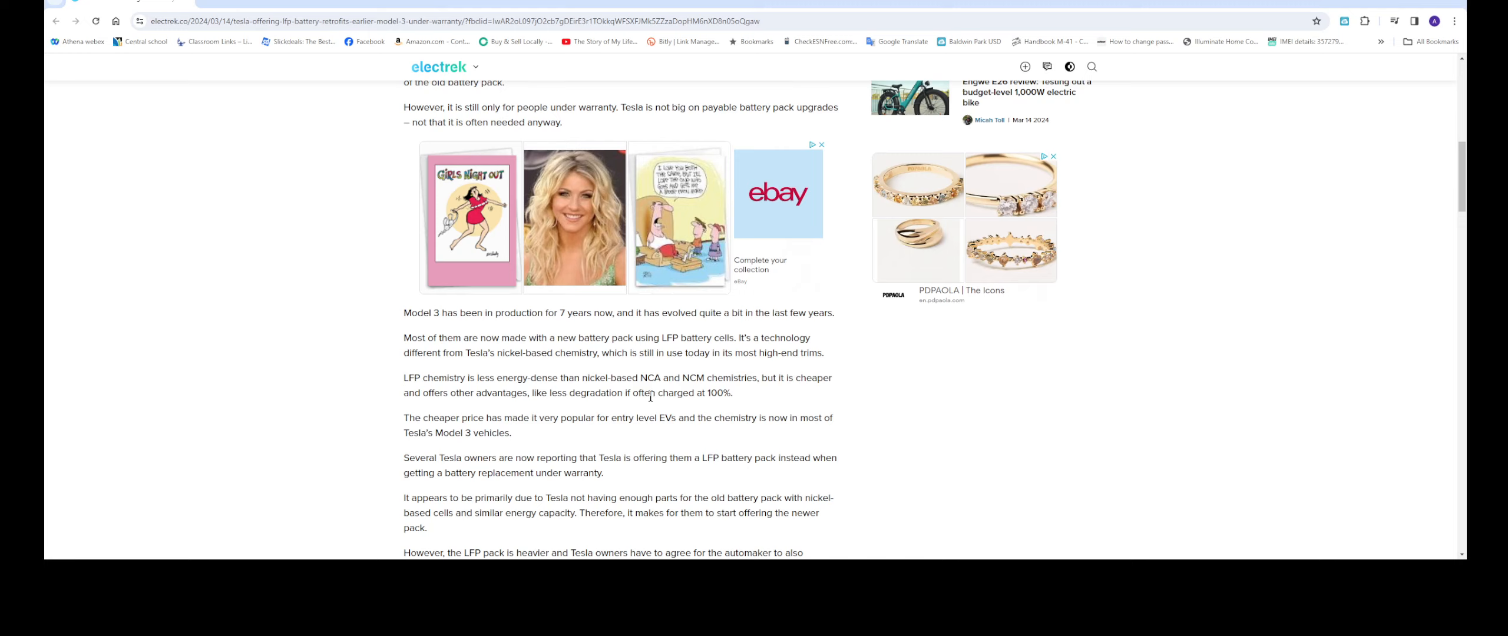
{"action": "mouse_move", "coordinate": [755, 412]}
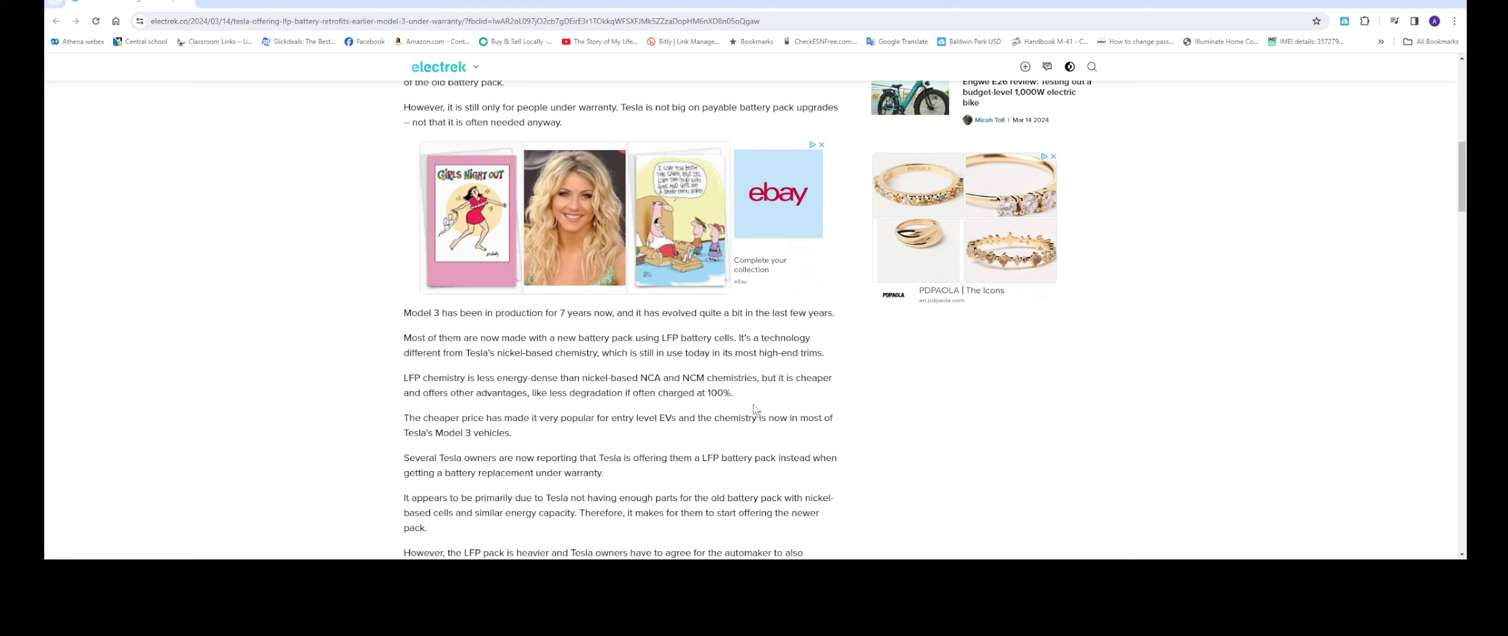
{"action": "mouse_move", "coordinate": [495, 417]}
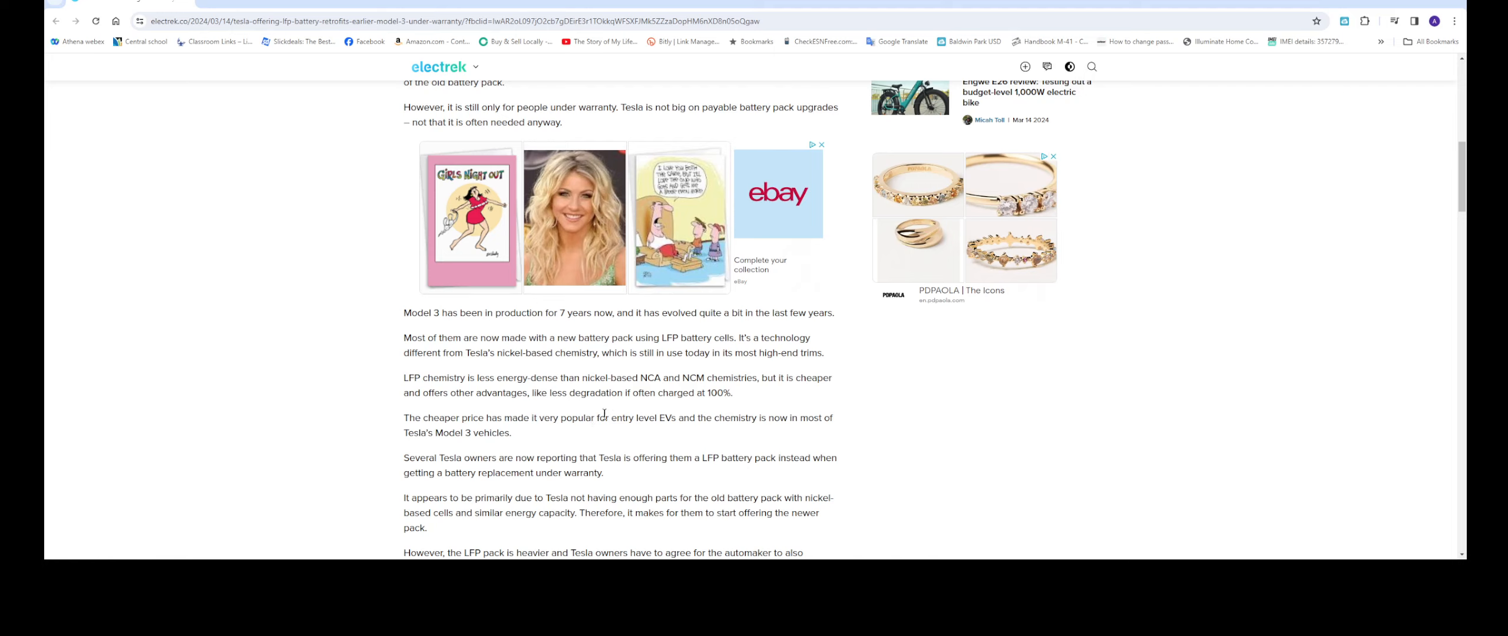
{"action": "mouse_move", "coordinate": [736, 454]}
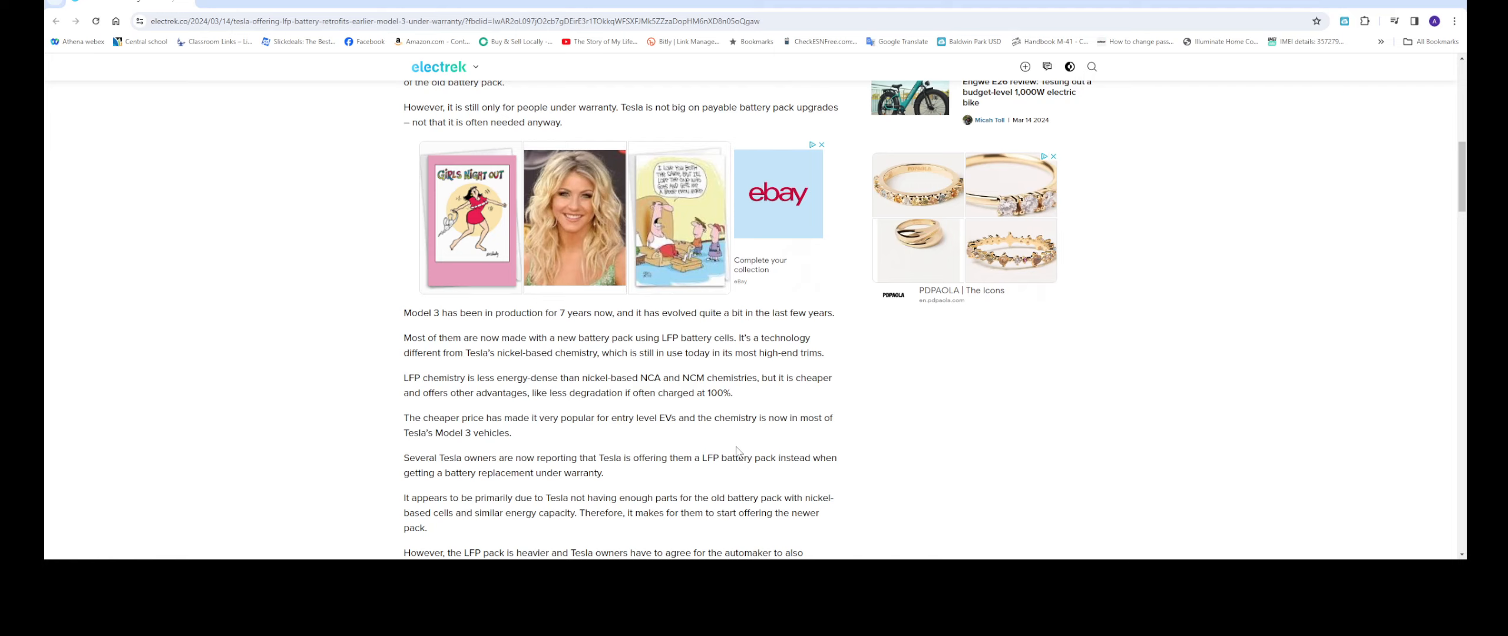
{"action": "scroll", "scroll_direction": "down", "scroll_amount": 3}
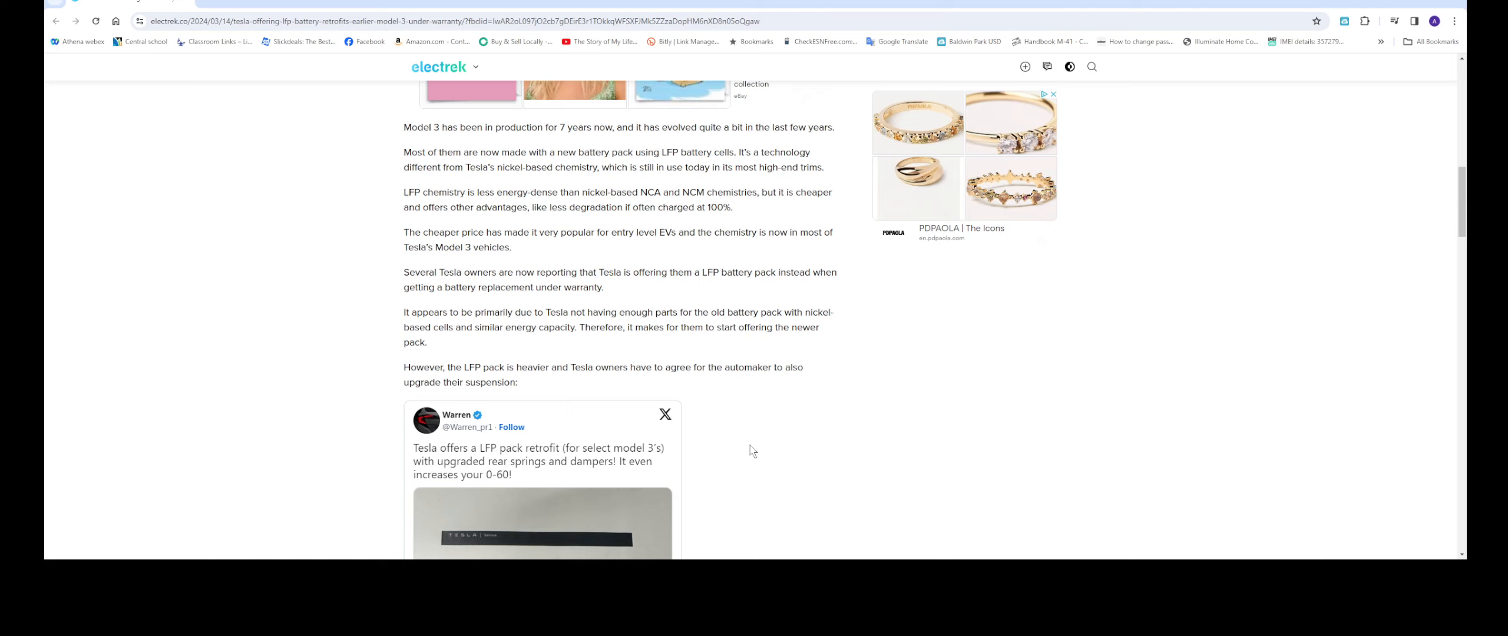
Open the embedded X post with Warren's Tesla LFP retrofit consent document on its own page.
{"action": "scroll", "scroll_direction": "down", "scroll_amount": 3}
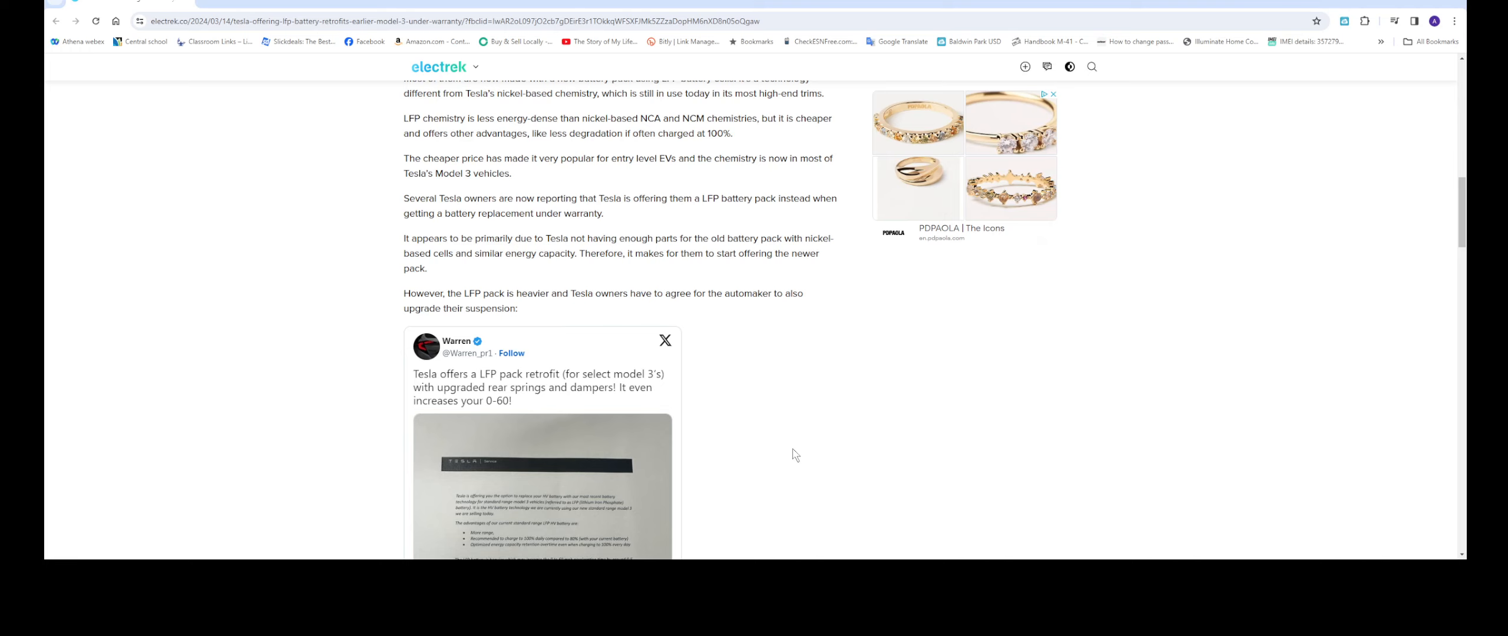
{"action": "scroll", "scroll_direction": "down", "scroll_amount": 3}
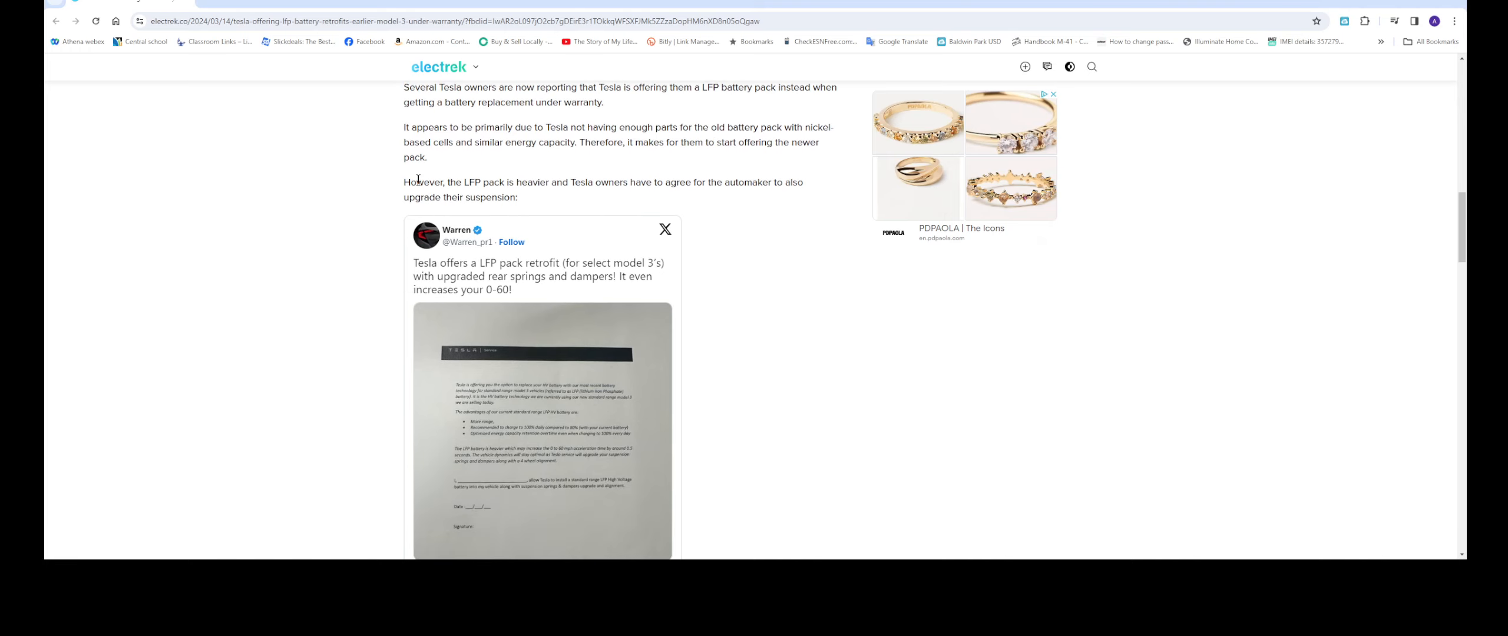
{"action": "mouse_move", "coordinate": [615, 203]}
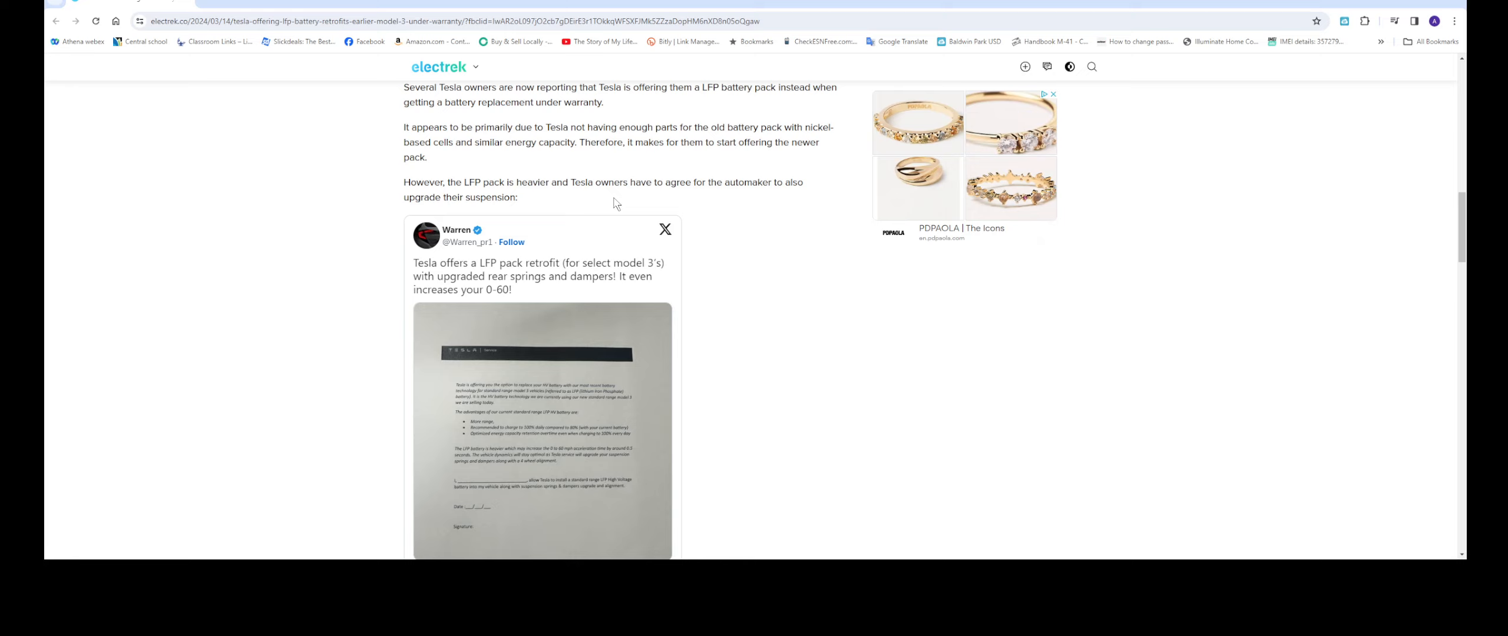
{"action": "mouse_move", "coordinate": [756, 216]}
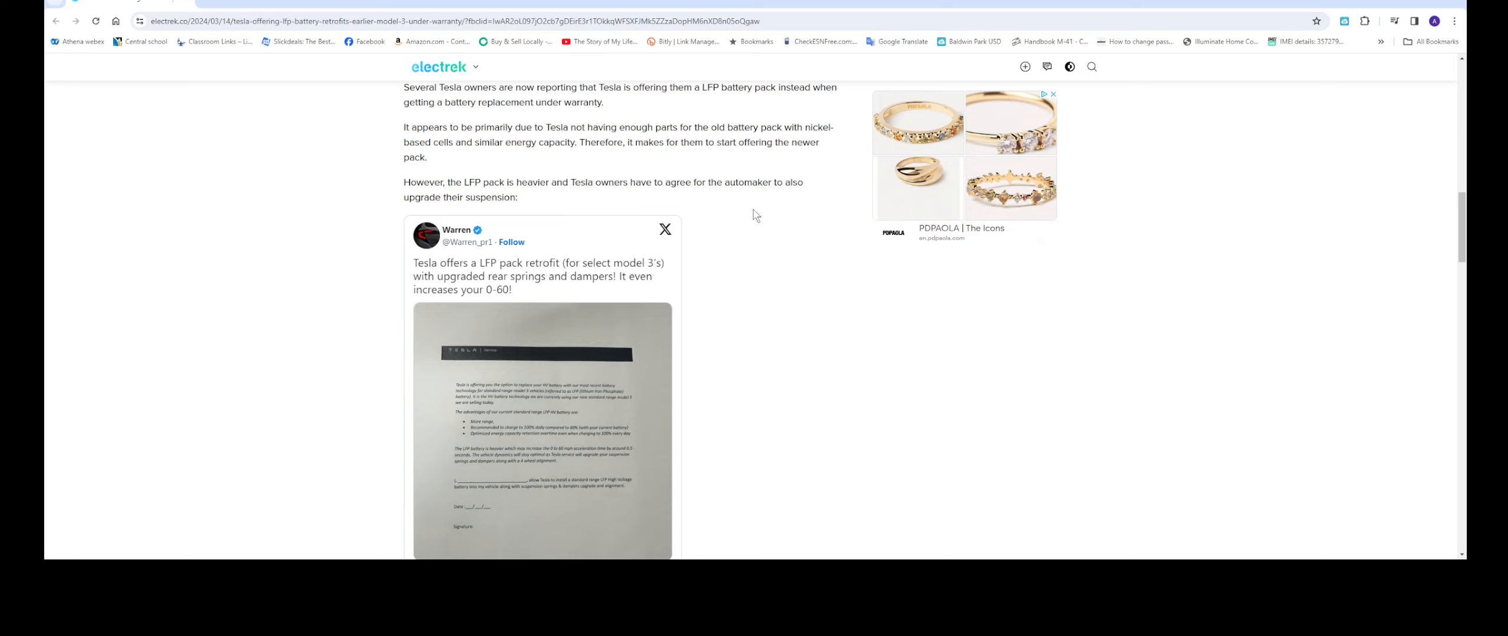
{"action": "mouse_move", "coordinate": [547, 220]}
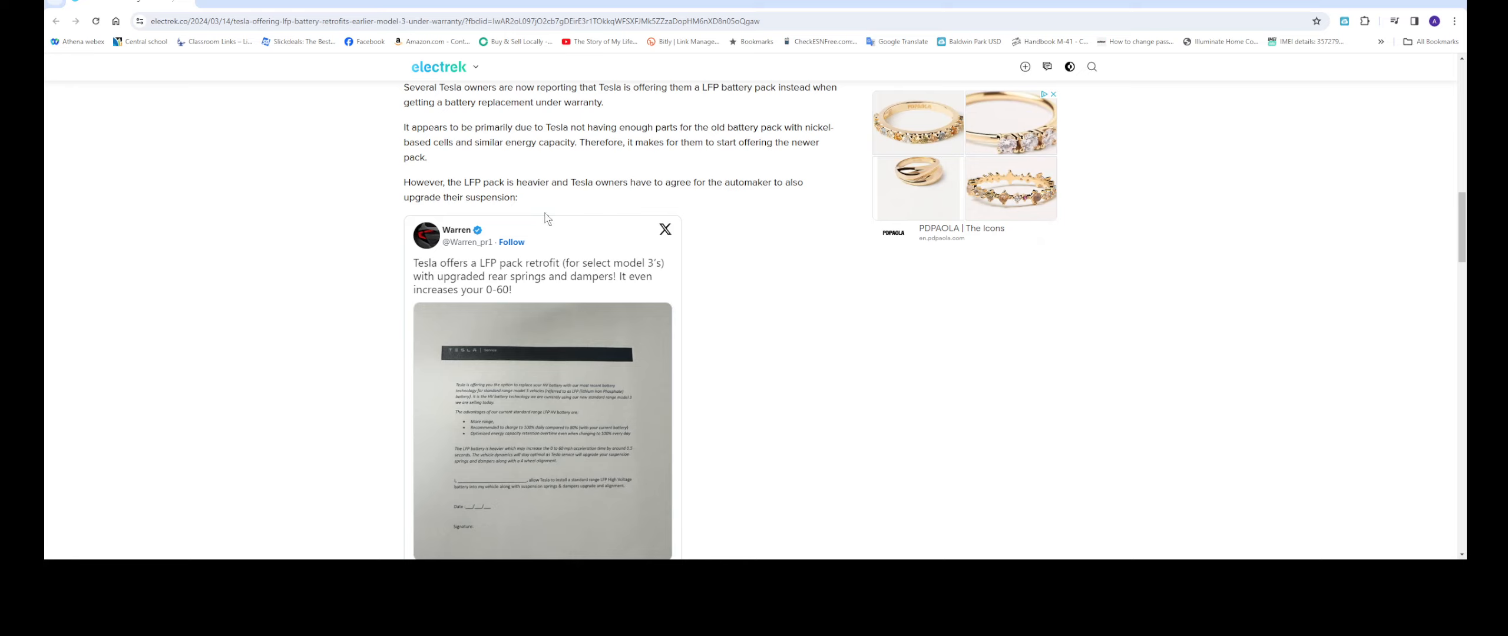
{"action": "mouse_move", "coordinate": [805, 281]}
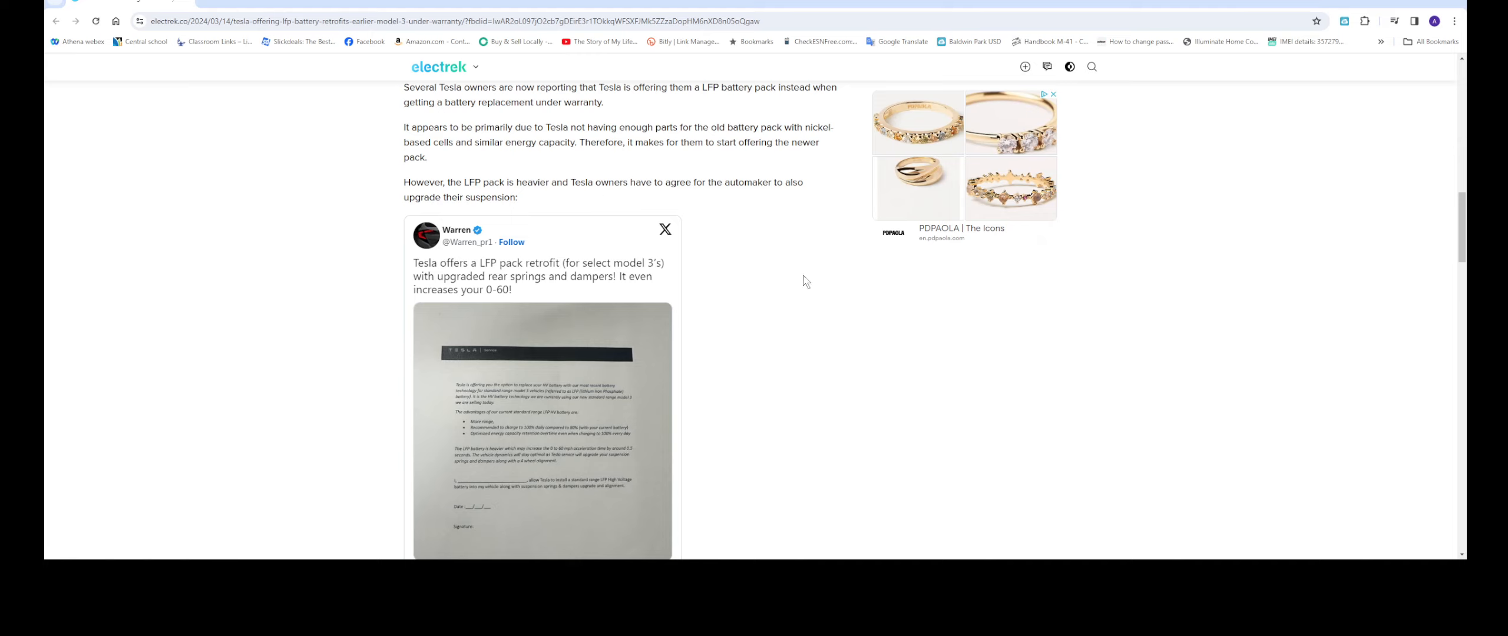
{"action": "scroll", "scroll_direction": "down", "scroll_amount": 3}
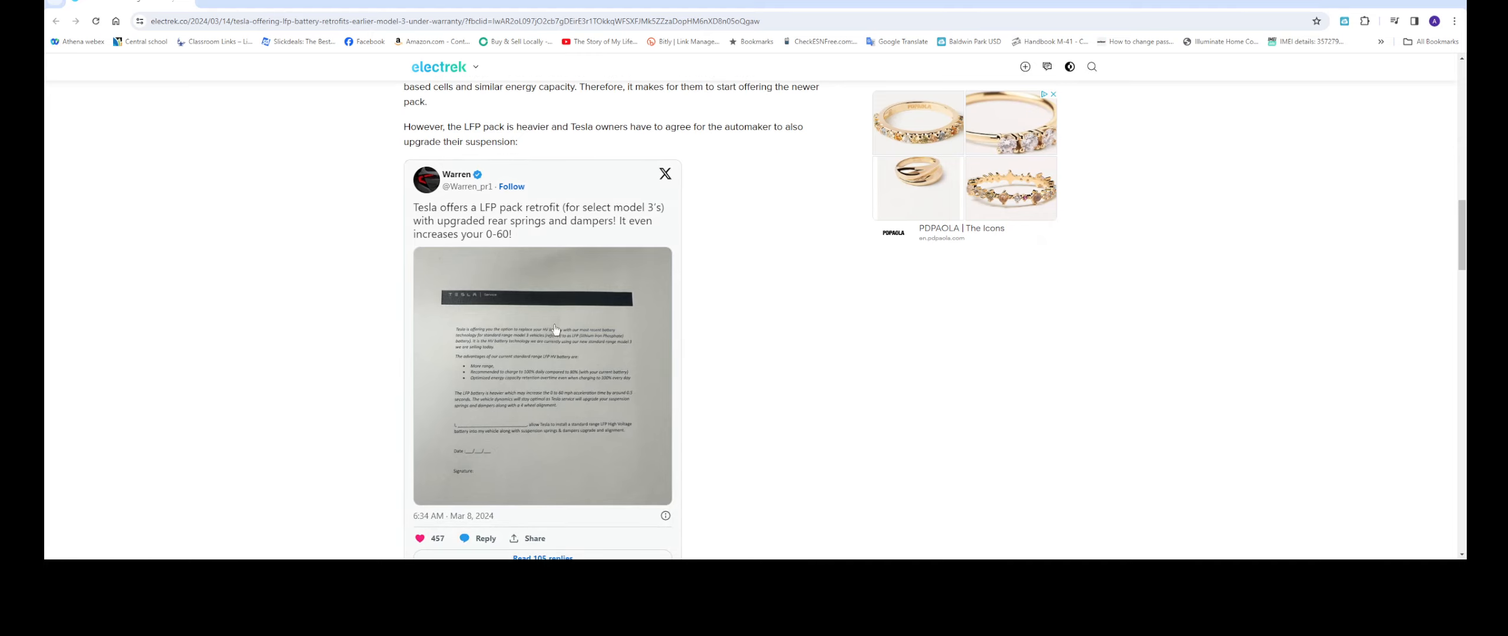
{"action": "mouse_move", "coordinate": [573, 336]}
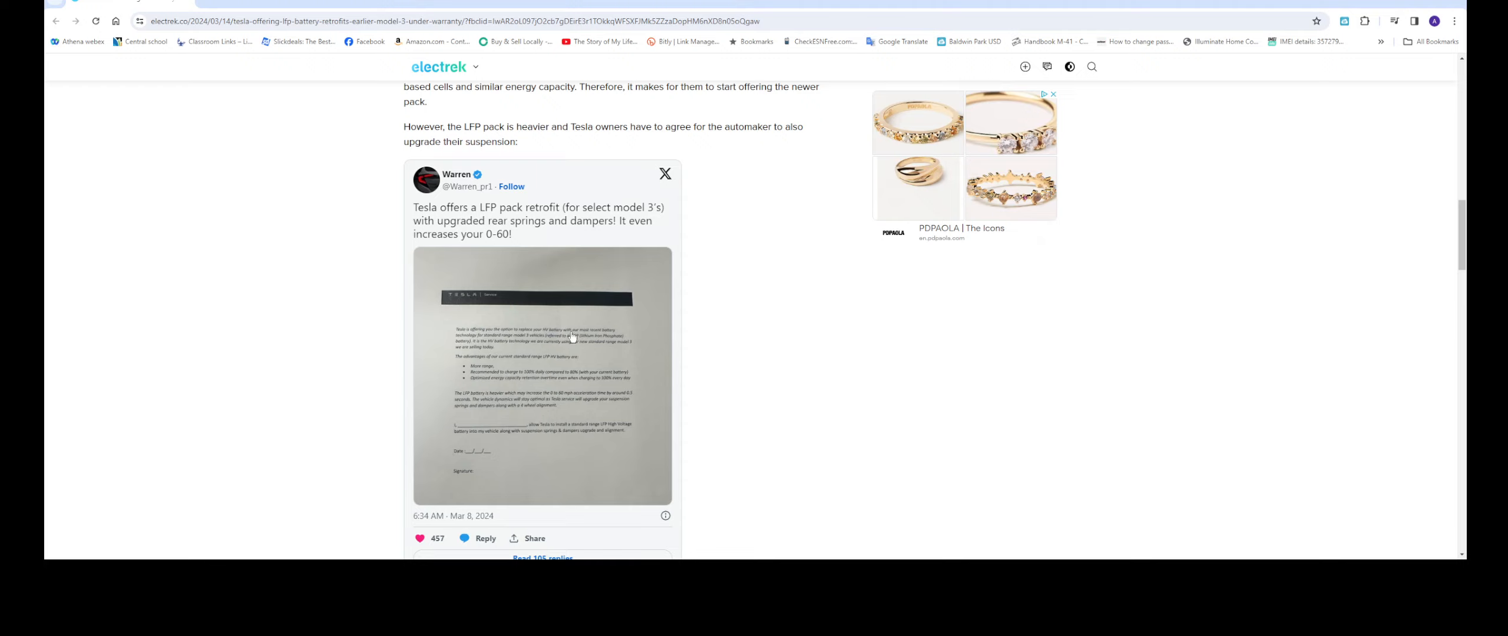
{"action": "left_click", "coordinate": [542, 375]}
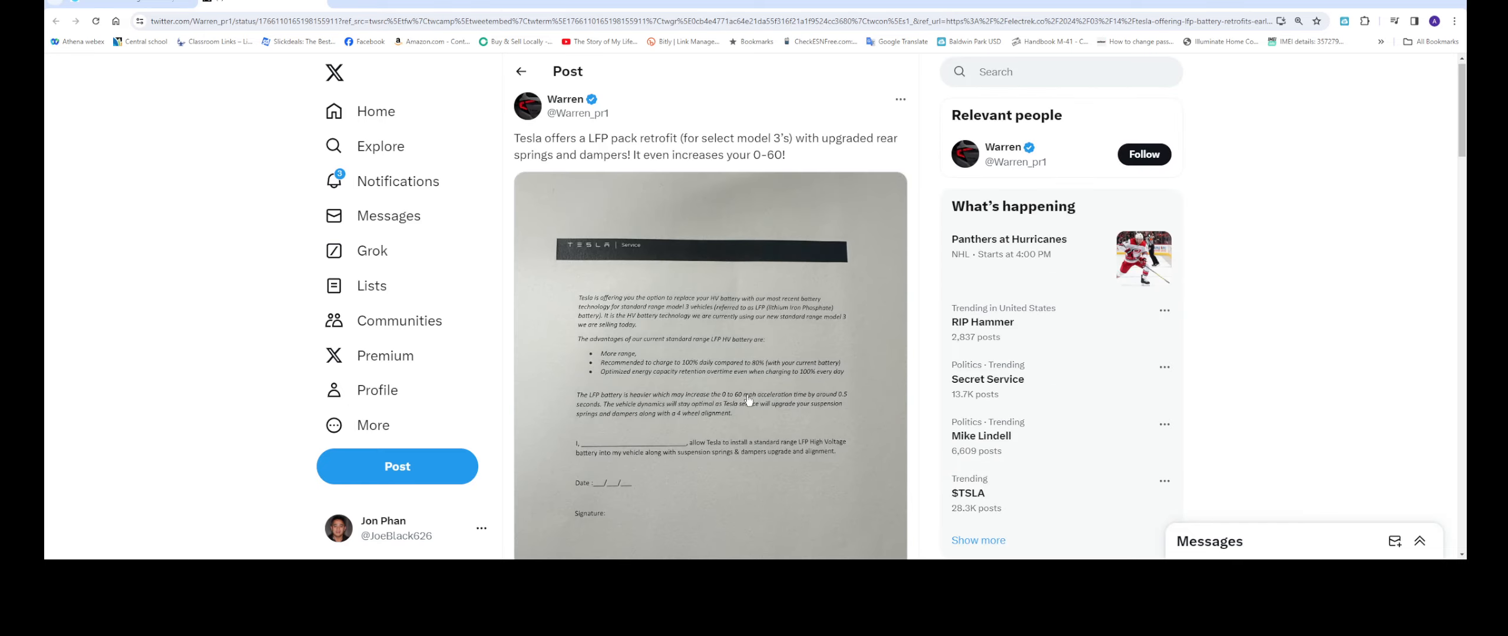
{"action": "mouse_move", "coordinate": [686, 305]}
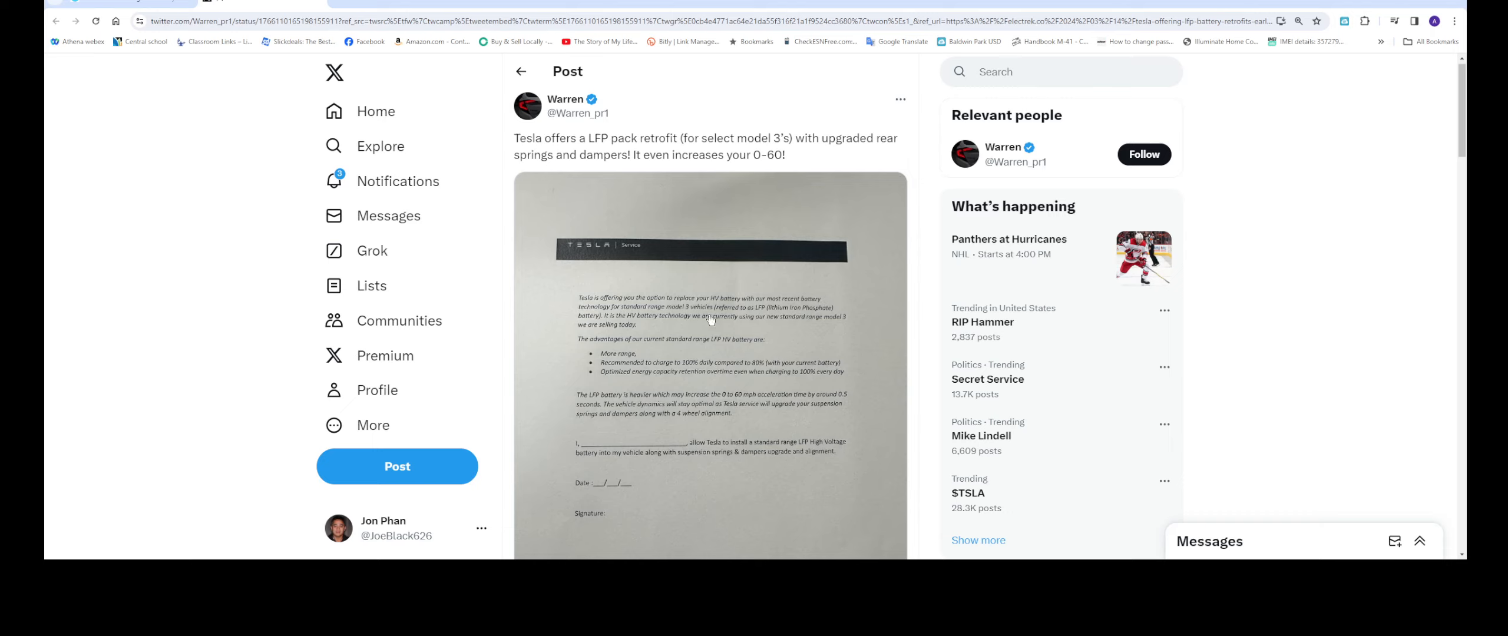
{"action": "mouse_move", "coordinate": [735, 316]}
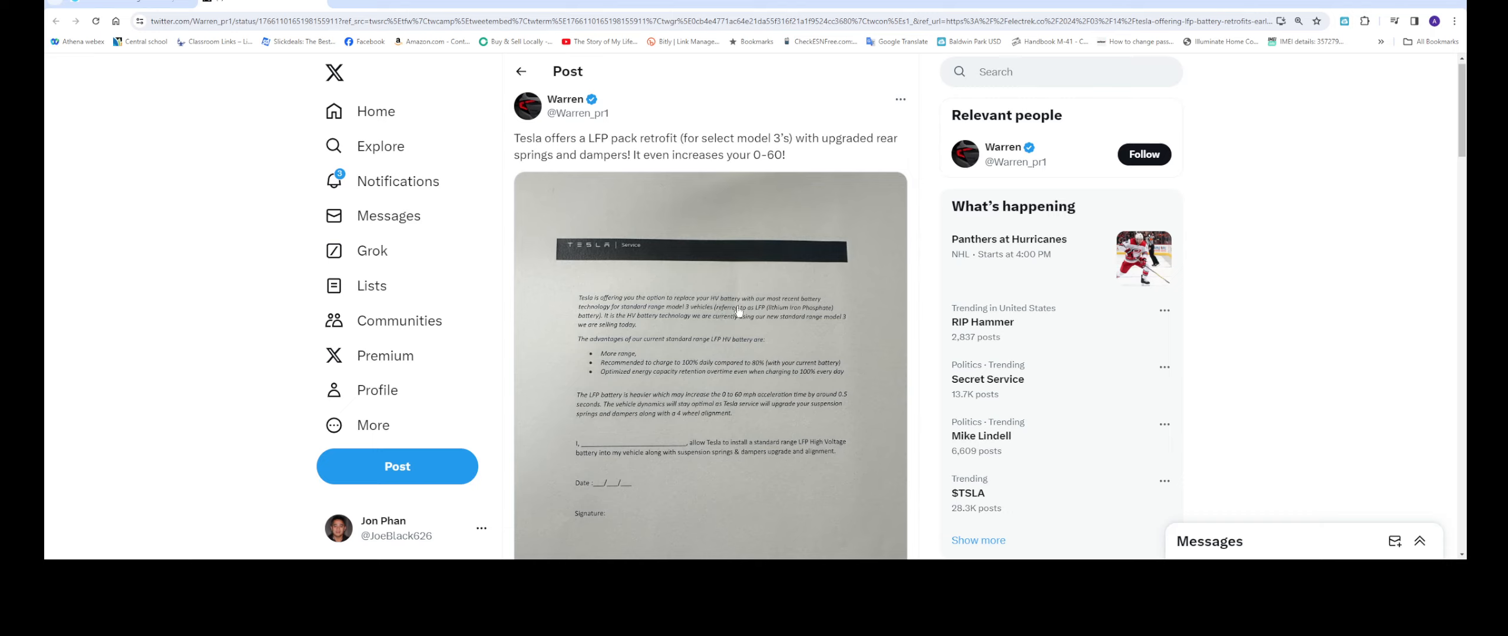
{"action": "mouse_move", "coordinate": [646, 325]}
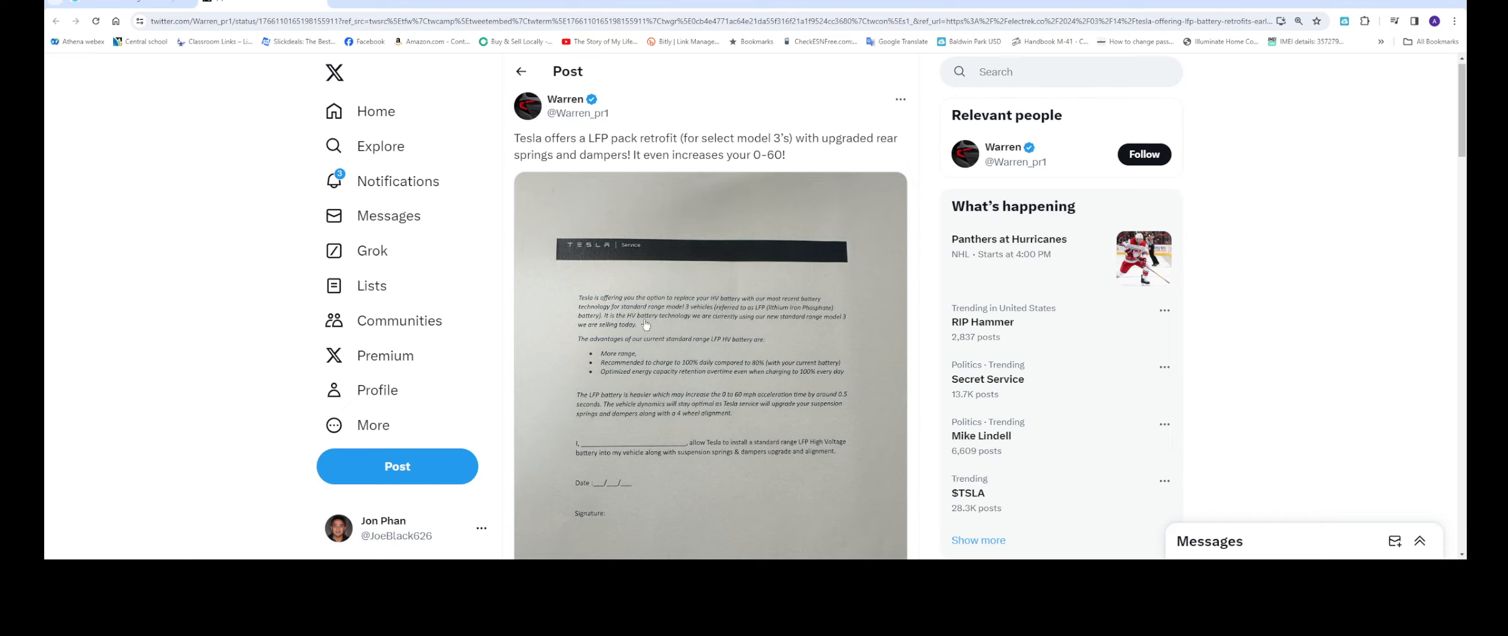
{"action": "mouse_move", "coordinate": [719, 320]}
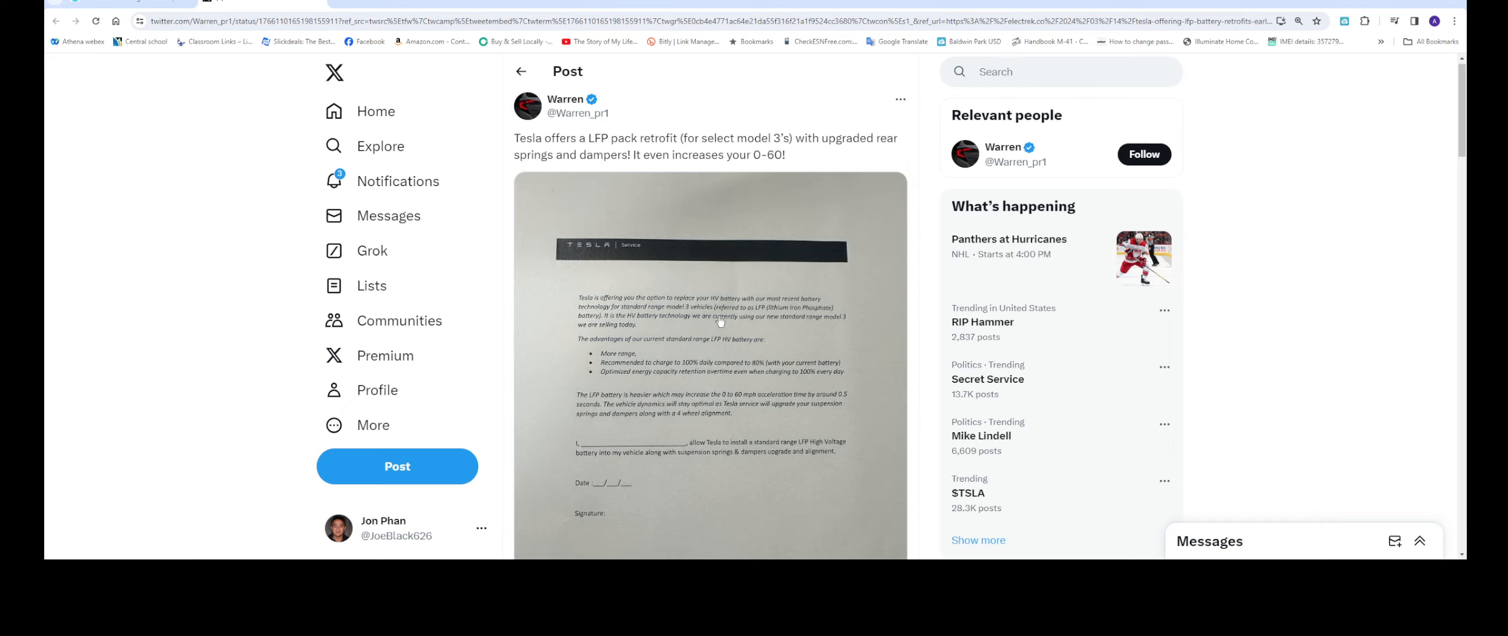
{"action": "mouse_move", "coordinate": [787, 333]}
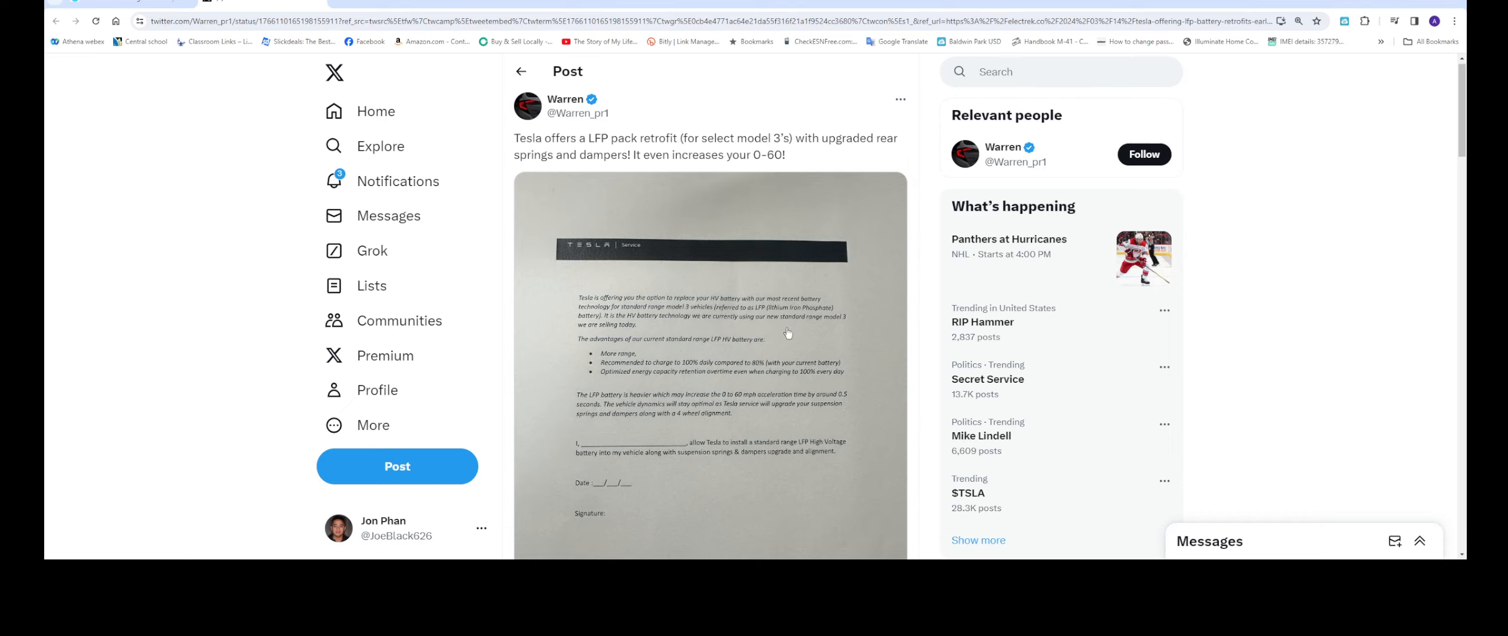
{"action": "mouse_move", "coordinate": [618, 328]}
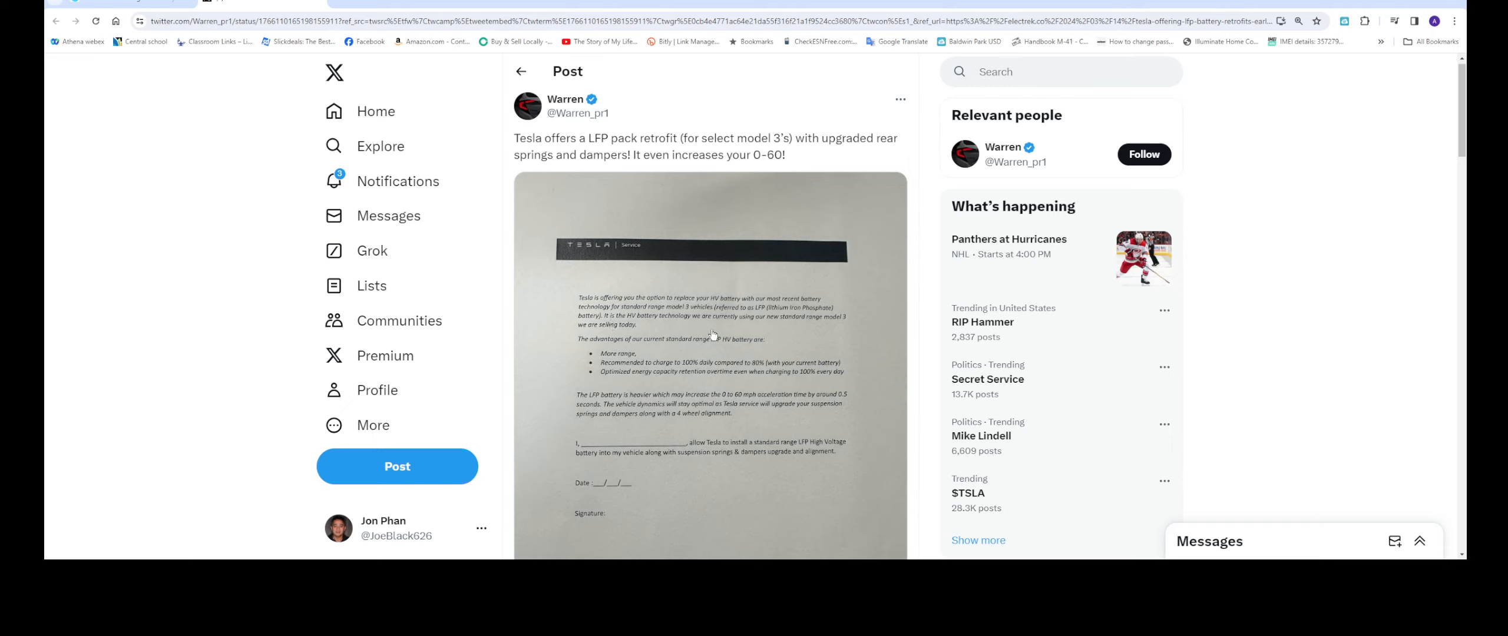
{"action": "mouse_move", "coordinate": [802, 338]}
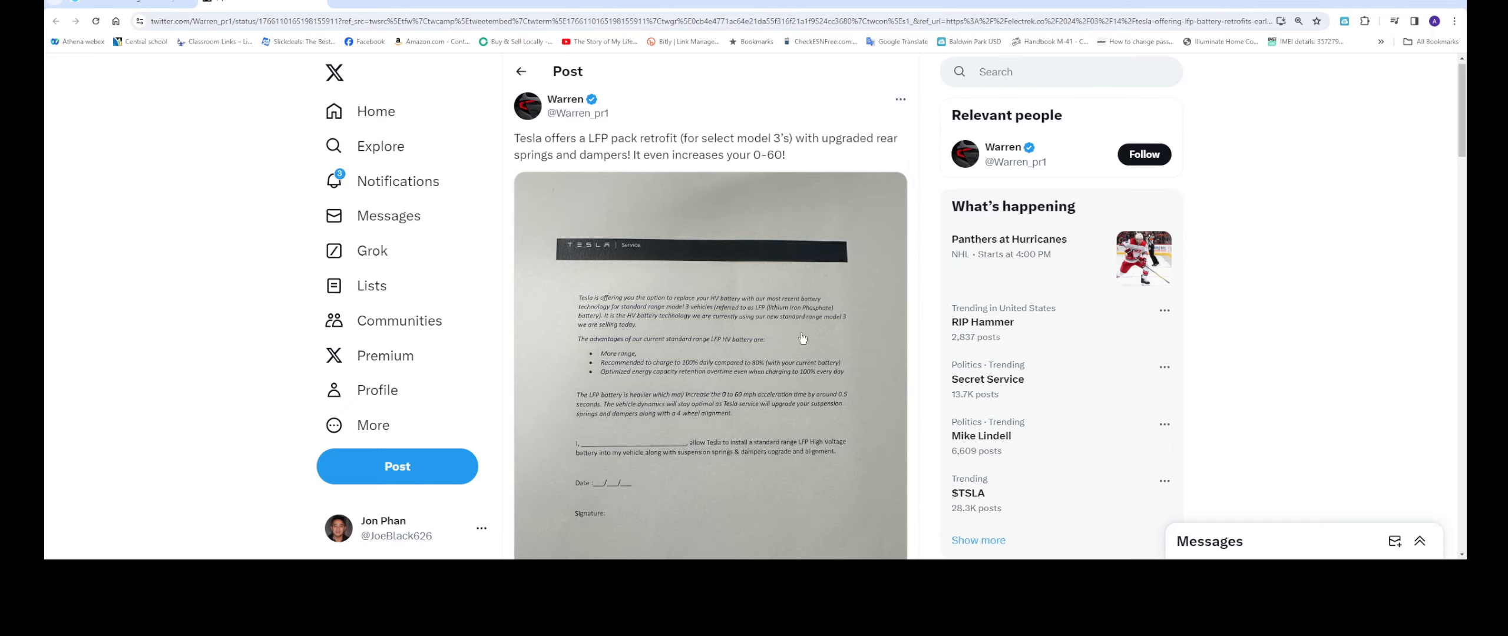
{"action": "mouse_move", "coordinate": [590, 347]}
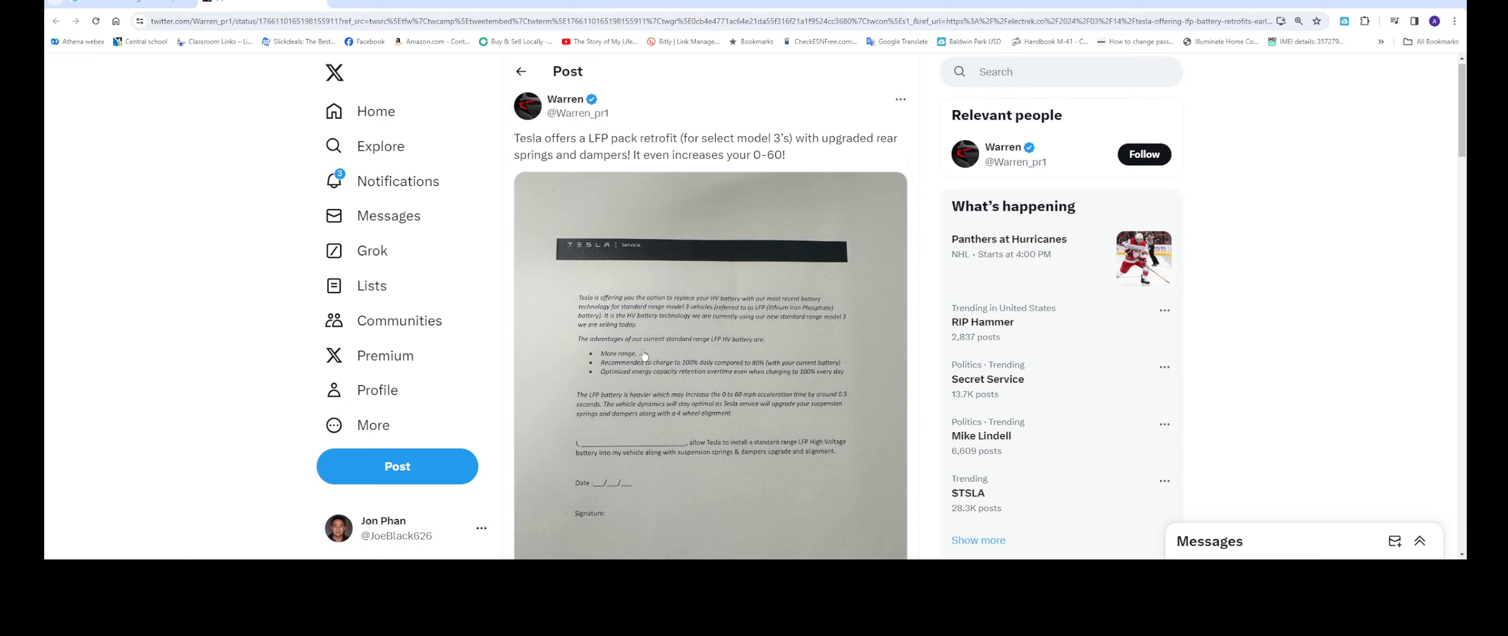
{"action": "mouse_move", "coordinate": [706, 359]}
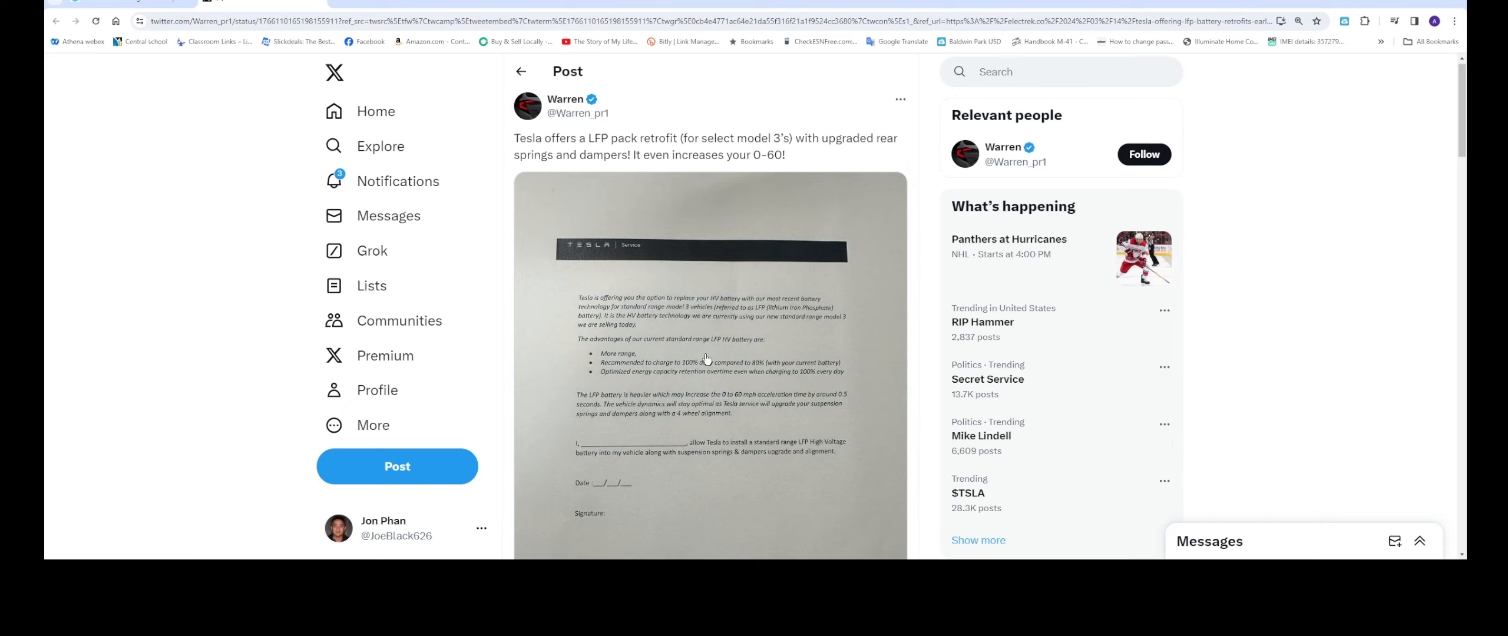
{"action": "mouse_move", "coordinate": [741, 348]}
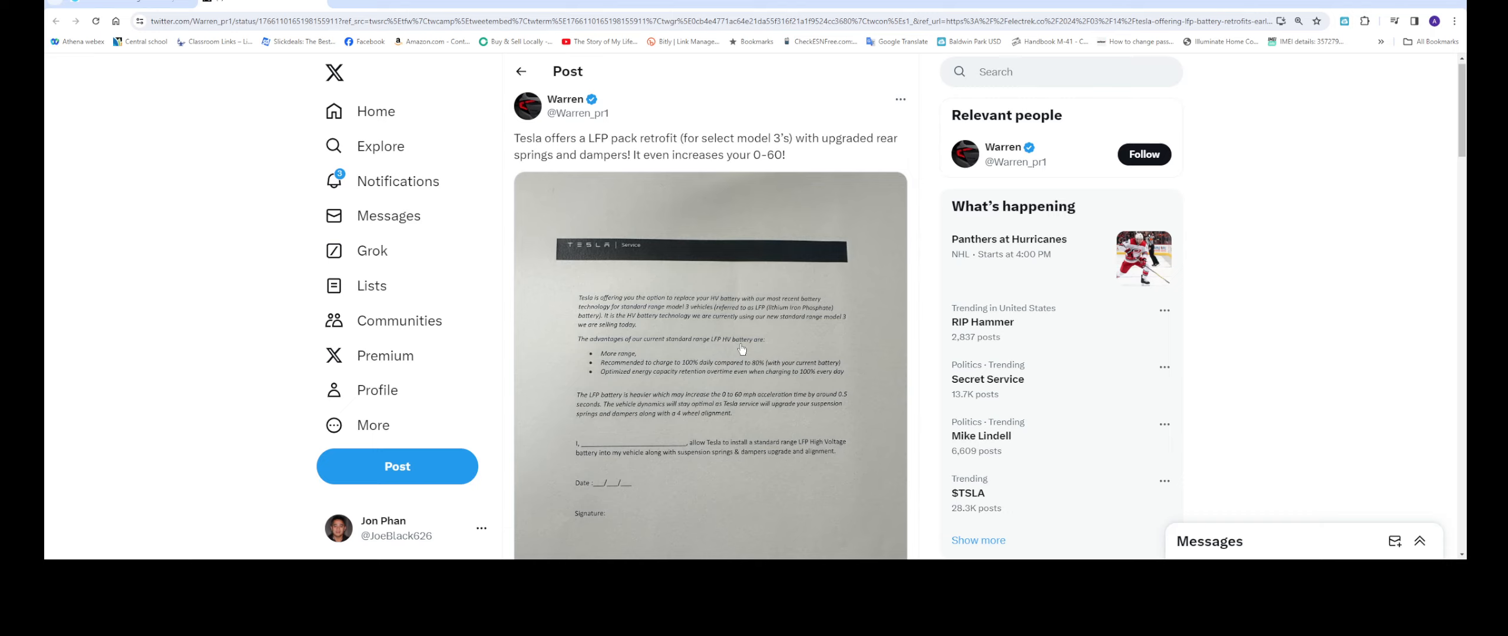
{"action": "mouse_move", "coordinate": [631, 348]}
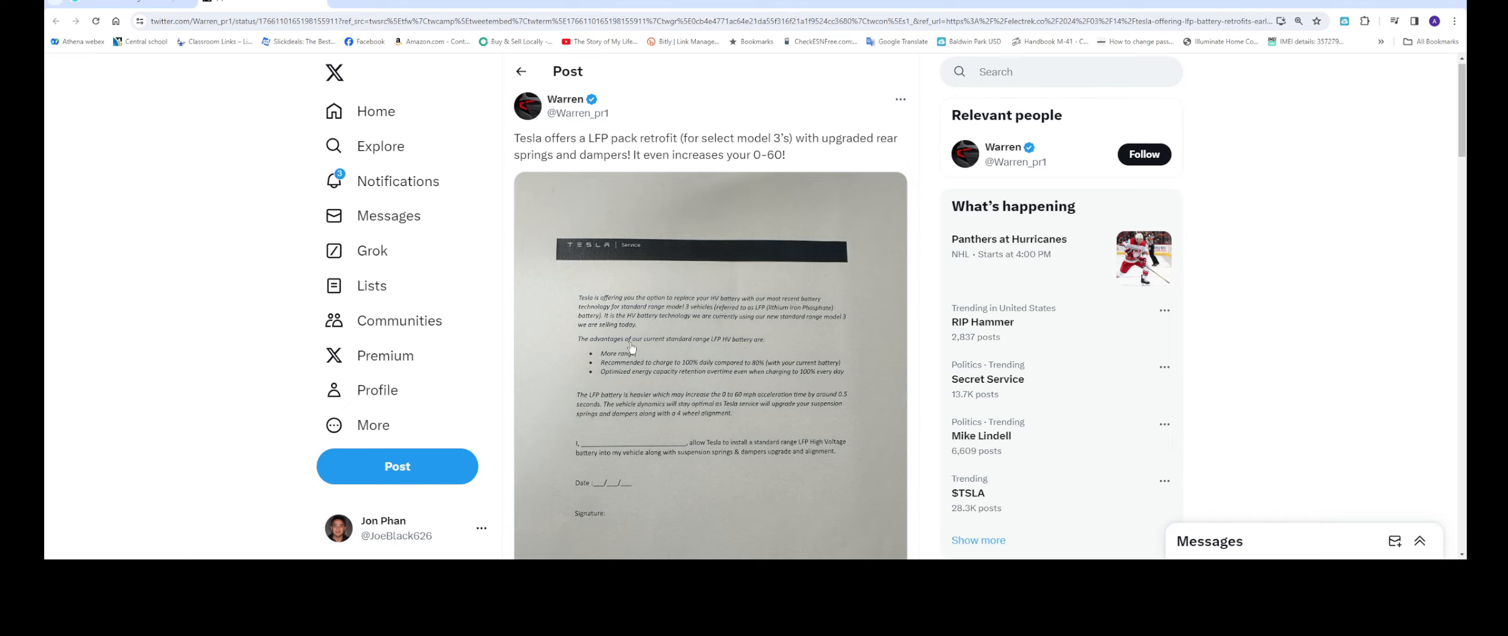
{"action": "mouse_move", "coordinate": [698, 389]}
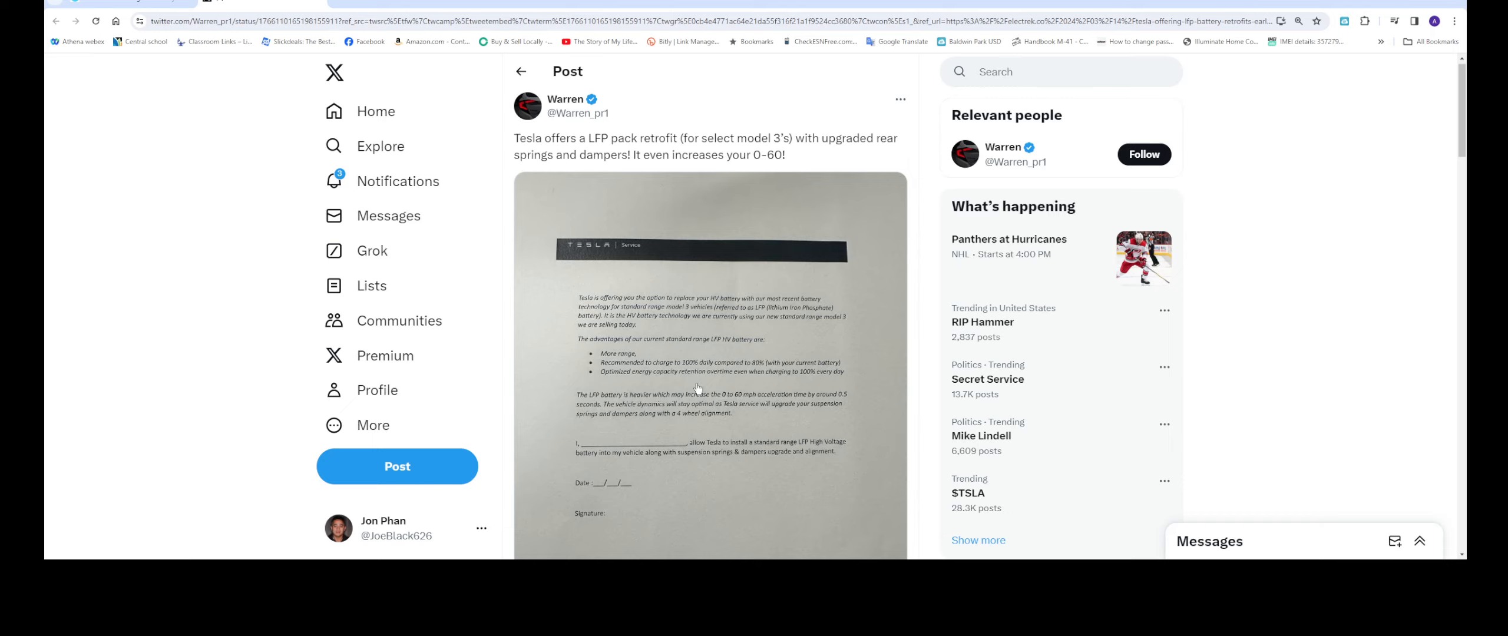
{"action": "mouse_move", "coordinate": [765, 379]}
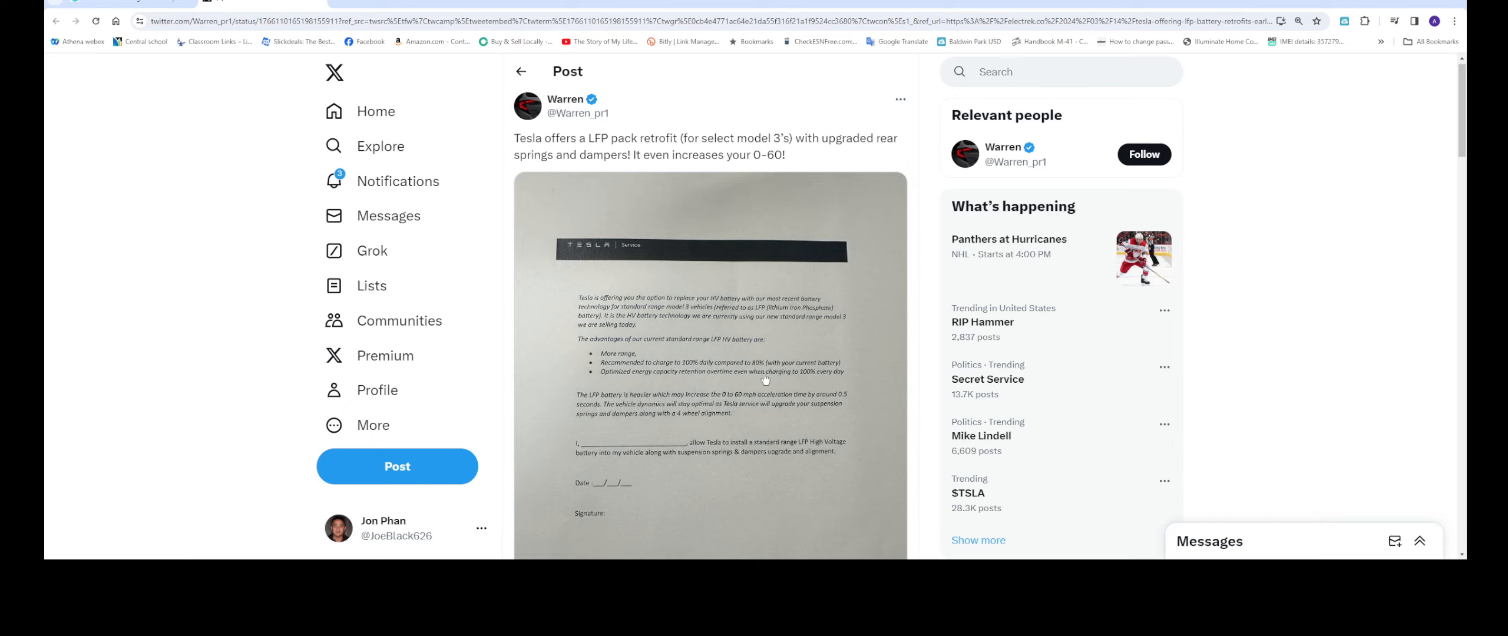
{"action": "mouse_move", "coordinate": [677, 394]}
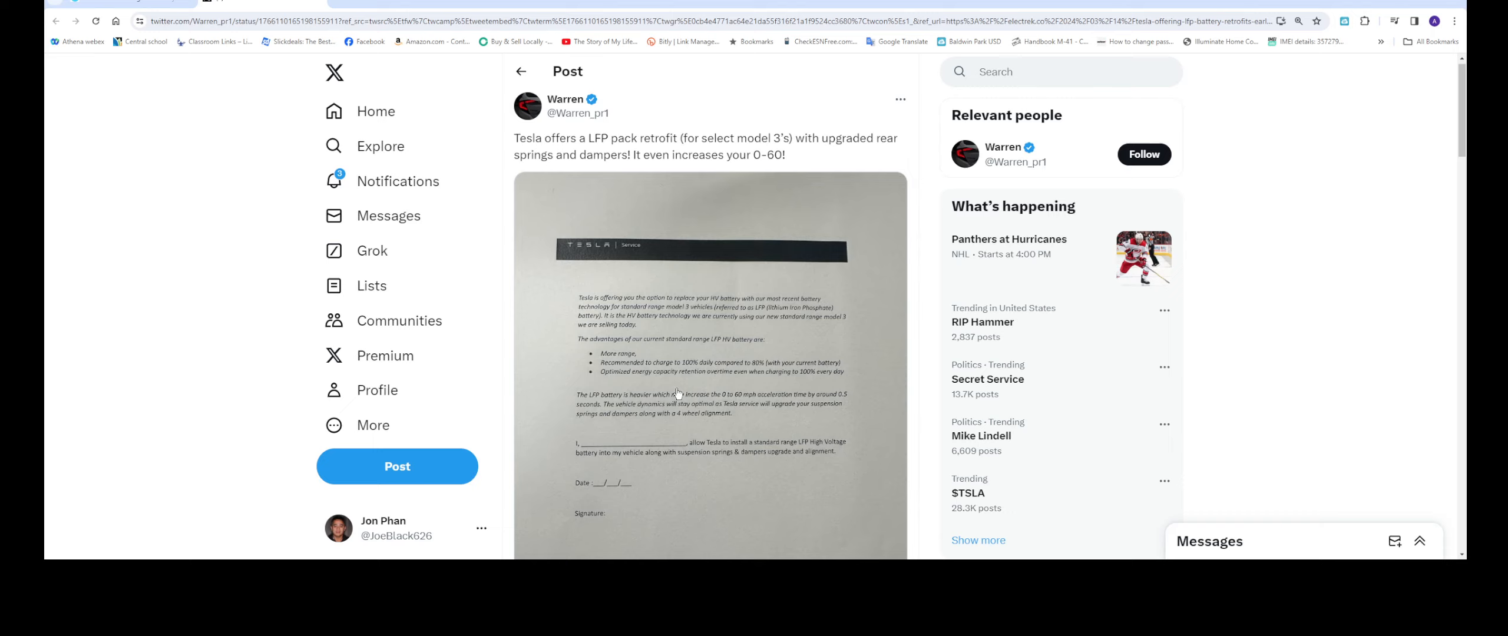
{"action": "mouse_move", "coordinate": [752, 389]}
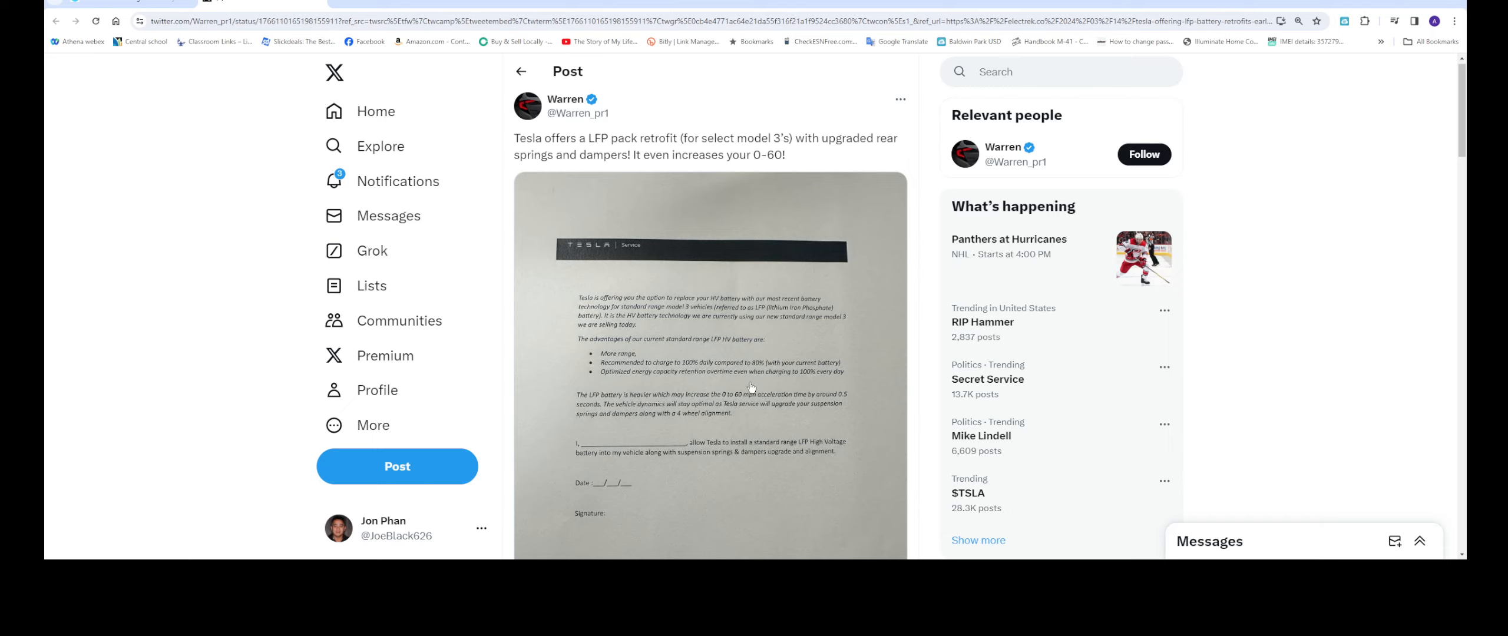
{"action": "mouse_move", "coordinate": [827, 415]}
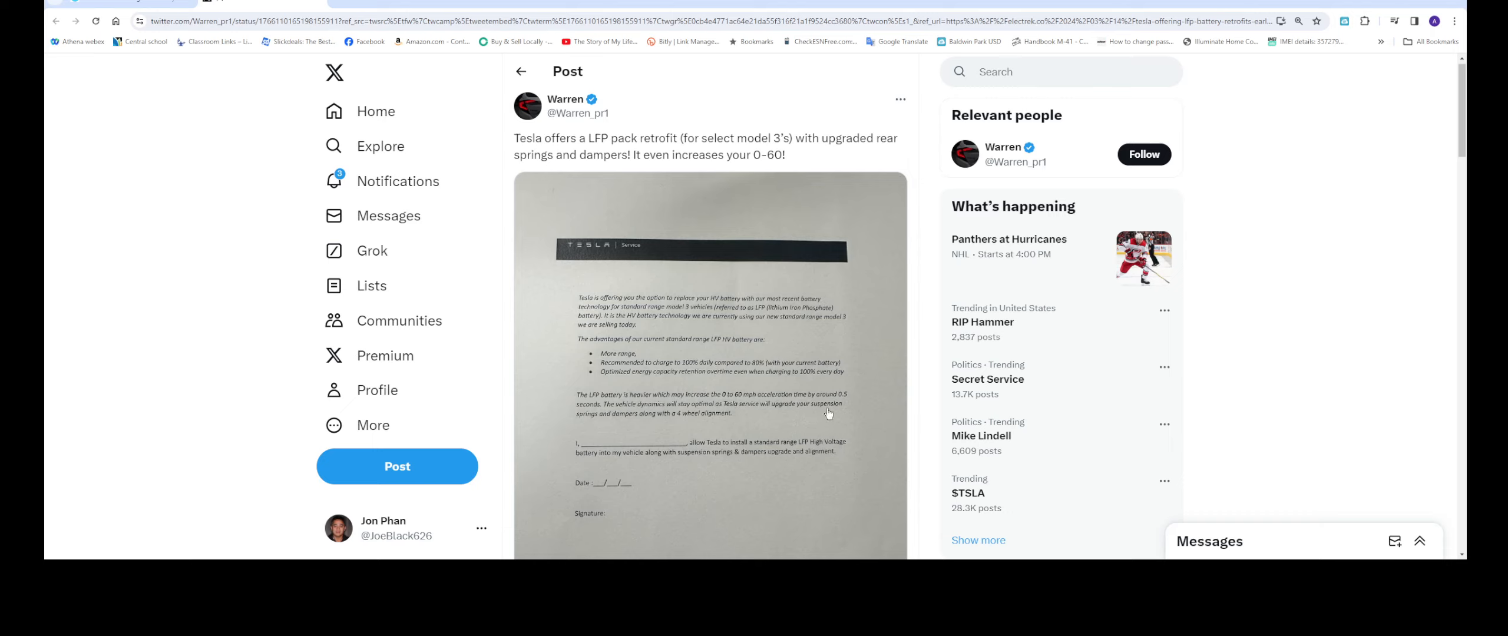
{"action": "mouse_move", "coordinate": [630, 411]}
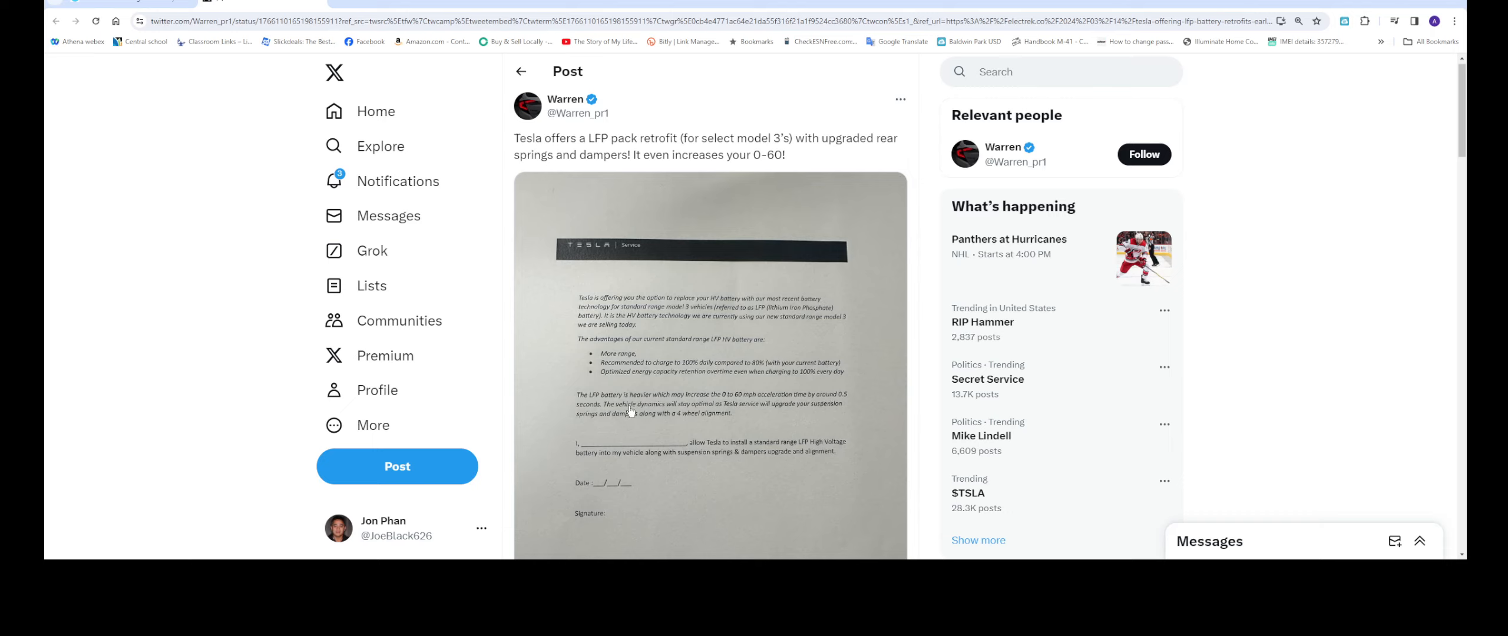
{"action": "mouse_move", "coordinate": [726, 408]}
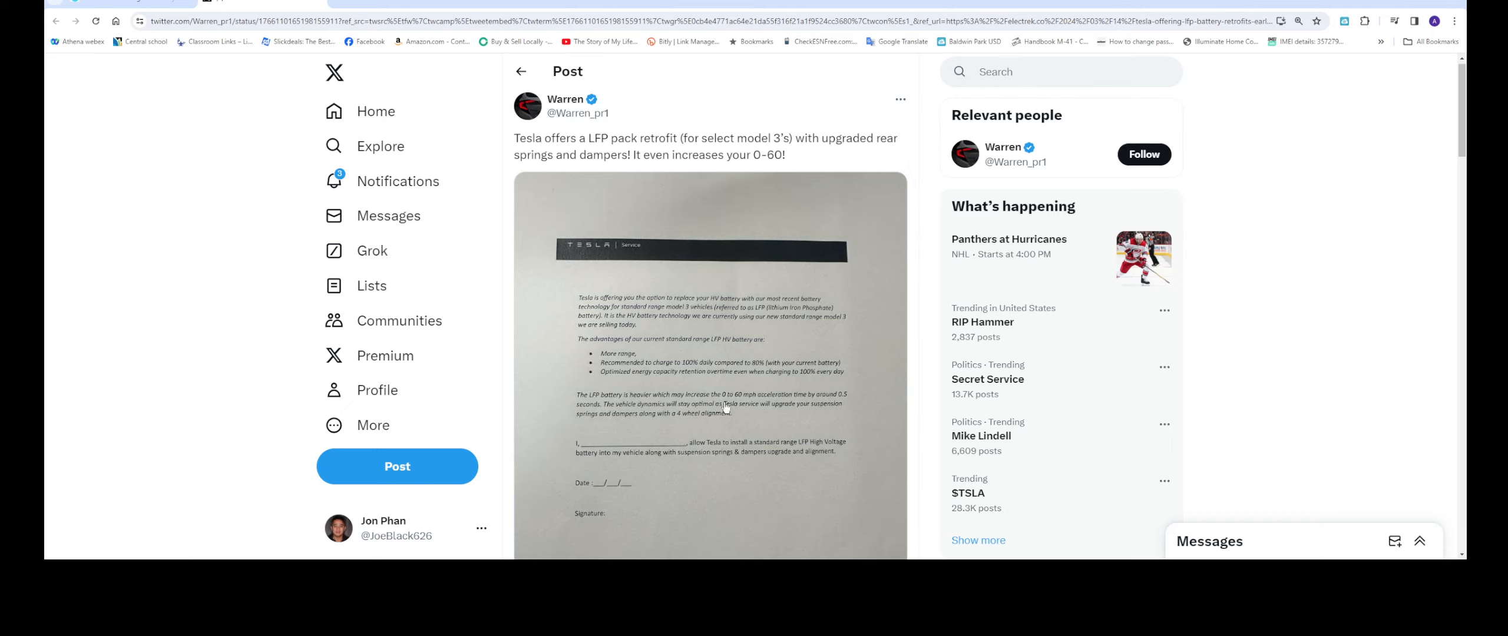
{"action": "mouse_move", "coordinate": [787, 404]}
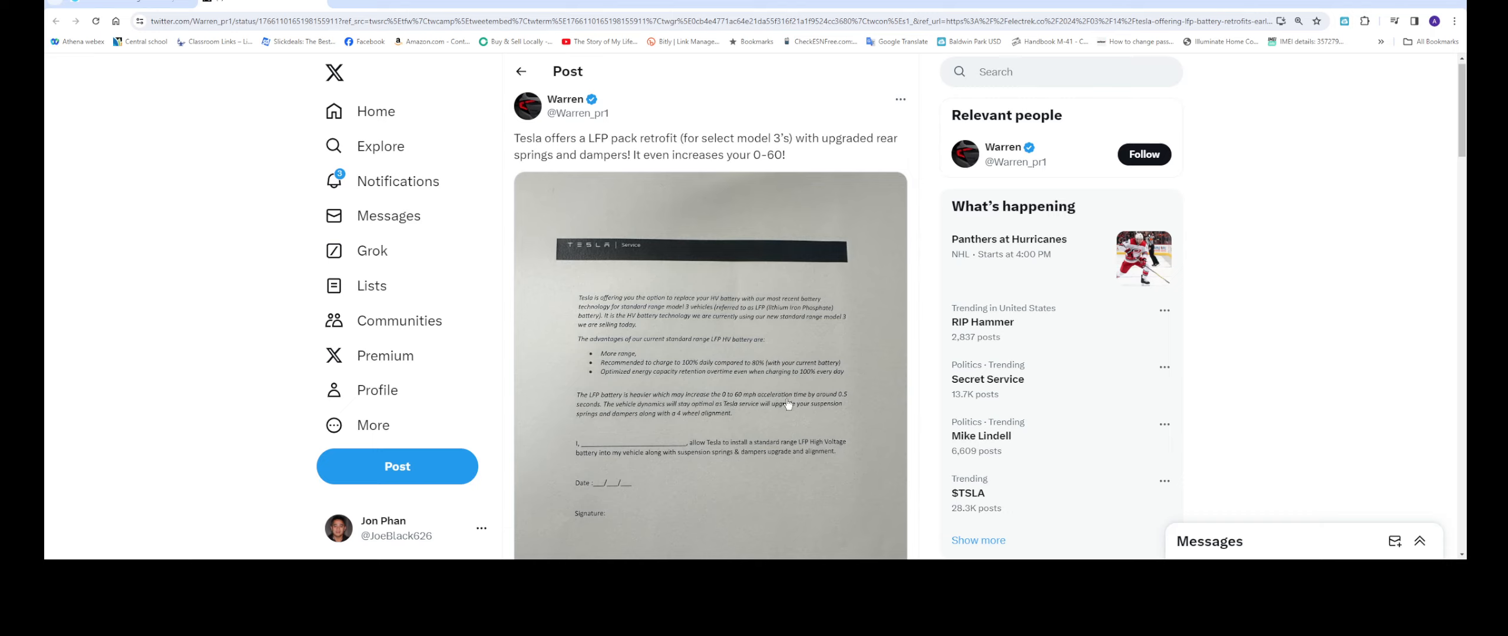
{"action": "mouse_move", "coordinate": [841, 405]}
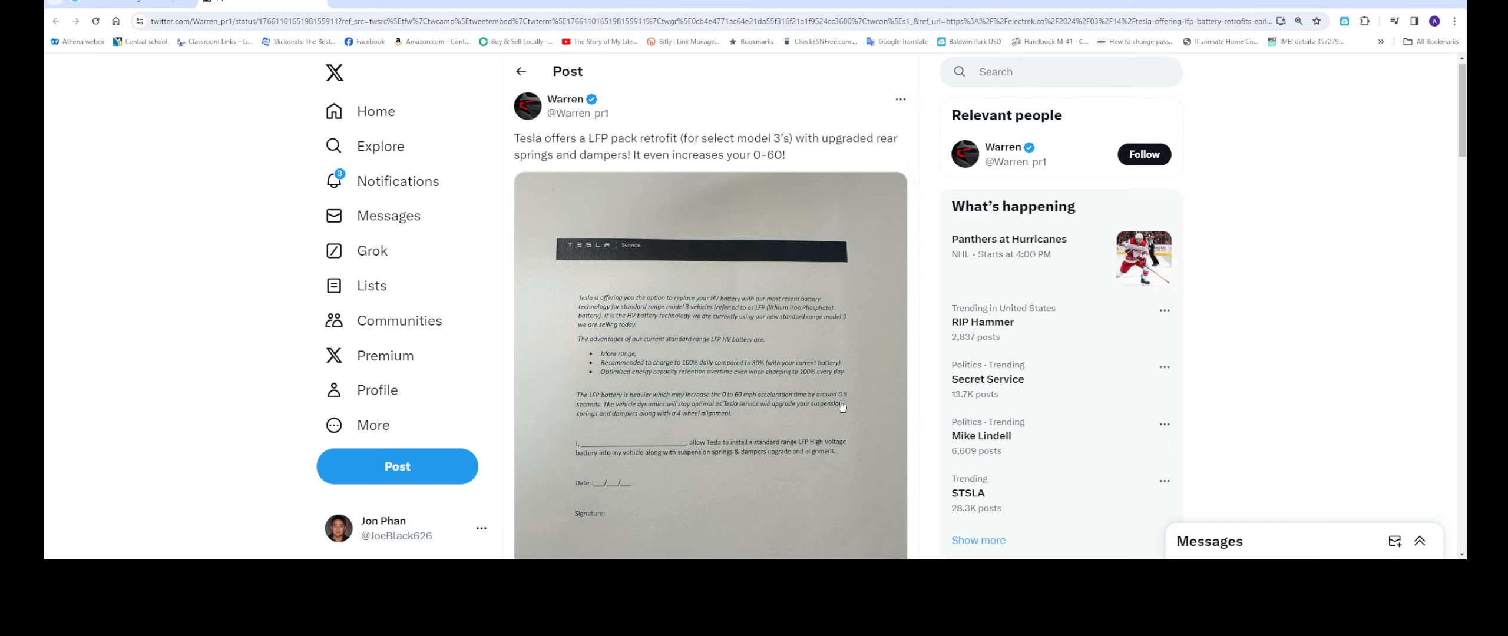
{"action": "mouse_move", "coordinate": [647, 426]}
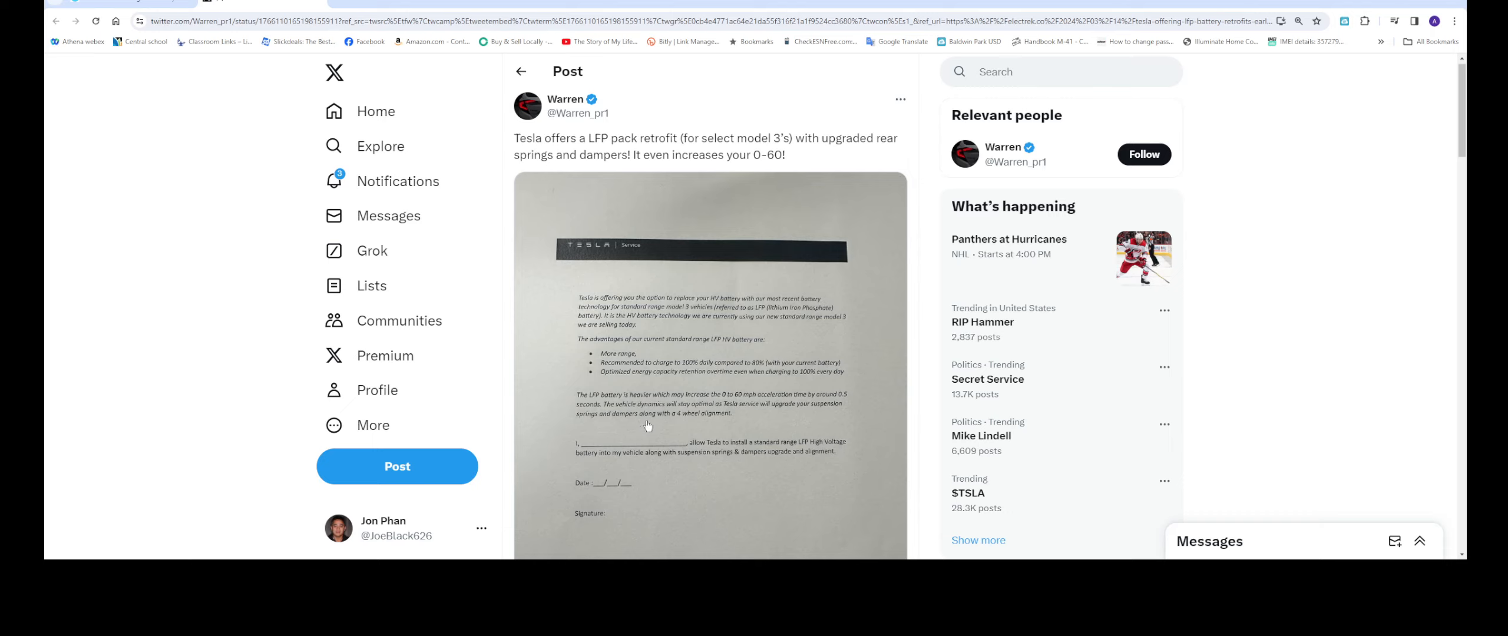
{"action": "mouse_move", "coordinate": [770, 419]}
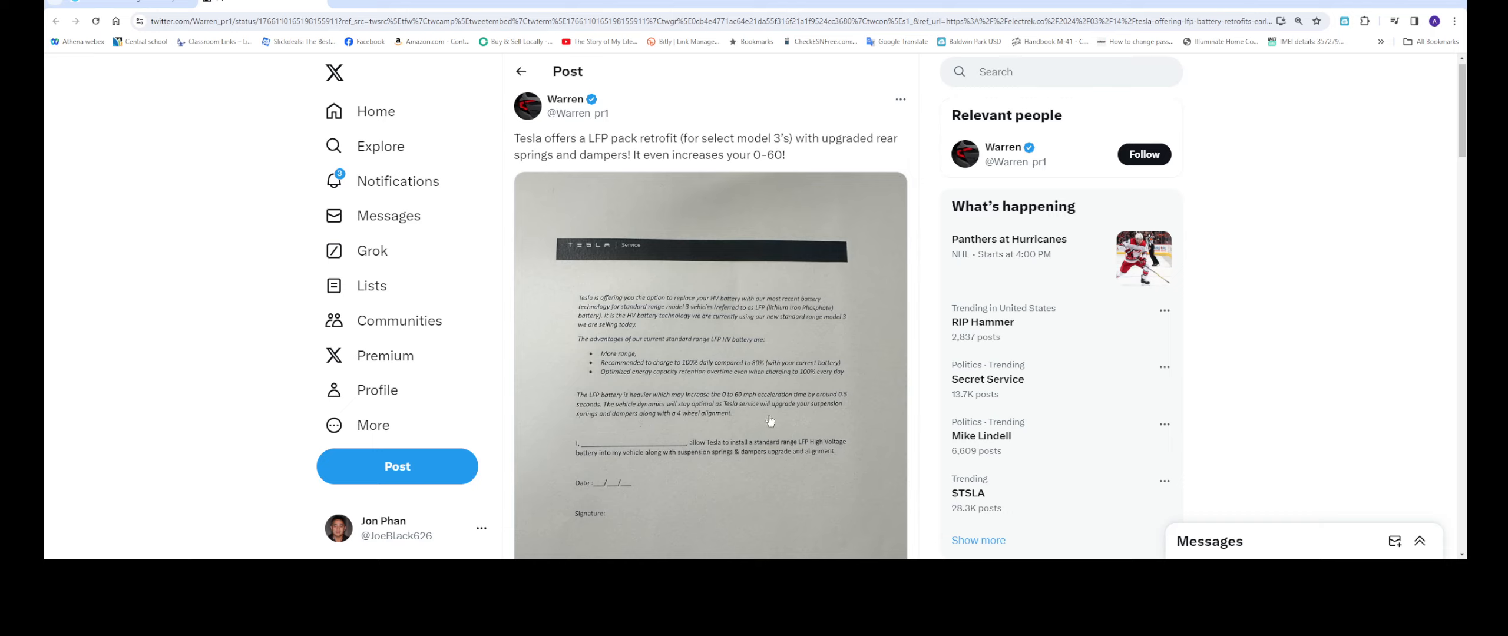
{"action": "mouse_move", "coordinate": [654, 426]}
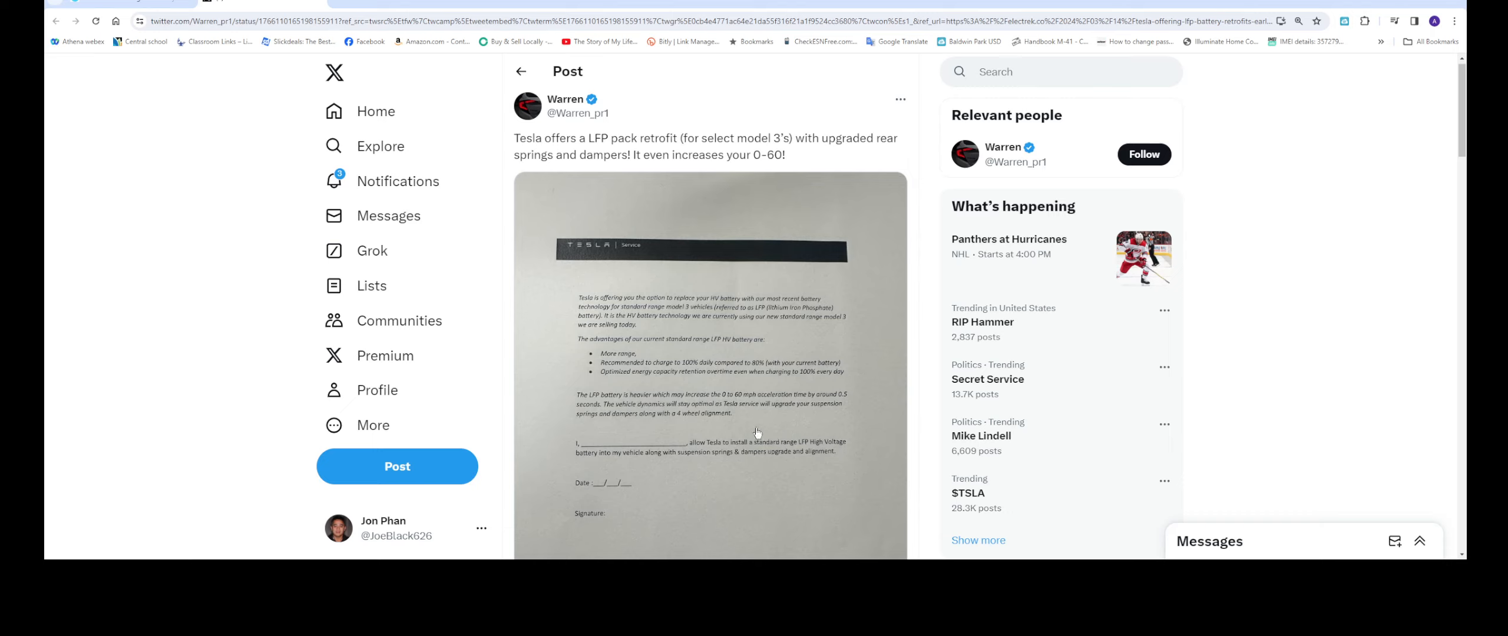
{"action": "mouse_move", "coordinate": [594, 446]}
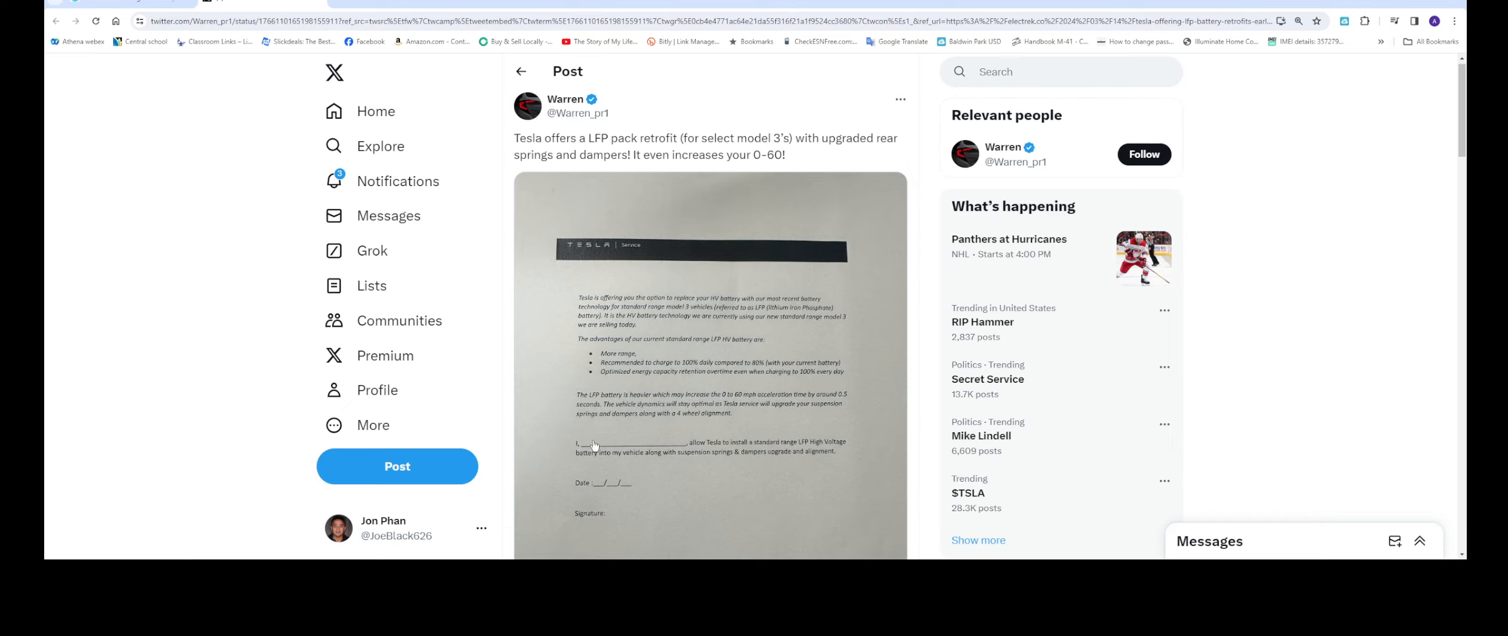
{"action": "mouse_move", "coordinate": [705, 457]}
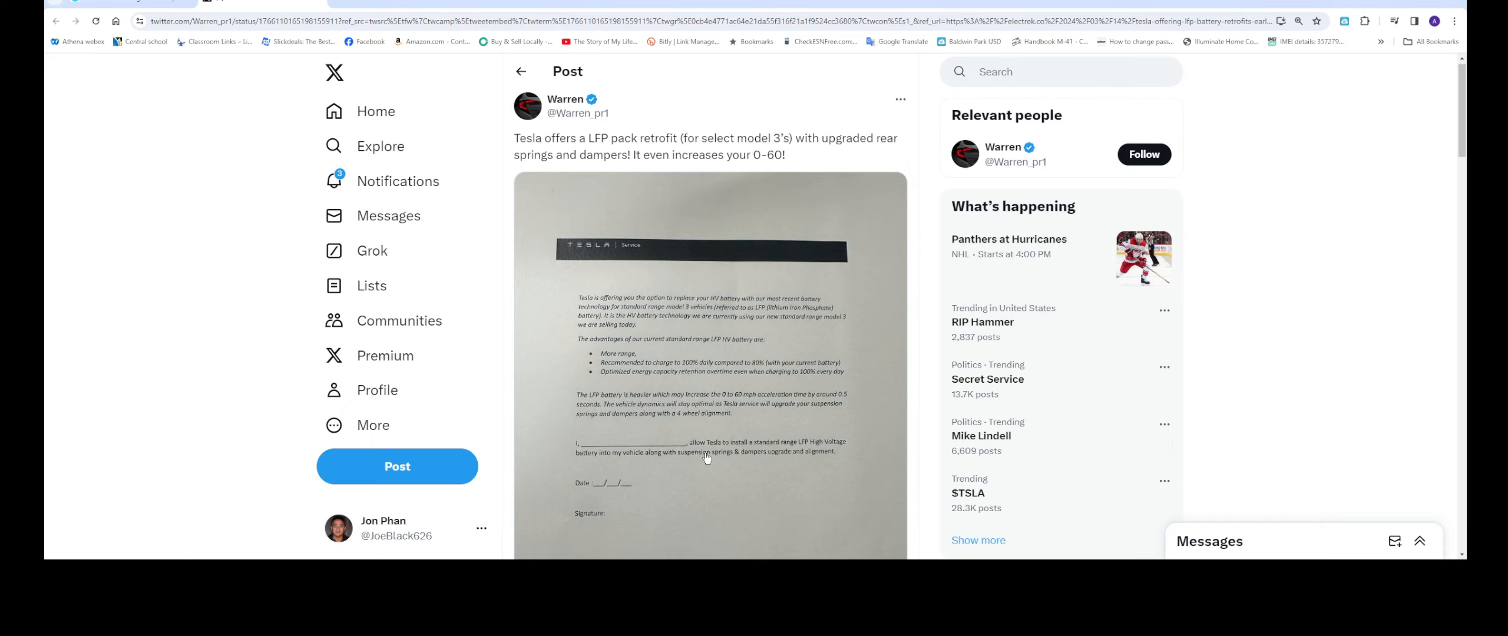
{"action": "mouse_move", "coordinate": [637, 210]}
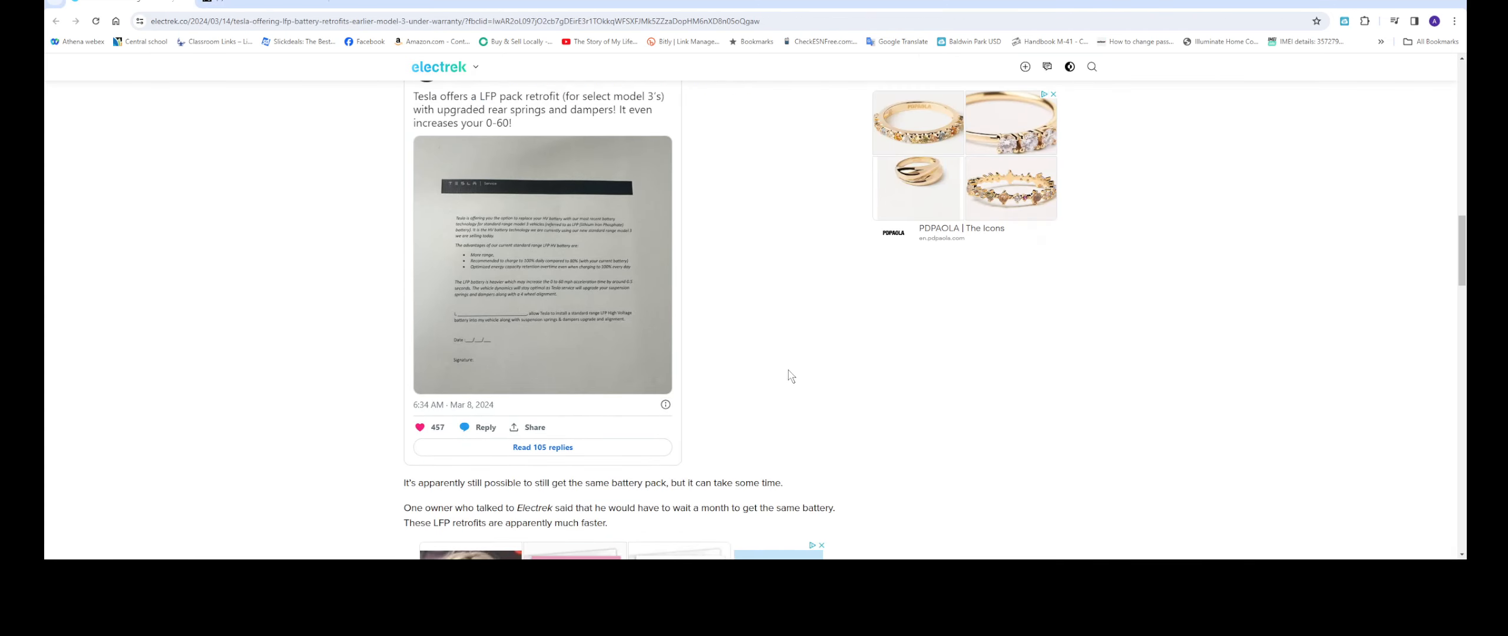
{"action": "scroll", "scroll_direction": "down", "scroll_amount": 3}
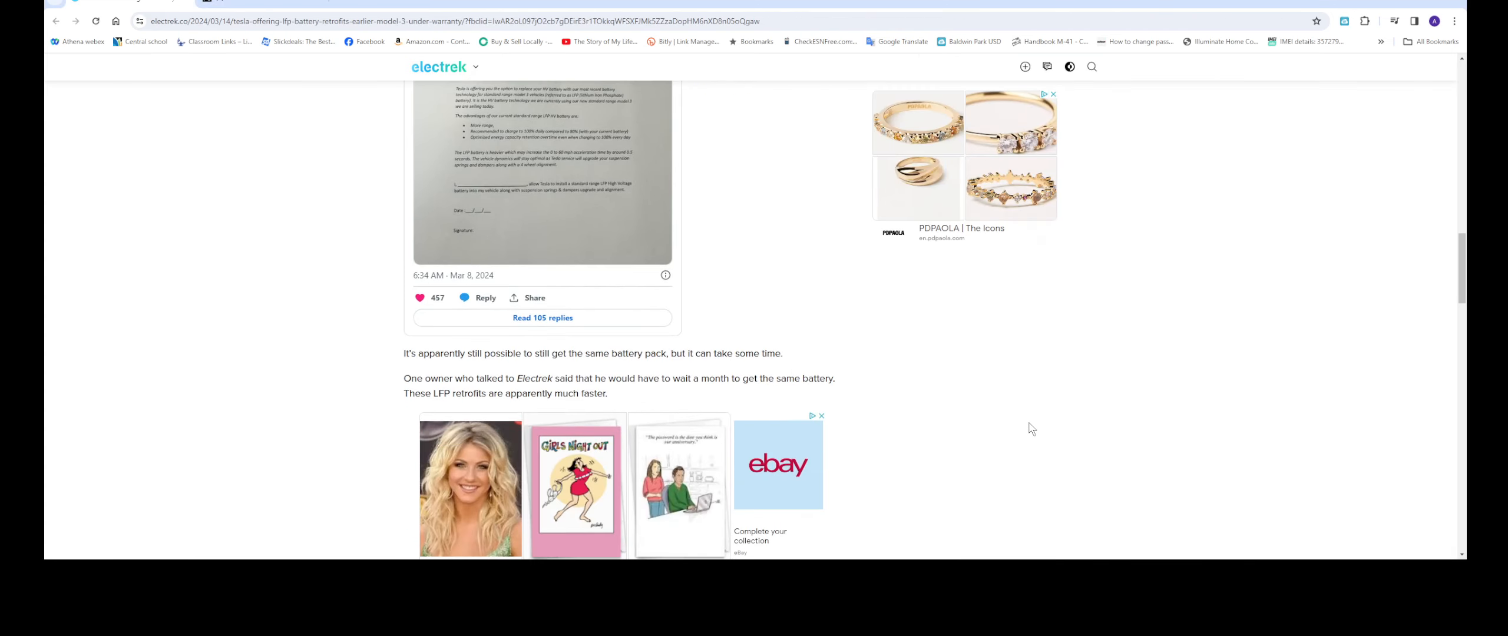
{"action": "mouse_move", "coordinate": [1039, 342]}
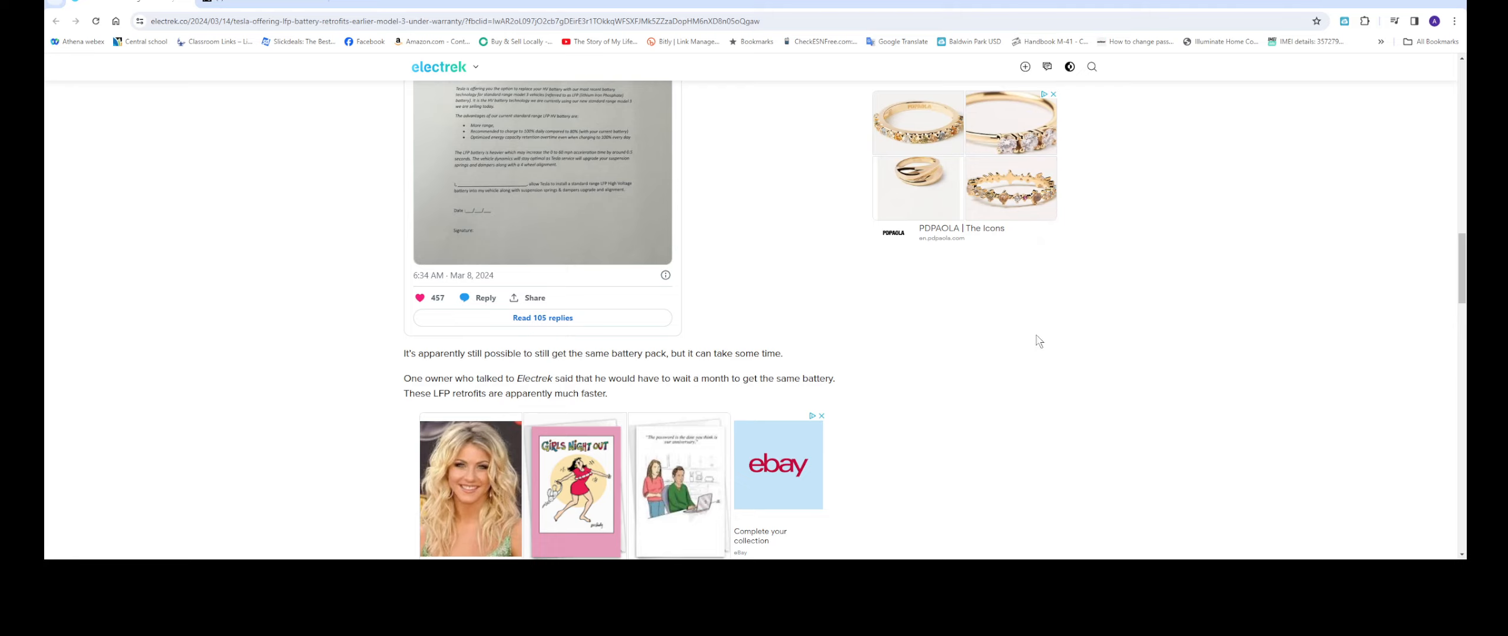
{"action": "mouse_move", "coordinate": [1058, 386]}
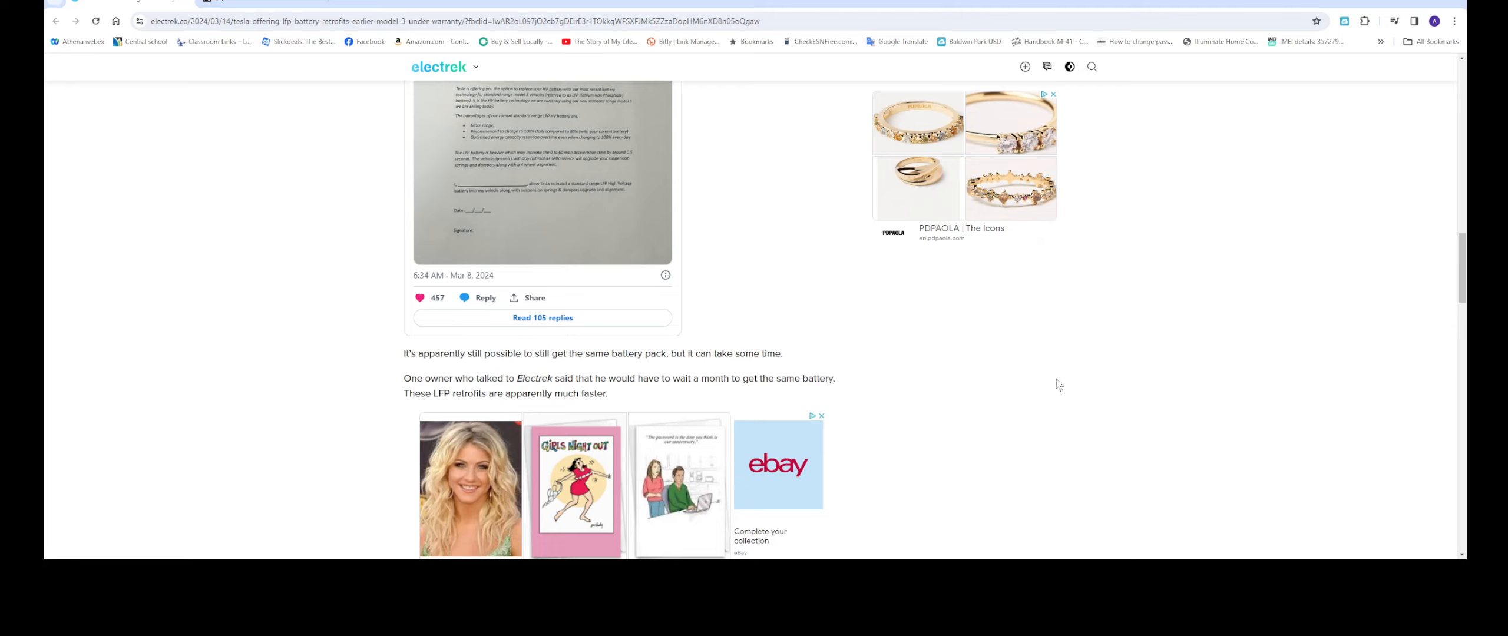
{"action": "mouse_move", "coordinate": [1084, 348]}
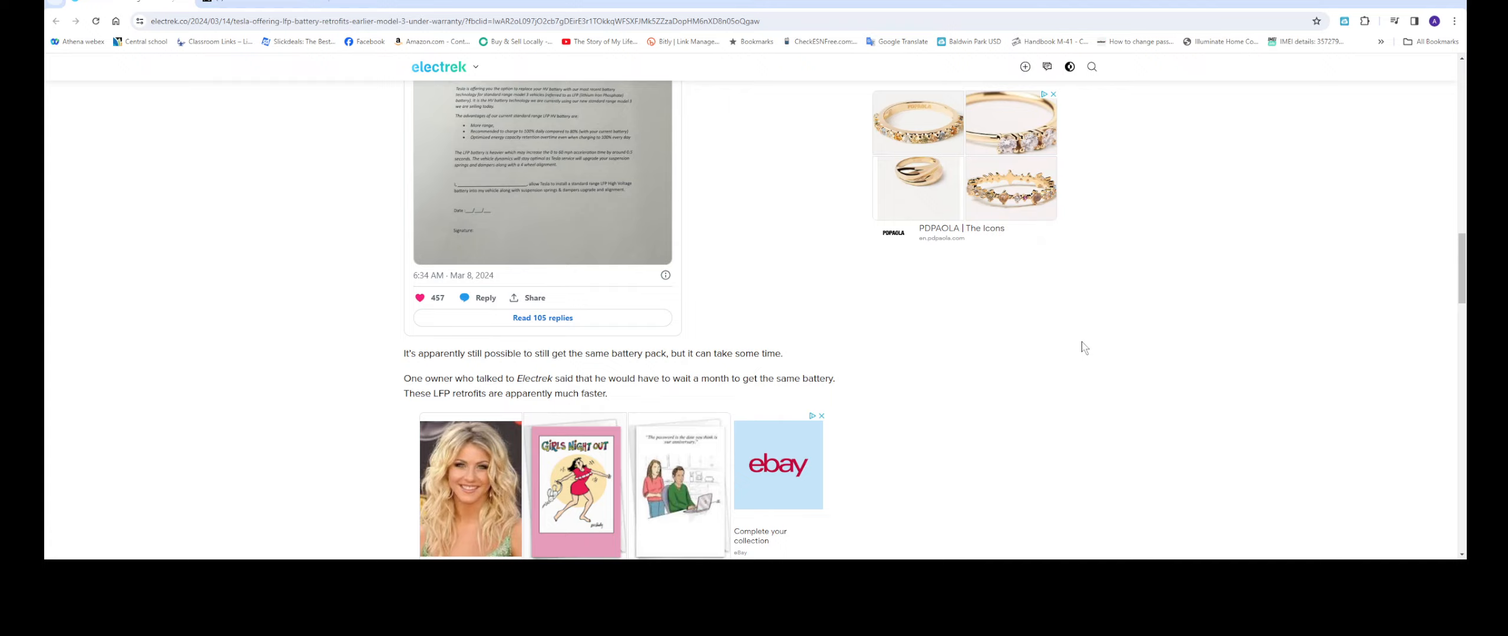
Scroll to the Electrek's Take section with the author's battery replacement experiences and FTC note.
{"action": "scroll", "scroll_direction": "down", "scroll_amount": 3}
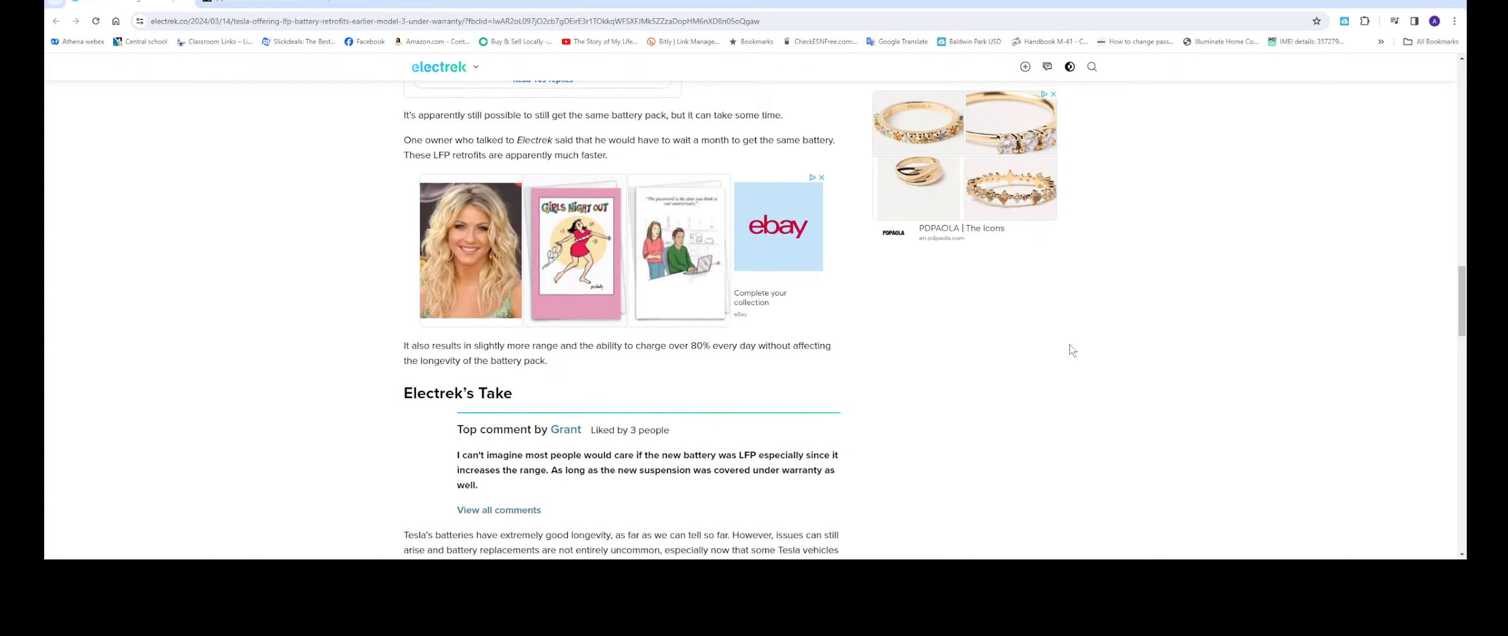
{"action": "scroll", "scroll_direction": "down", "scroll_amount": 3}
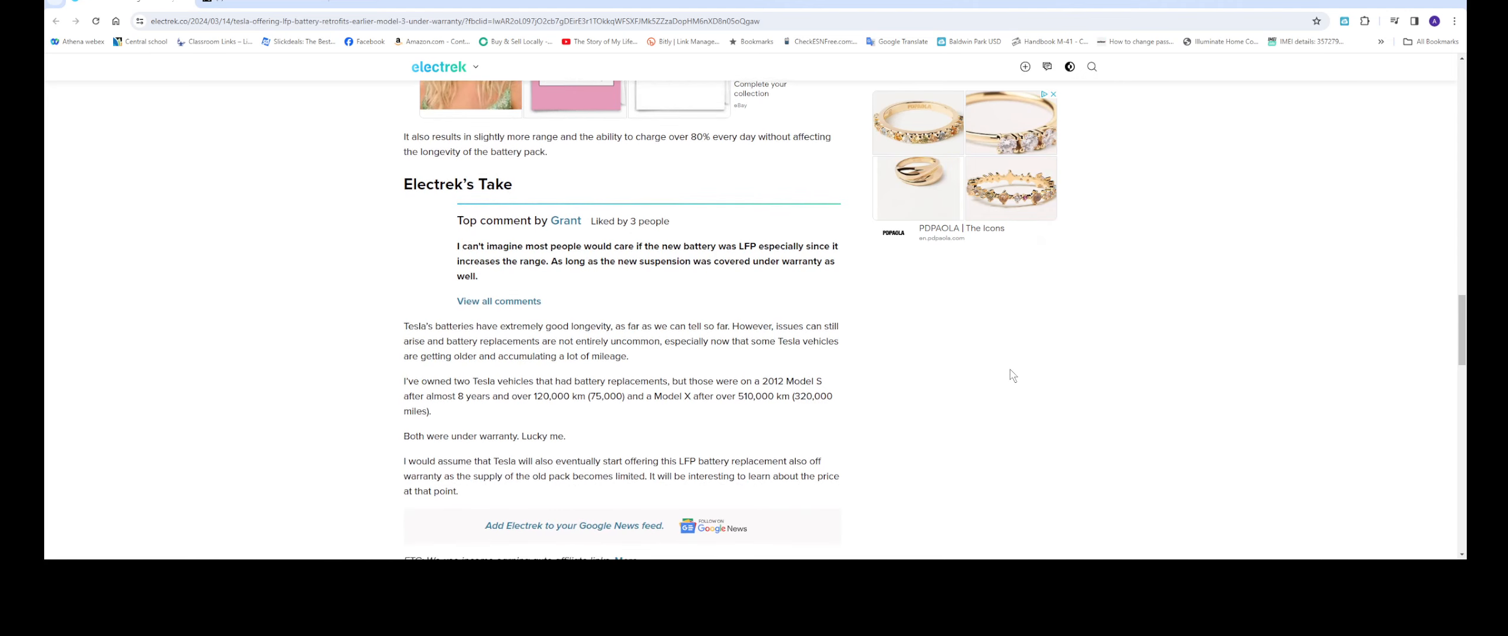
{"action": "scroll", "scroll_direction": "down", "scroll_amount": 3}
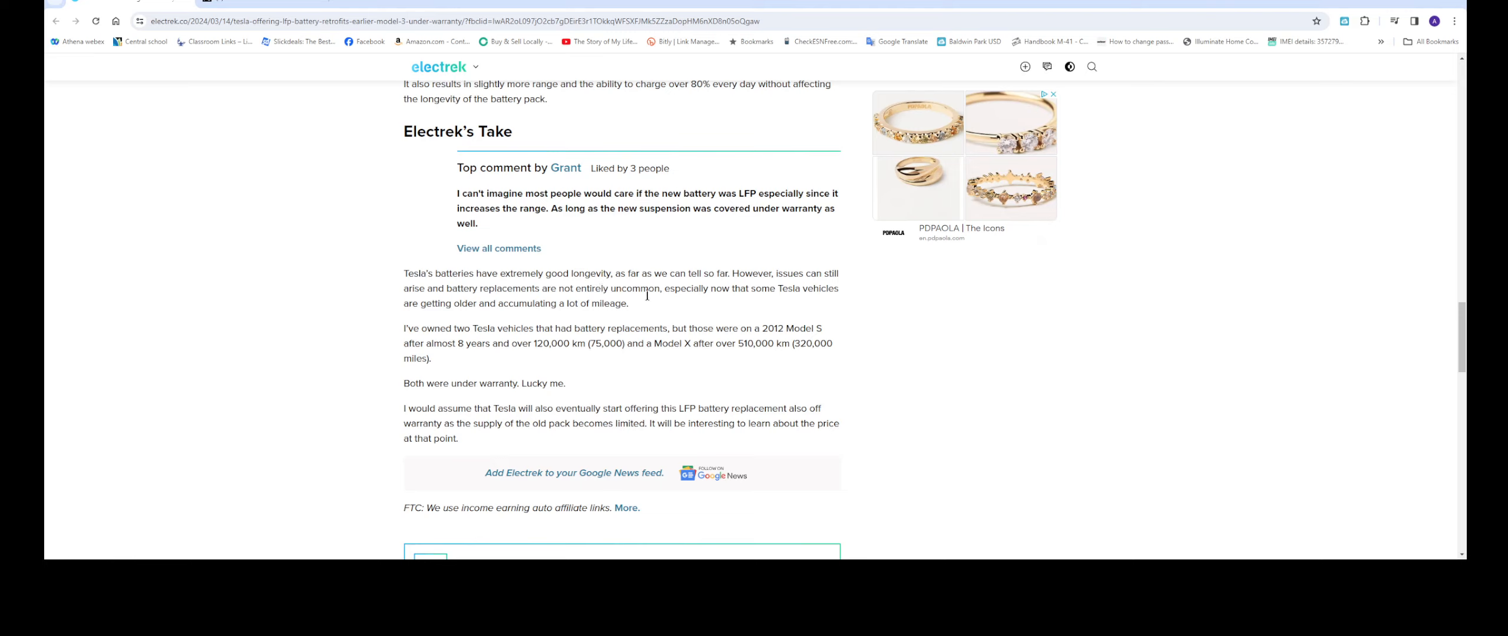
{"action": "mouse_move", "coordinate": [726, 292]}
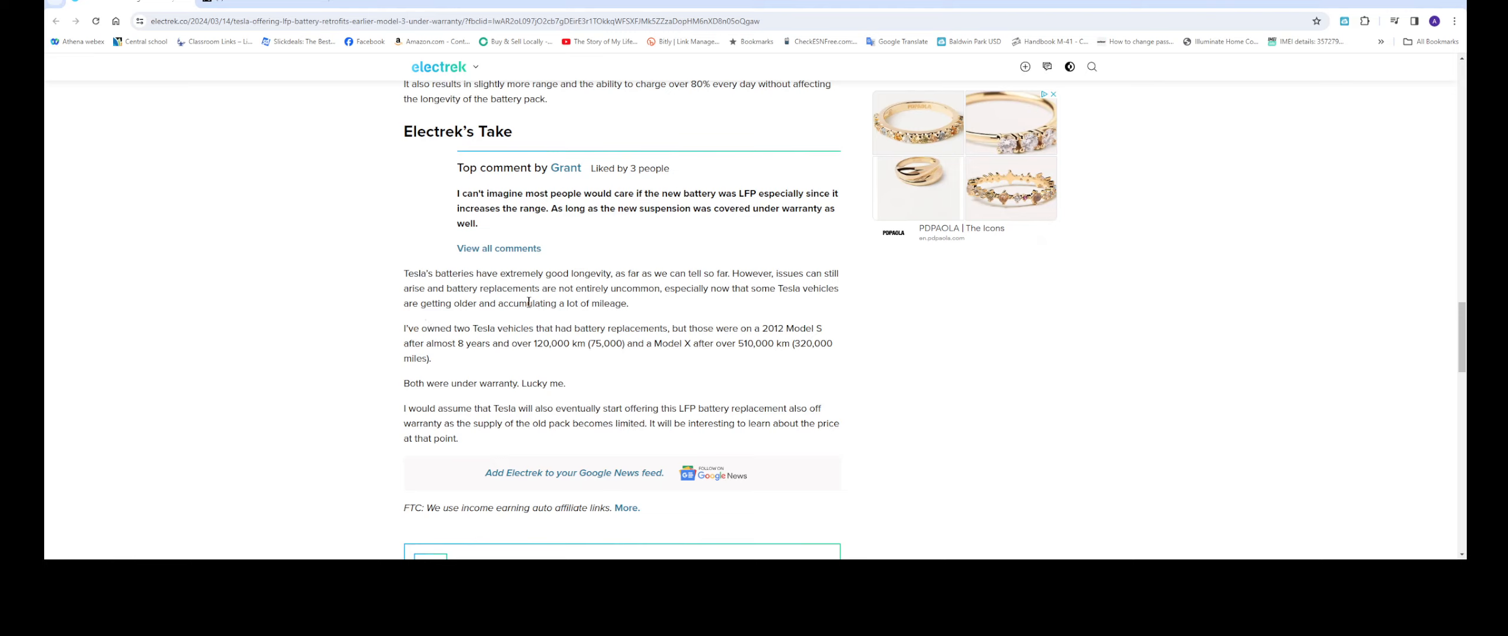
{"action": "mouse_move", "coordinate": [645, 310]}
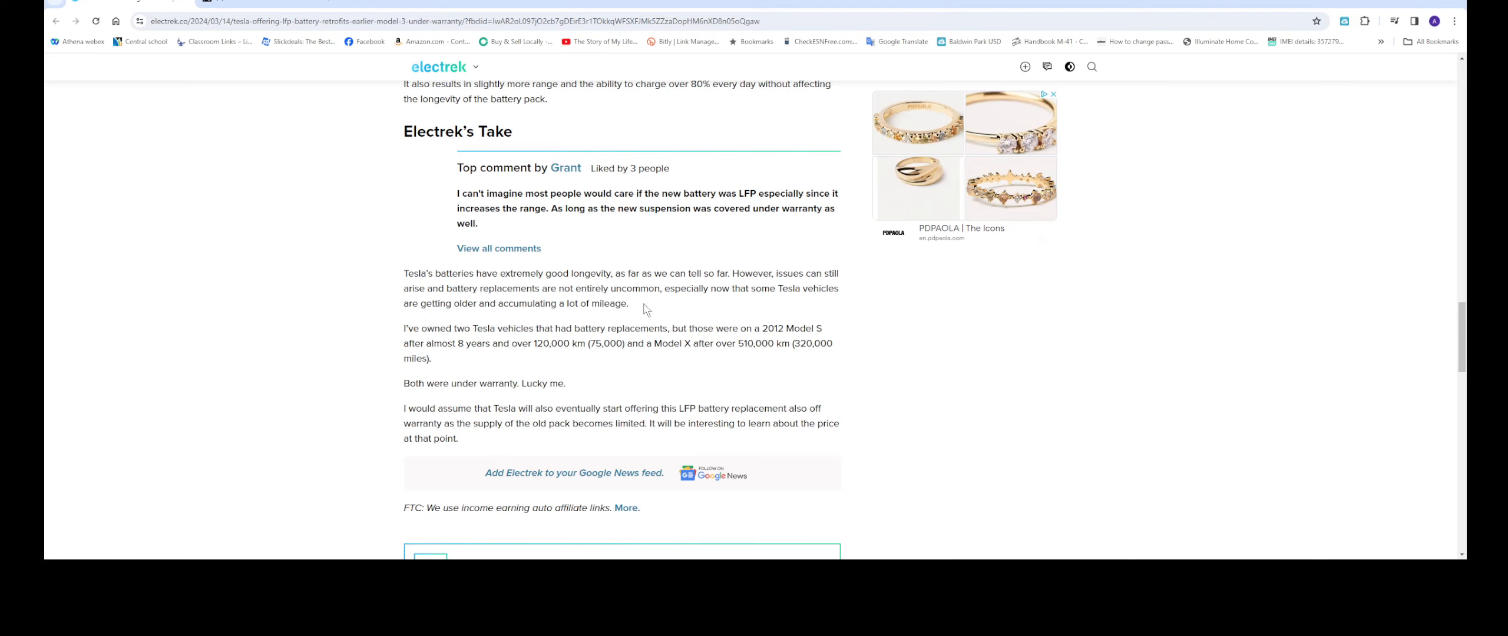
{"action": "mouse_move", "coordinate": [494, 328]}
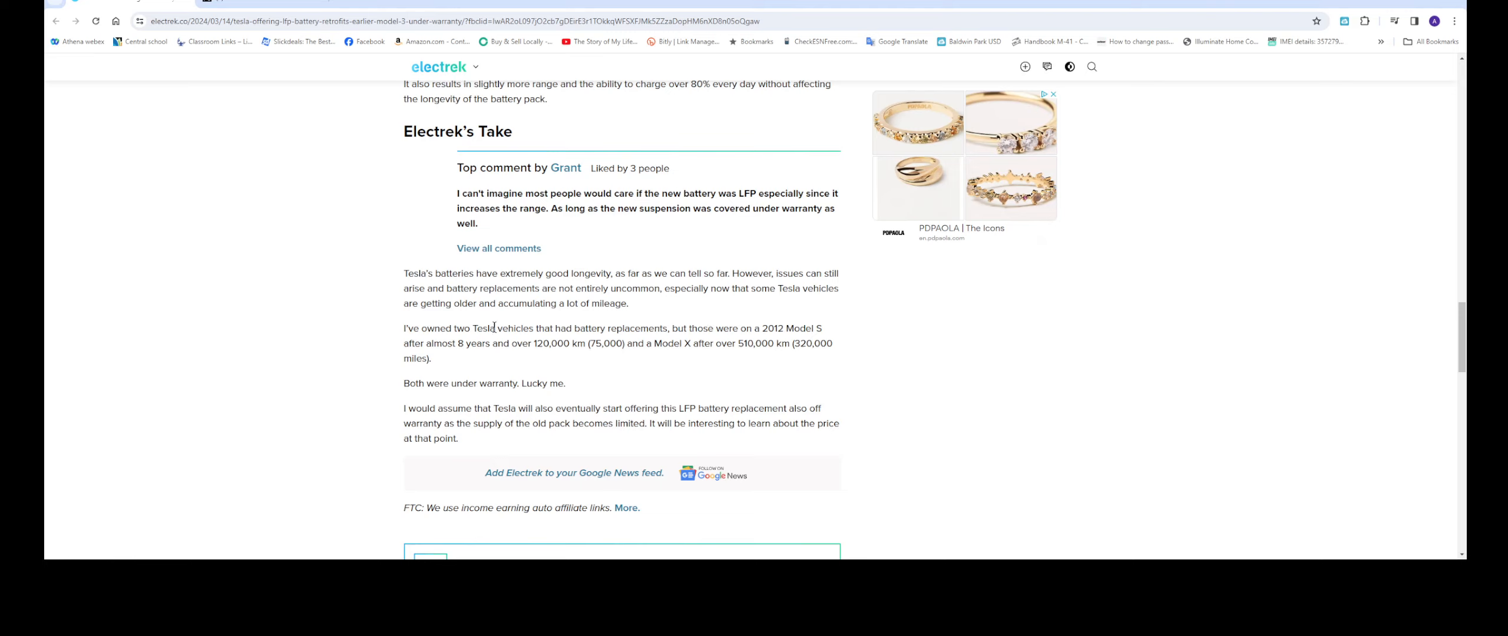
{"action": "mouse_move", "coordinate": [559, 363]}
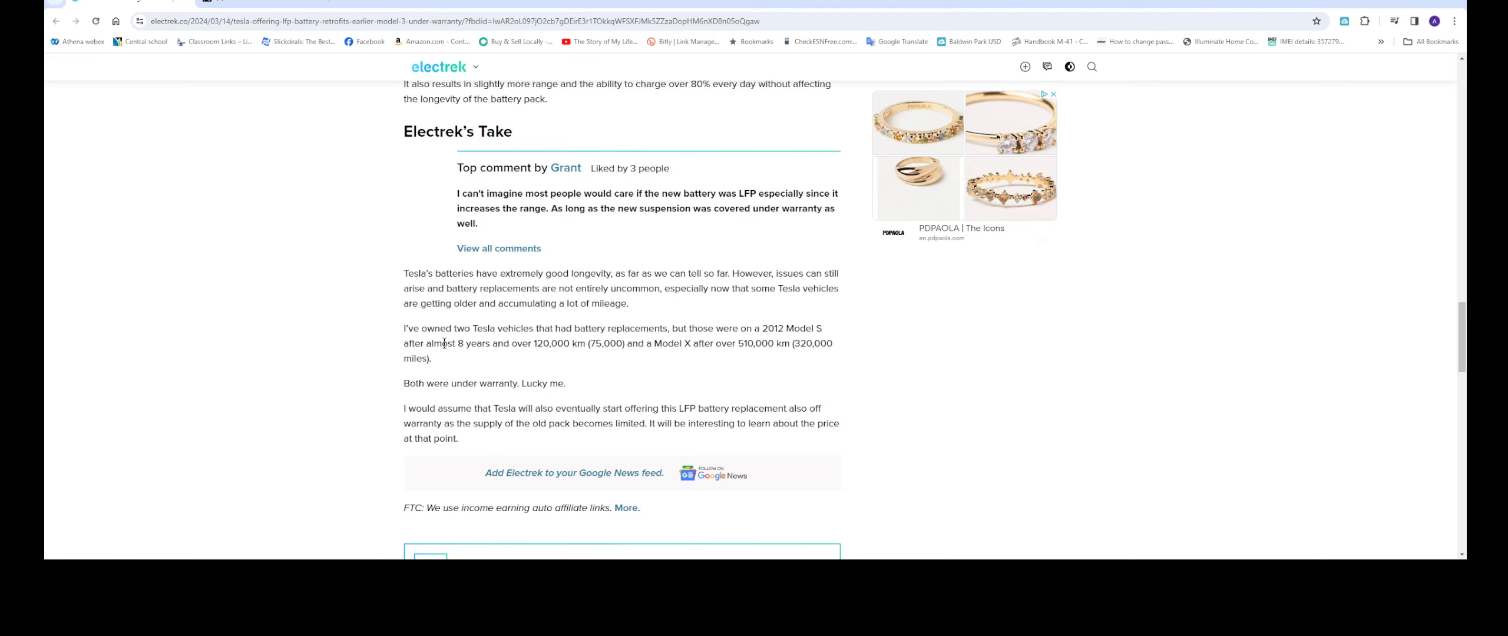
{"action": "mouse_move", "coordinate": [653, 367]}
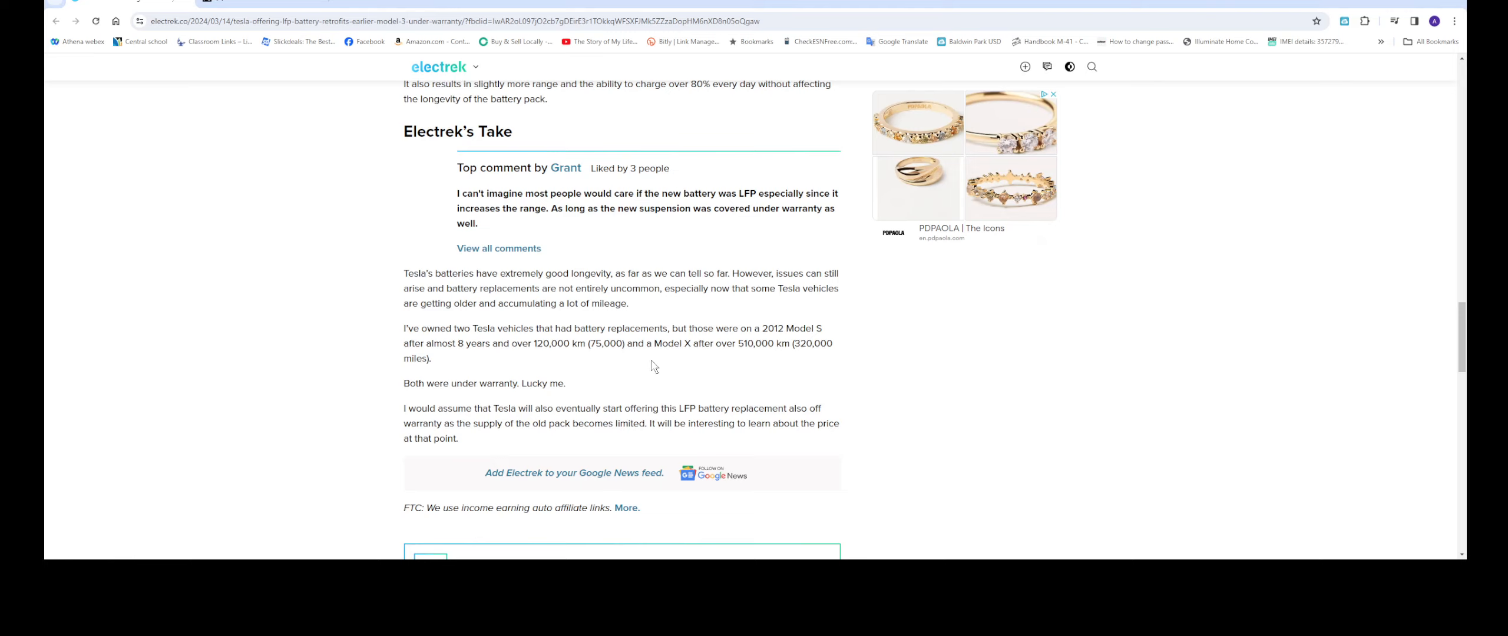
{"action": "mouse_move", "coordinate": [767, 339]}
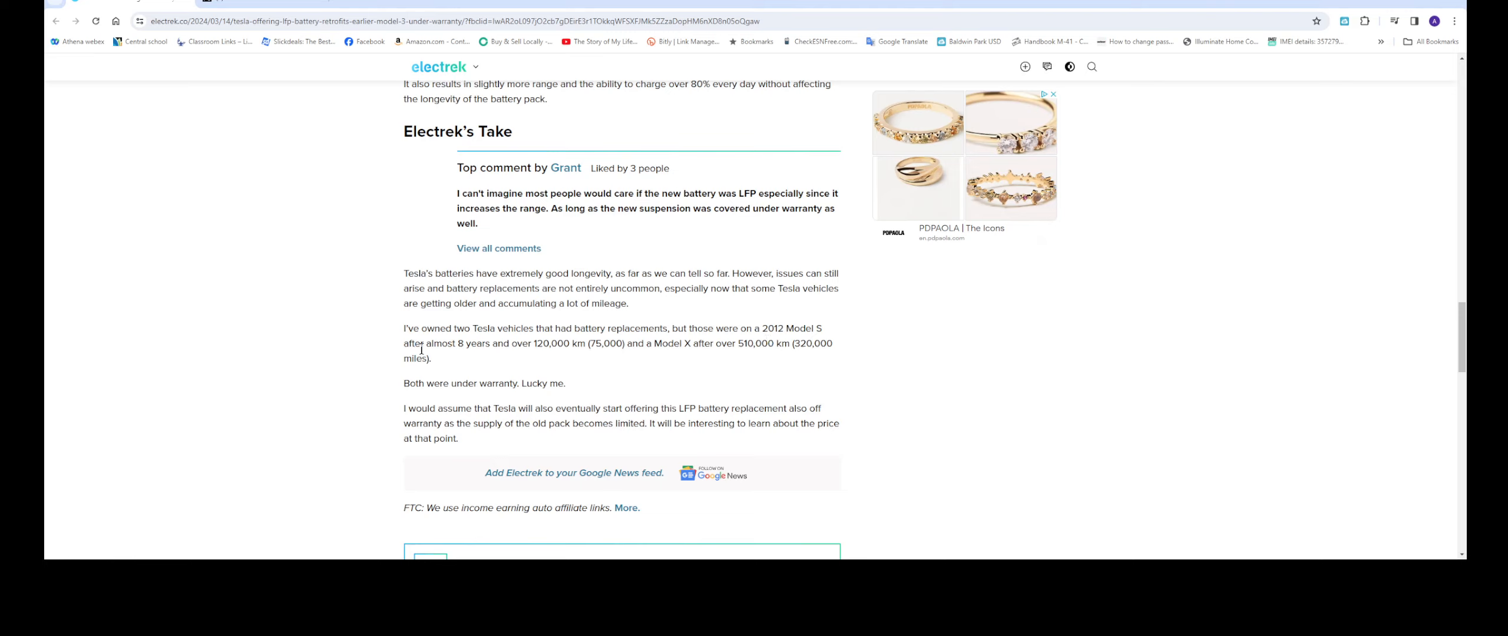
{"action": "mouse_move", "coordinate": [568, 373]}
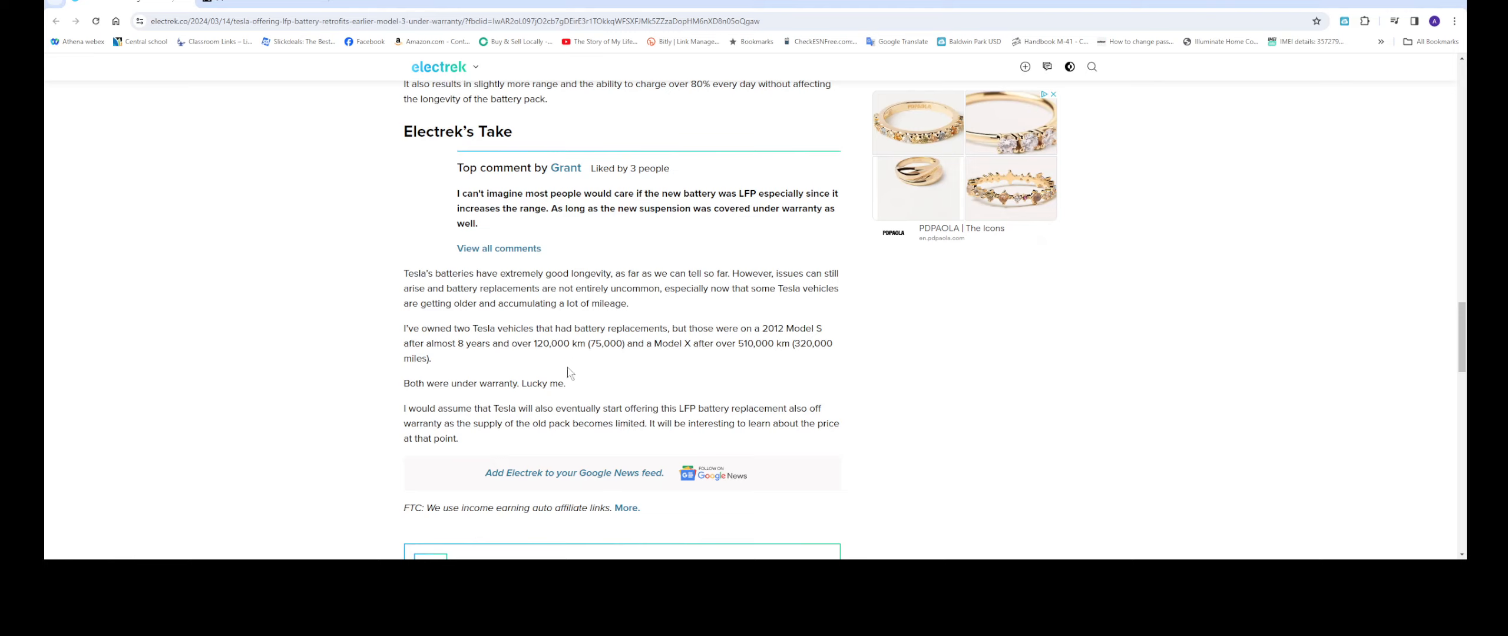
{"action": "mouse_move", "coordinate": [577, 368]}
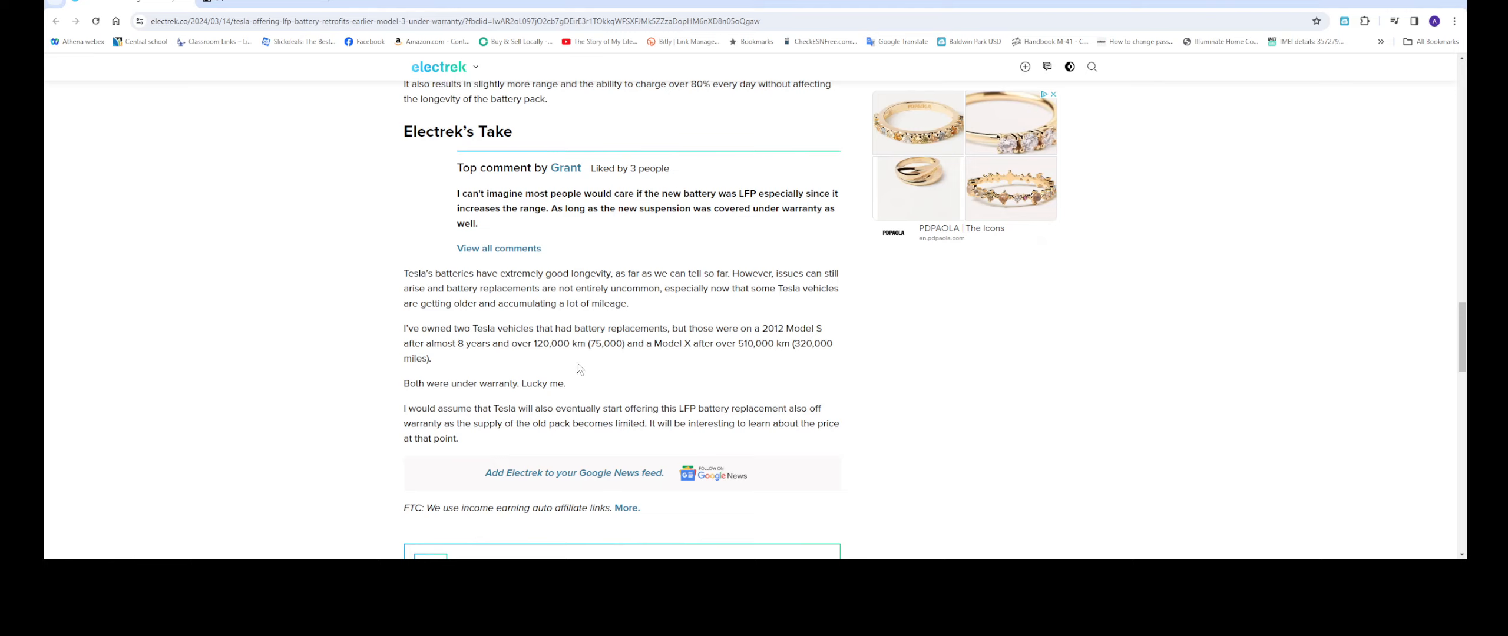
{"action": "mouse_move", "coordinate": [647, 366]}
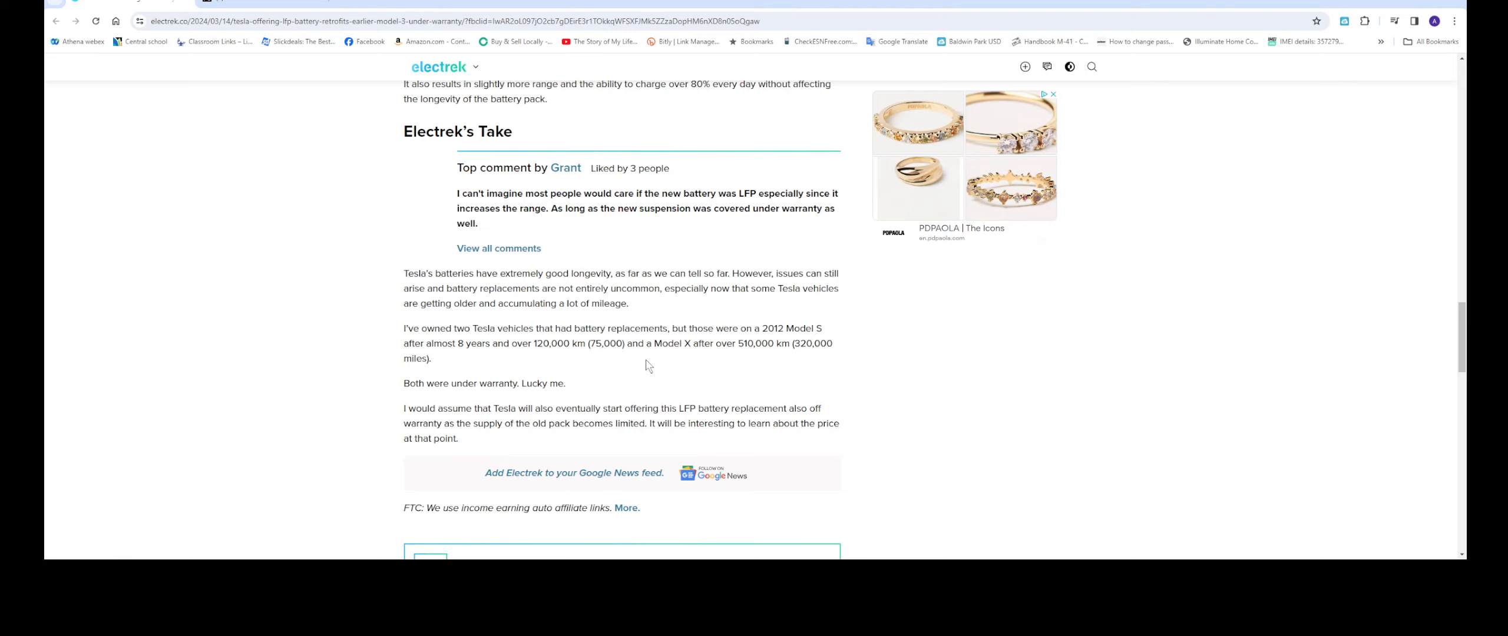
{"action": "mouse_move", "coordinate": [792, 368]}
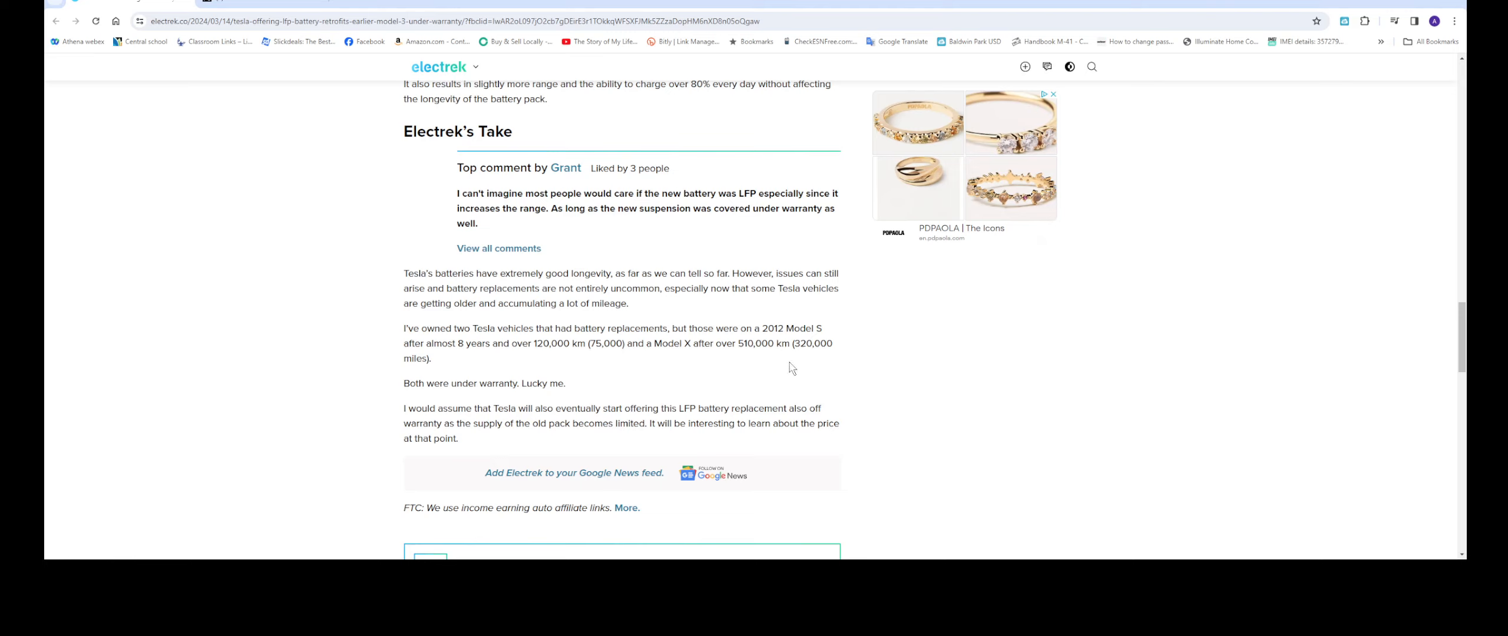
{"action": "mouse_move", "coordinate": [805, 363]}
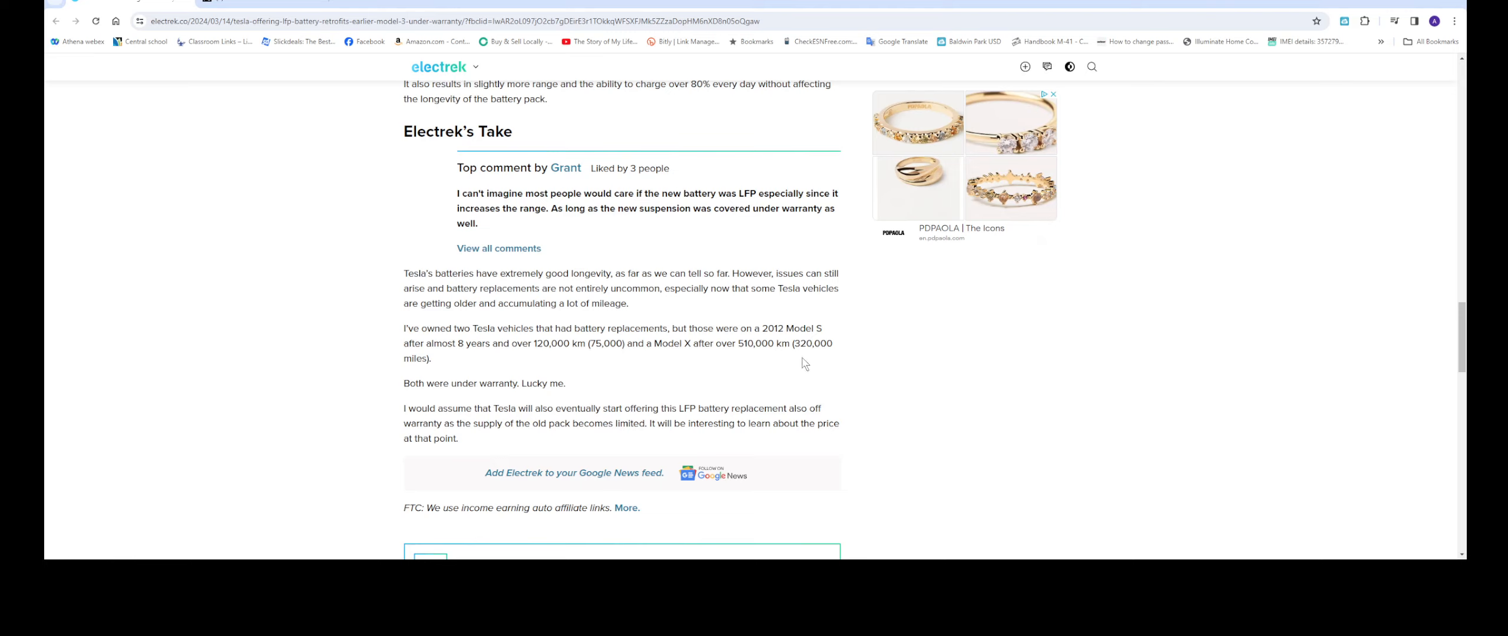
{"action": "mouse_move", "coordinate": [441, 402]}
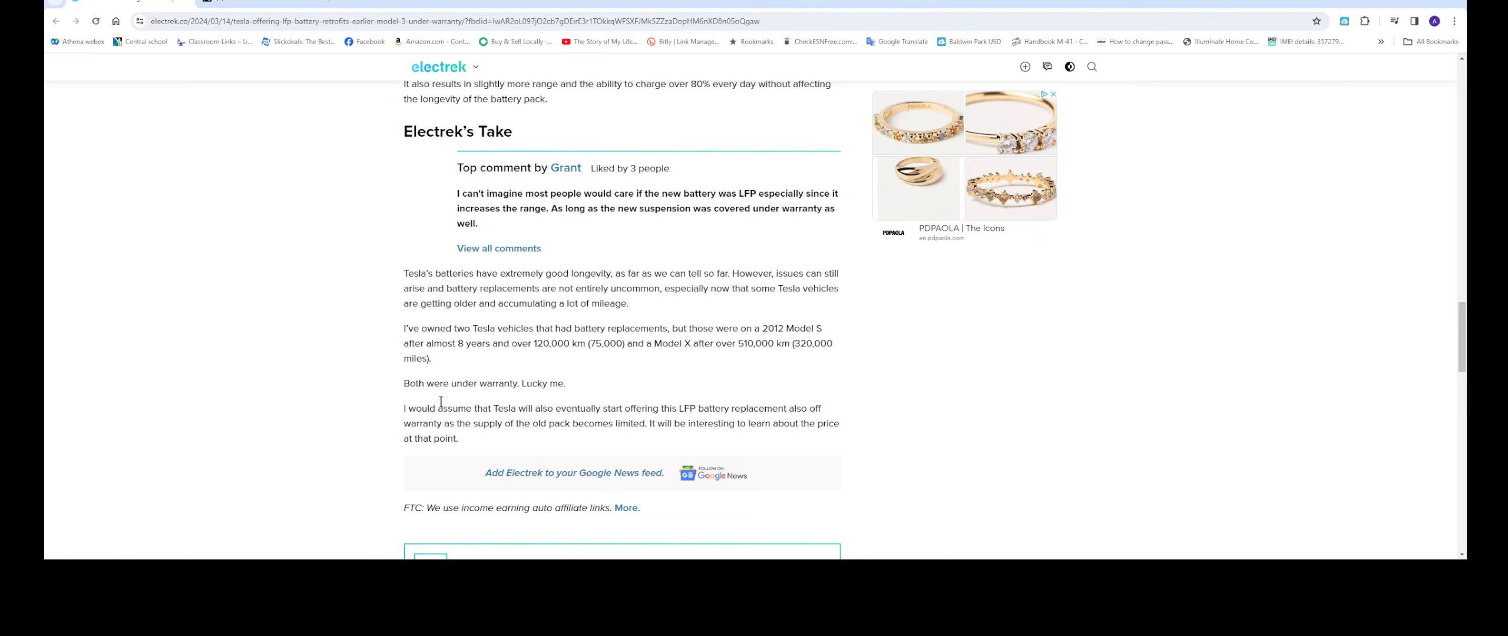
{"action": "mouse_move", "coordinate": [445, 459]}
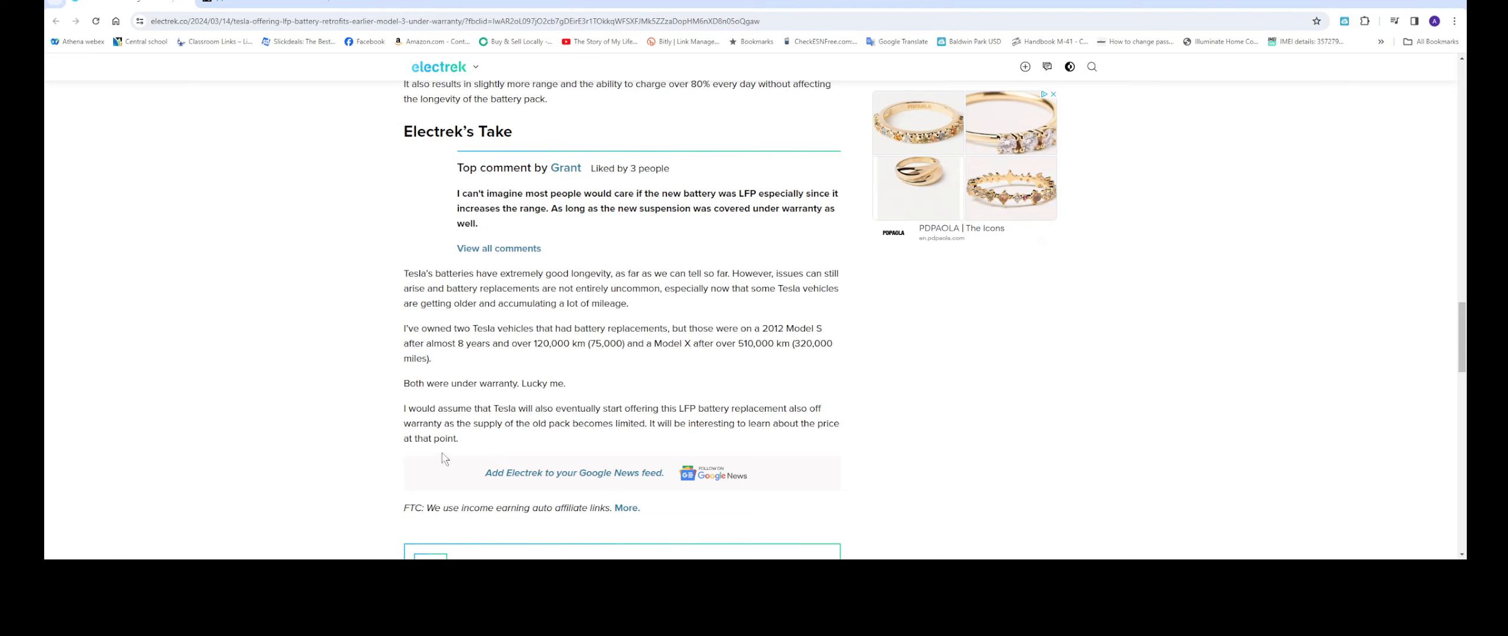
{"action": "mouse_move", "coordinate": [566, 426]}
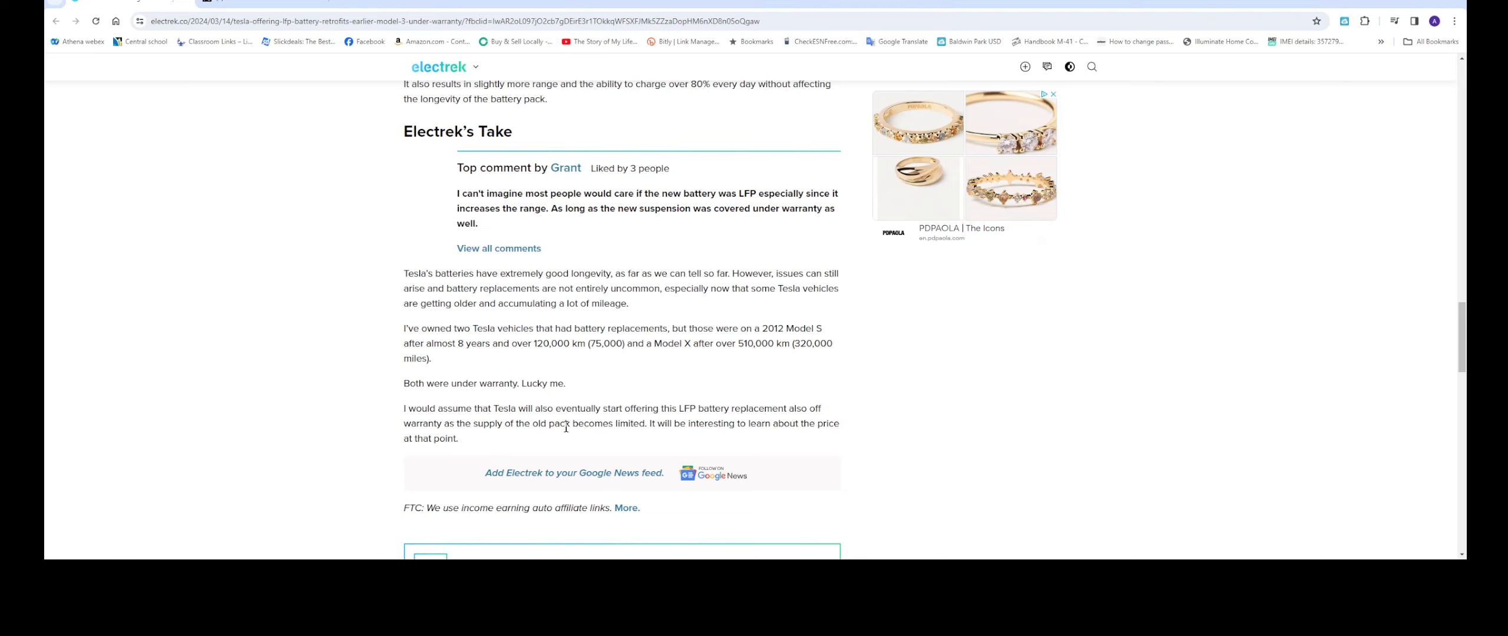
{"action": "mouse_move", "coordinate": [705, 412]}
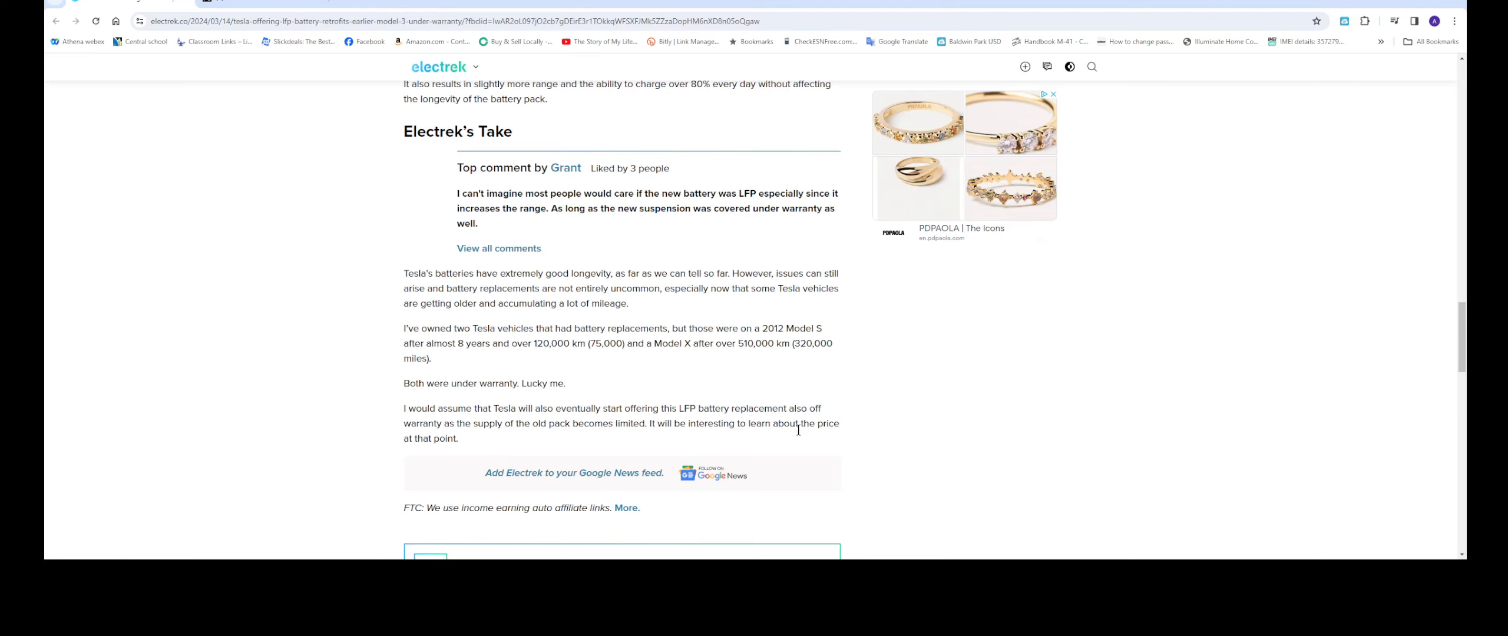
{"action": "mouse_move", "coordinate": [522, 423]}
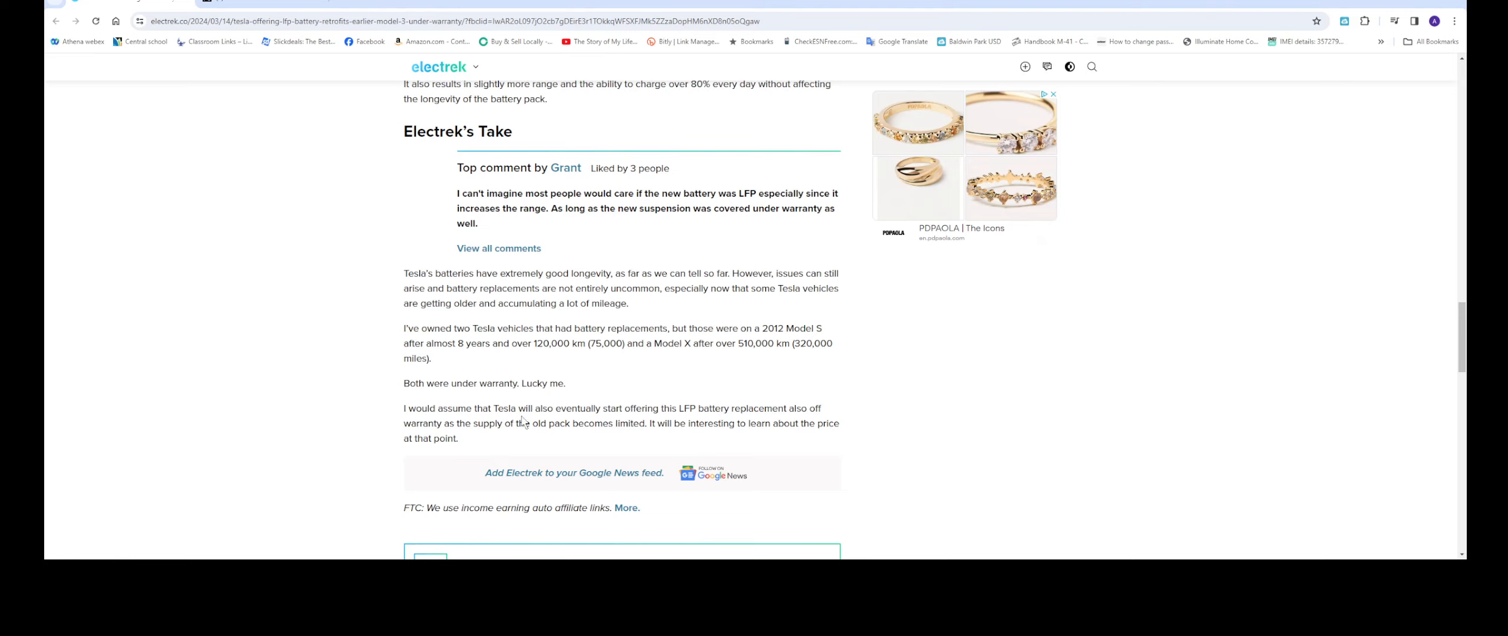
{"action": "mouse_move", "coordinate": [652, 451]}
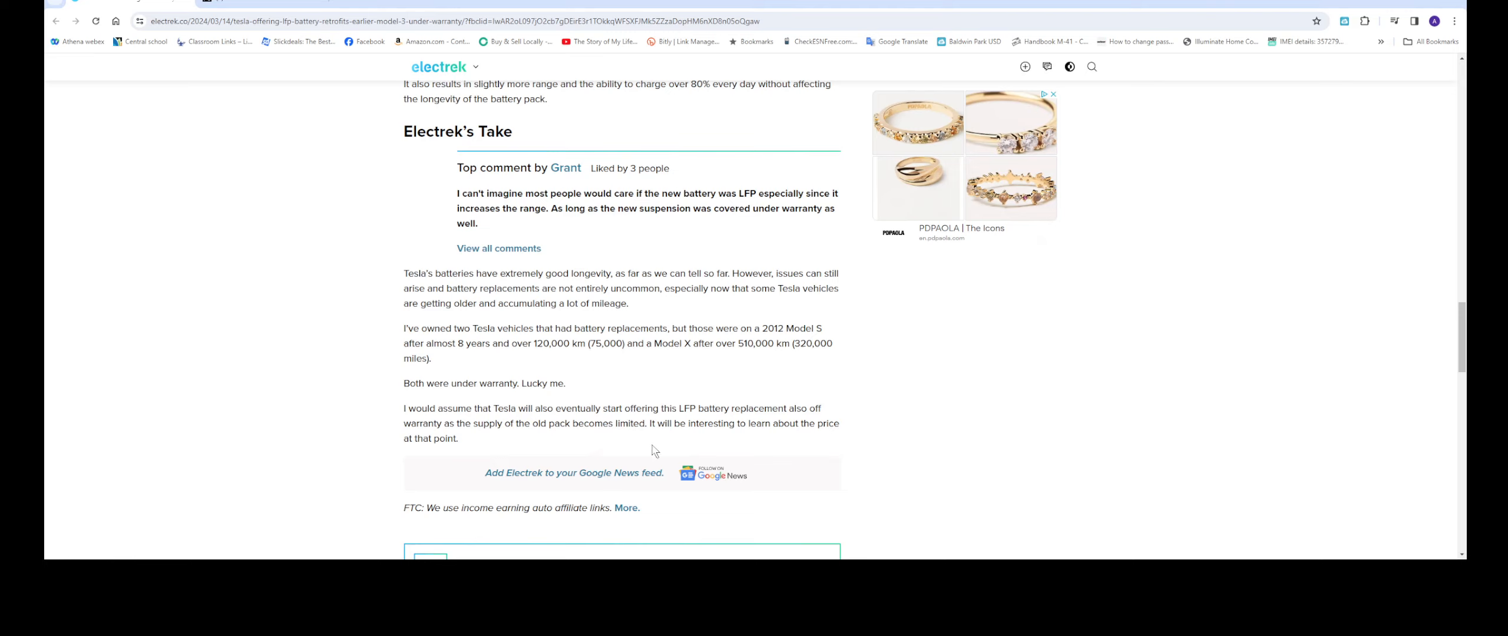
{"action": "mouse_move", "coordinate": [1008, 429]}
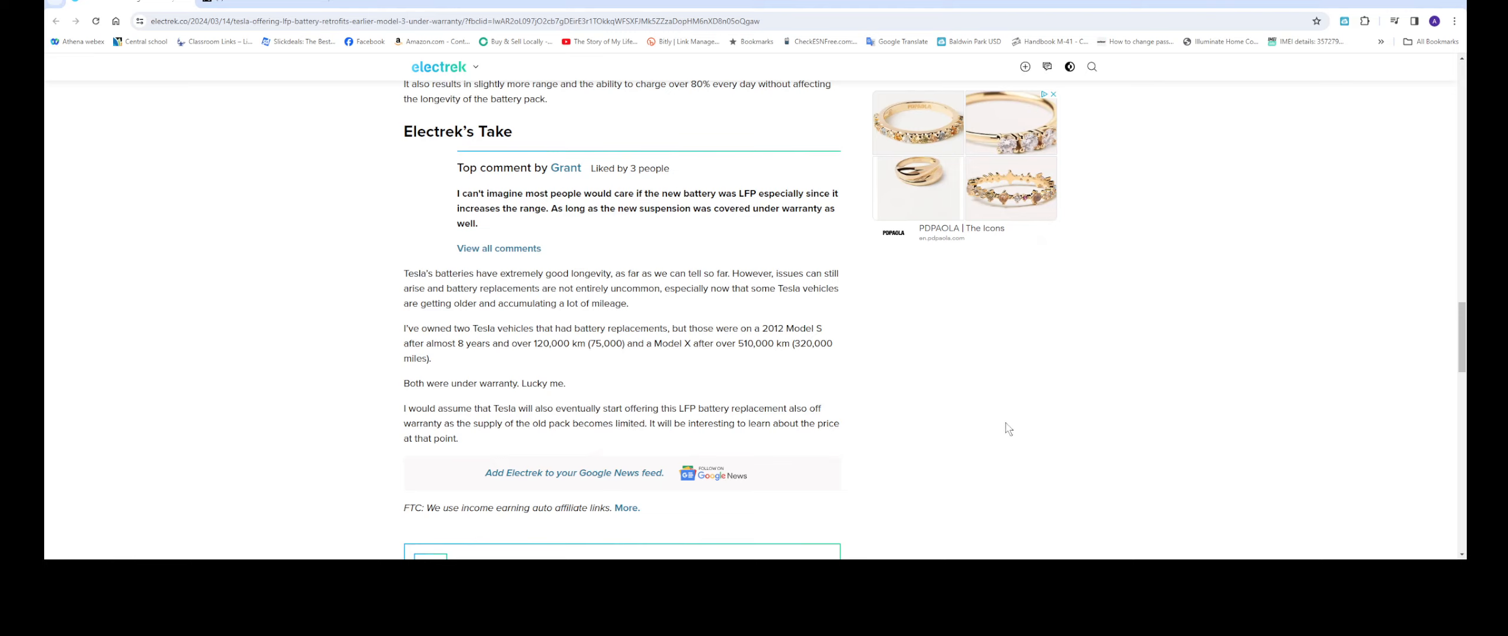
Scroll back up to the article's headline and Model 3 lead photo.
{"action": "scroll", "scroll_direction": "up", "scroll_amount": 3}
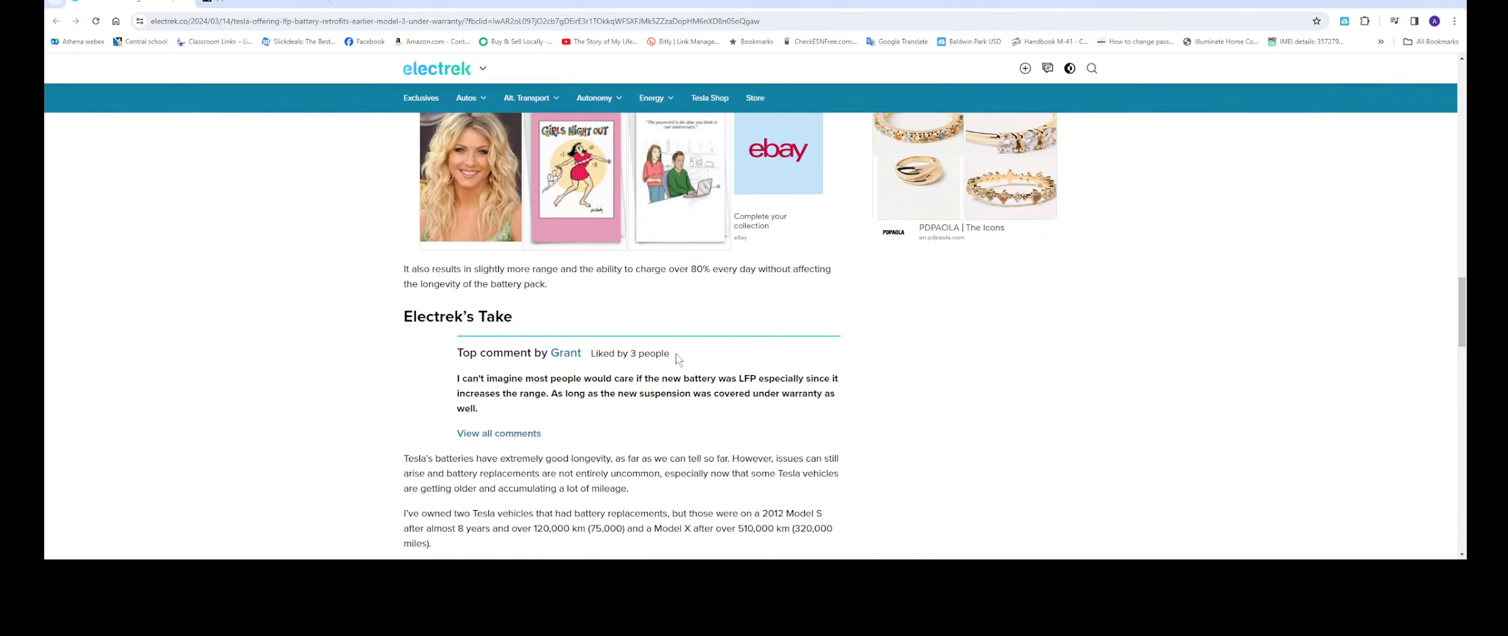
{"action": "scroll", "scroll_direction": "up", "scroll_amount": 3}
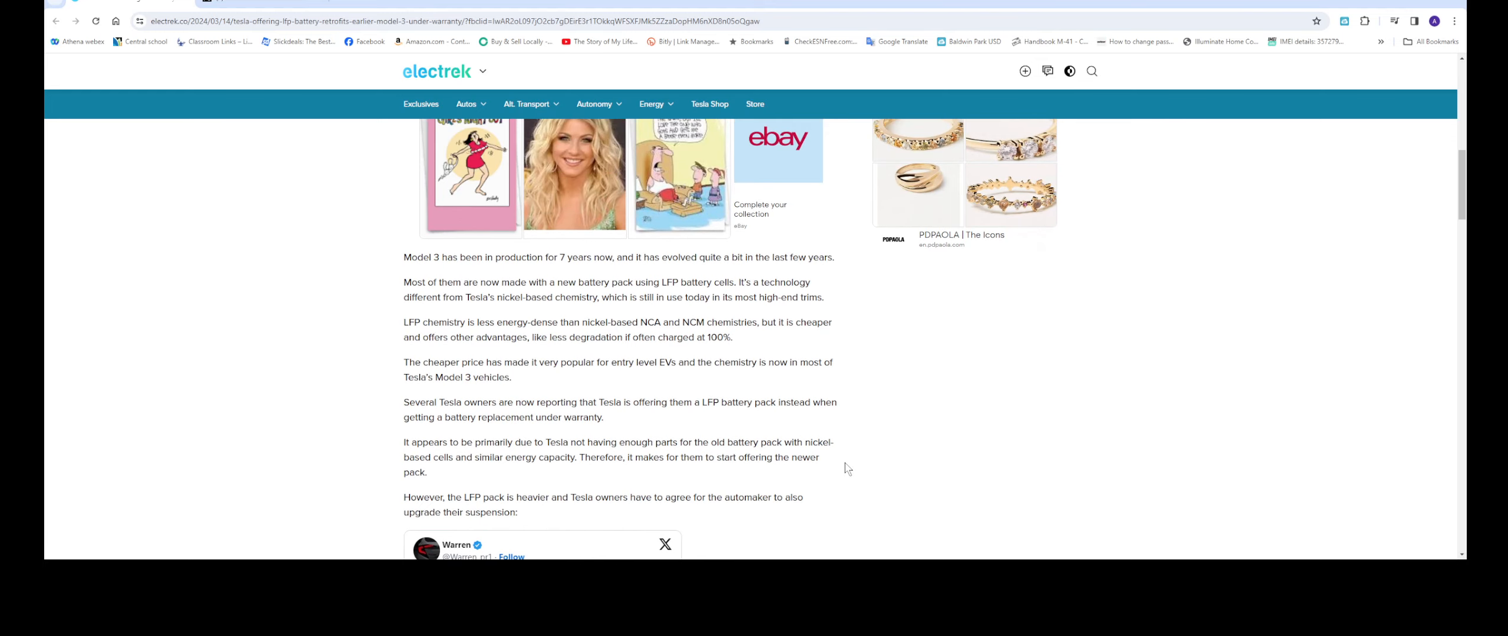
{"action": "scroll", "scroll_direction": "up", "scroll_amount": 3}
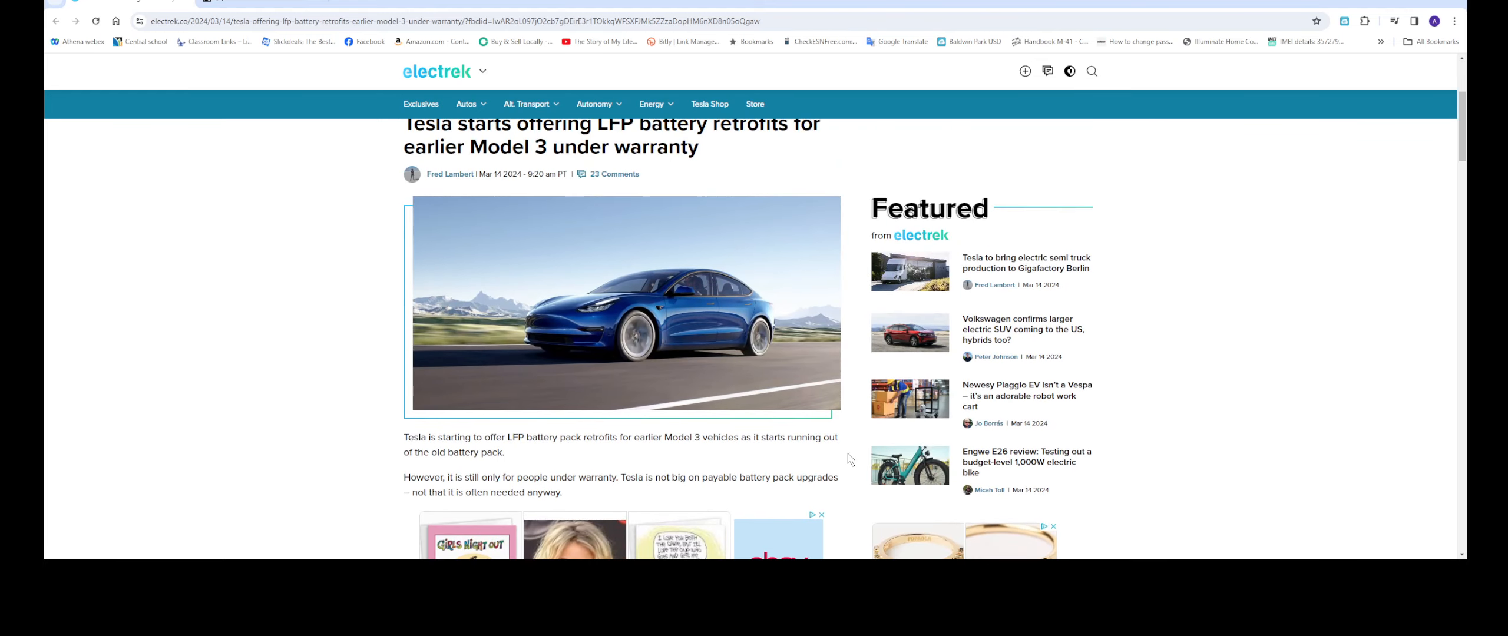